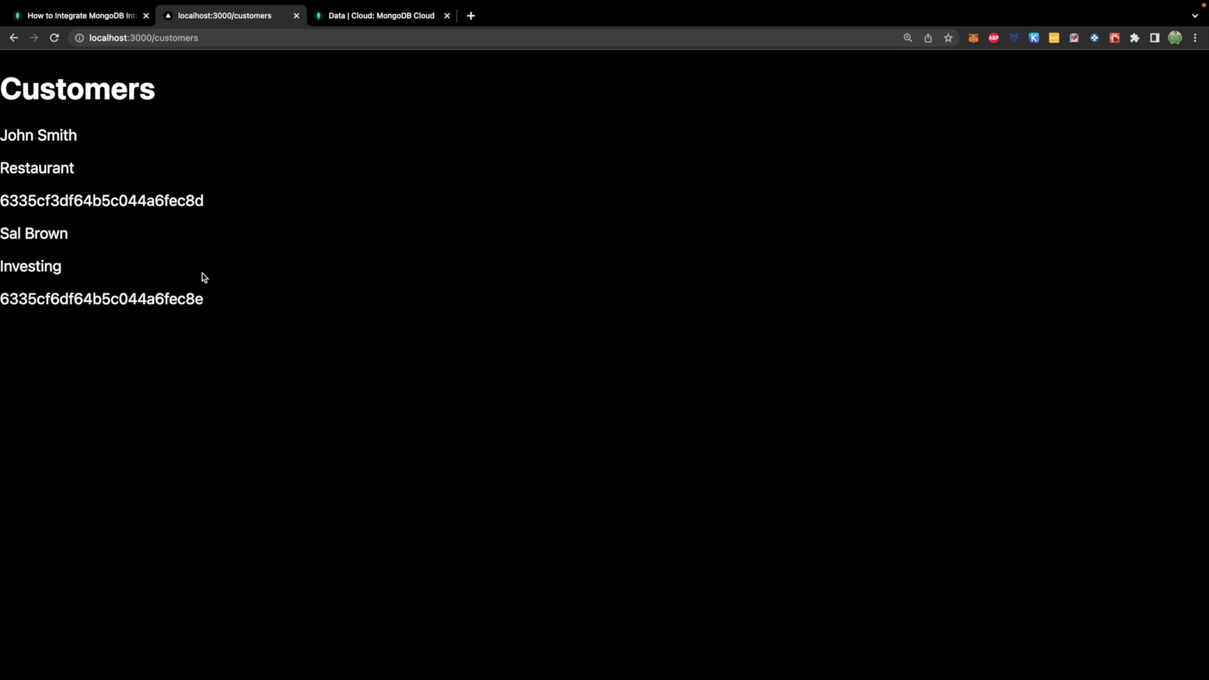
{"action": "mouse_move", "coordinate": [195, 329]}
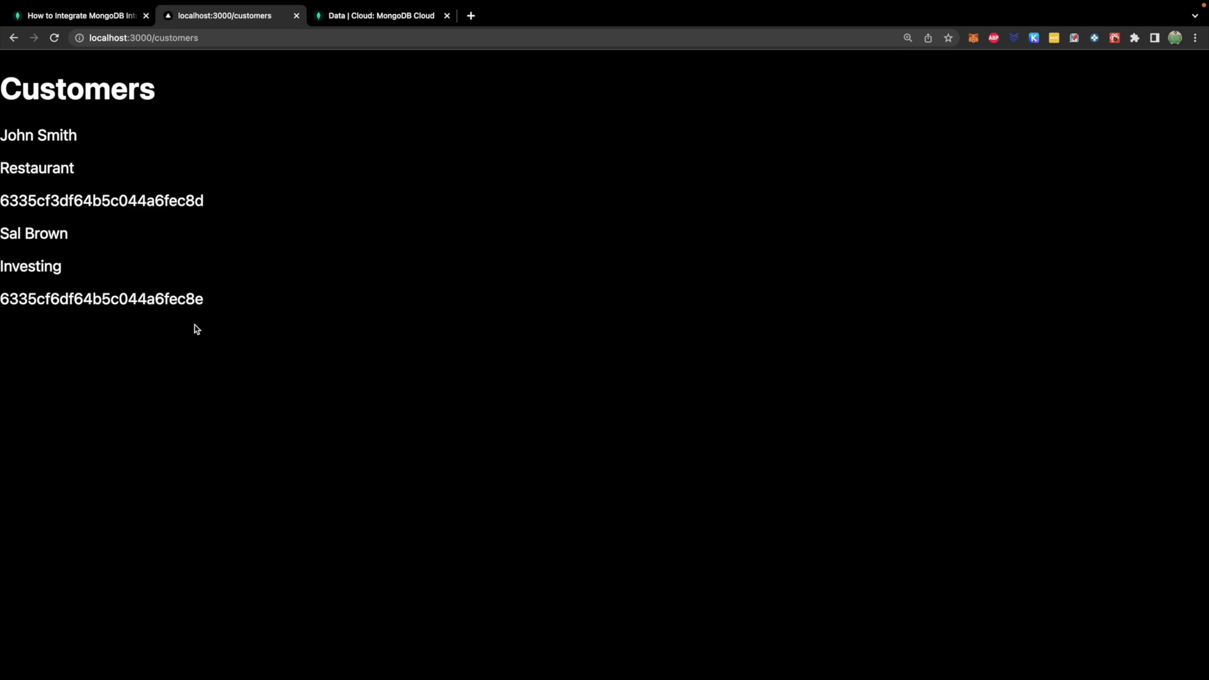
Copy the first customer's id and load localhost:3000/customers/<id>, which returns a 404 page
{"action": "double_click", "coordinate": [101, 201]}
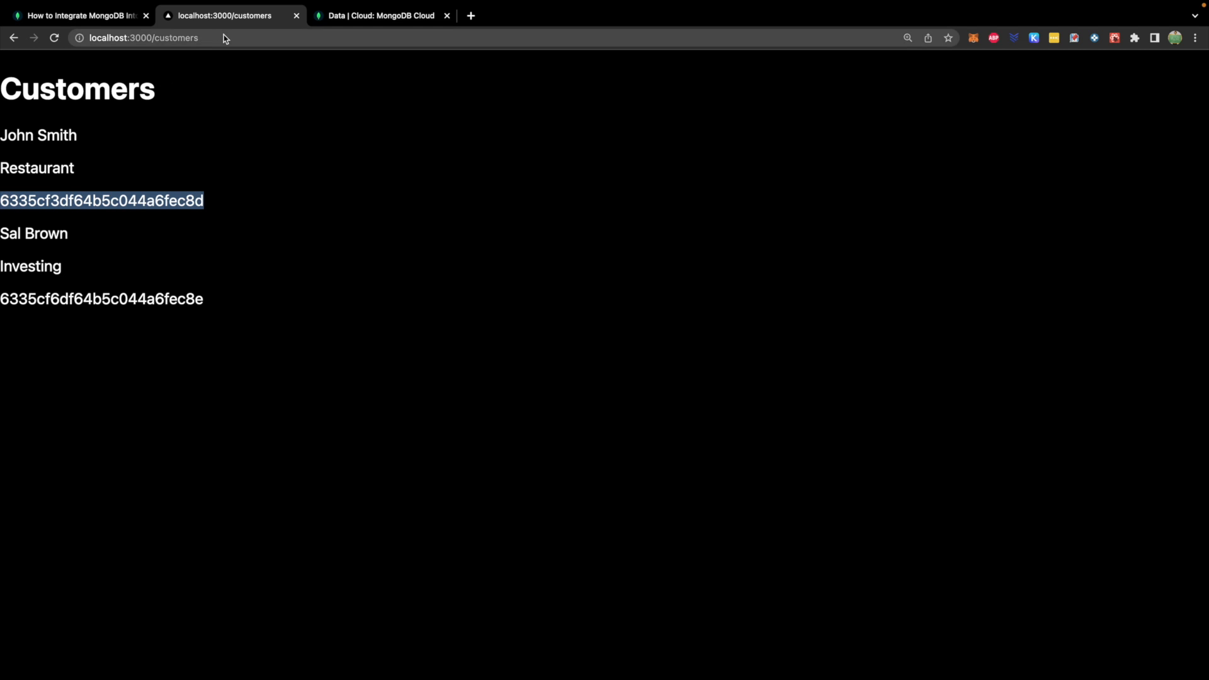
{"action": "left_click", "coordinate": [101, 200]}
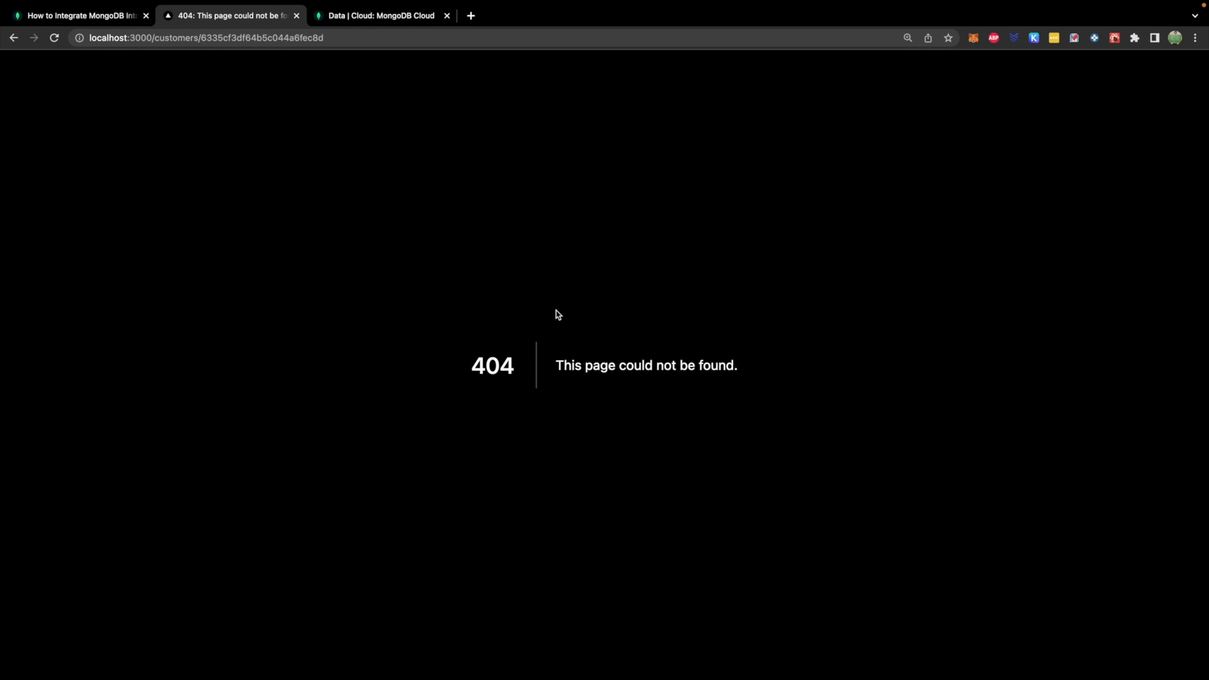
{"action": "left_click", "coordinate": [80, 15]}
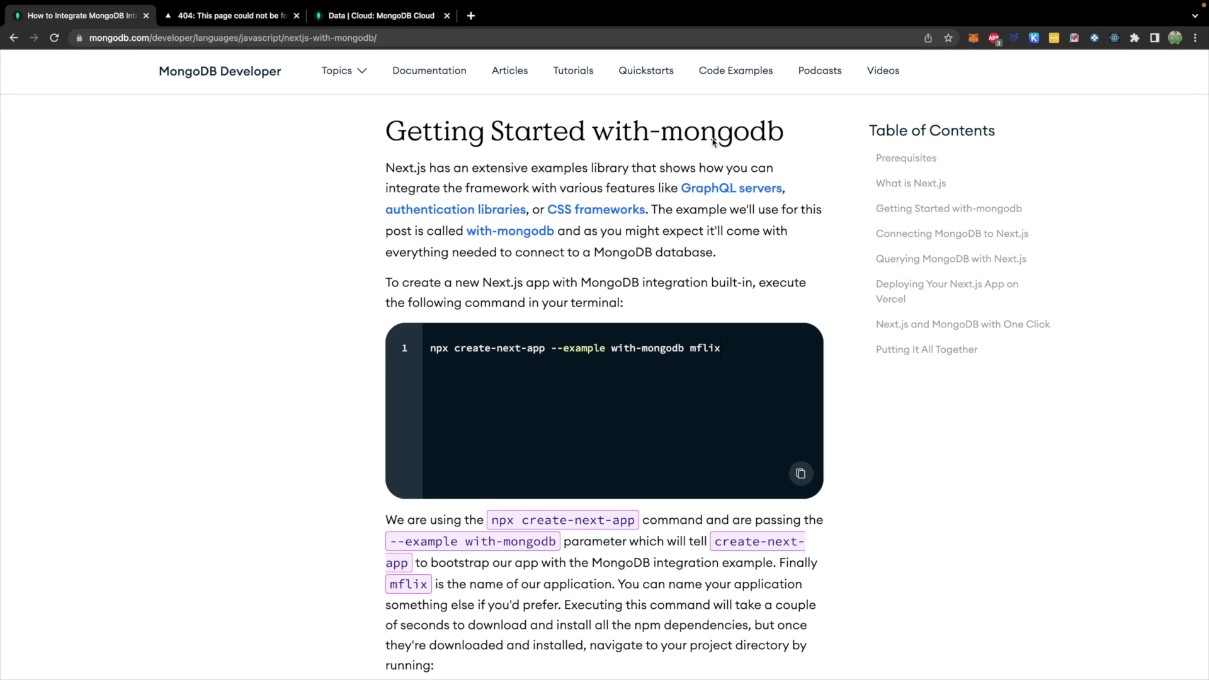
{"action": "mouse_move", "coordinate": [843, 314]}
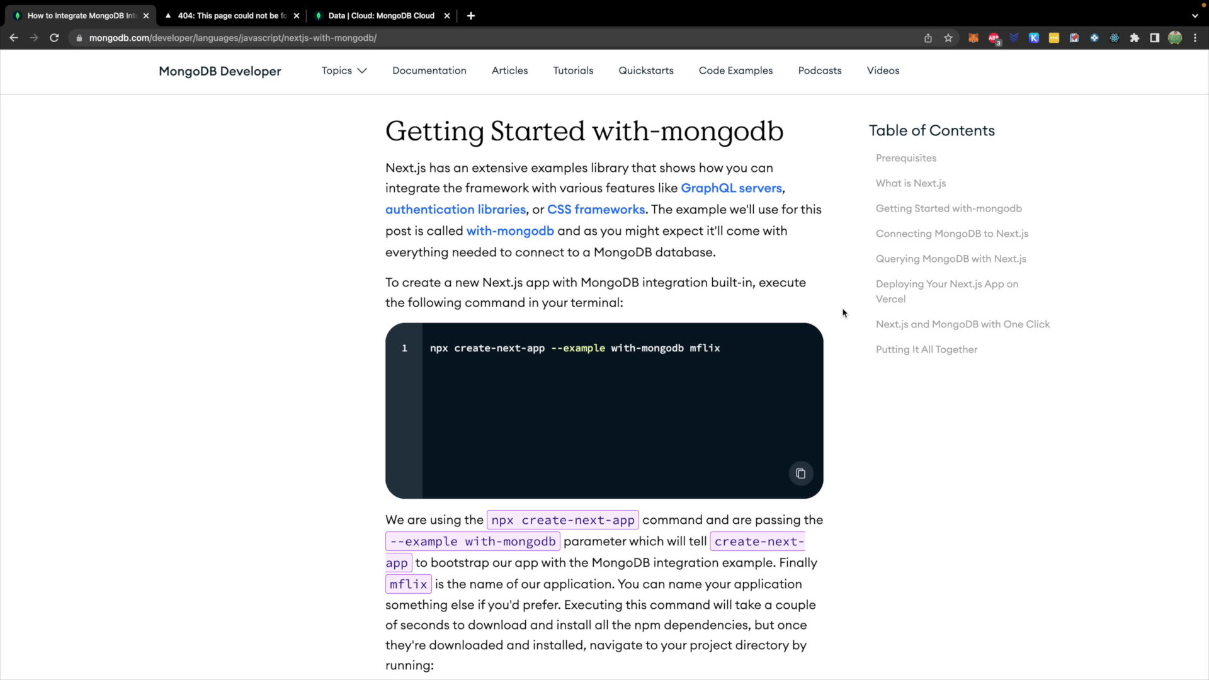
{"action": "mouse_move", "coordinate": [508, 364]}
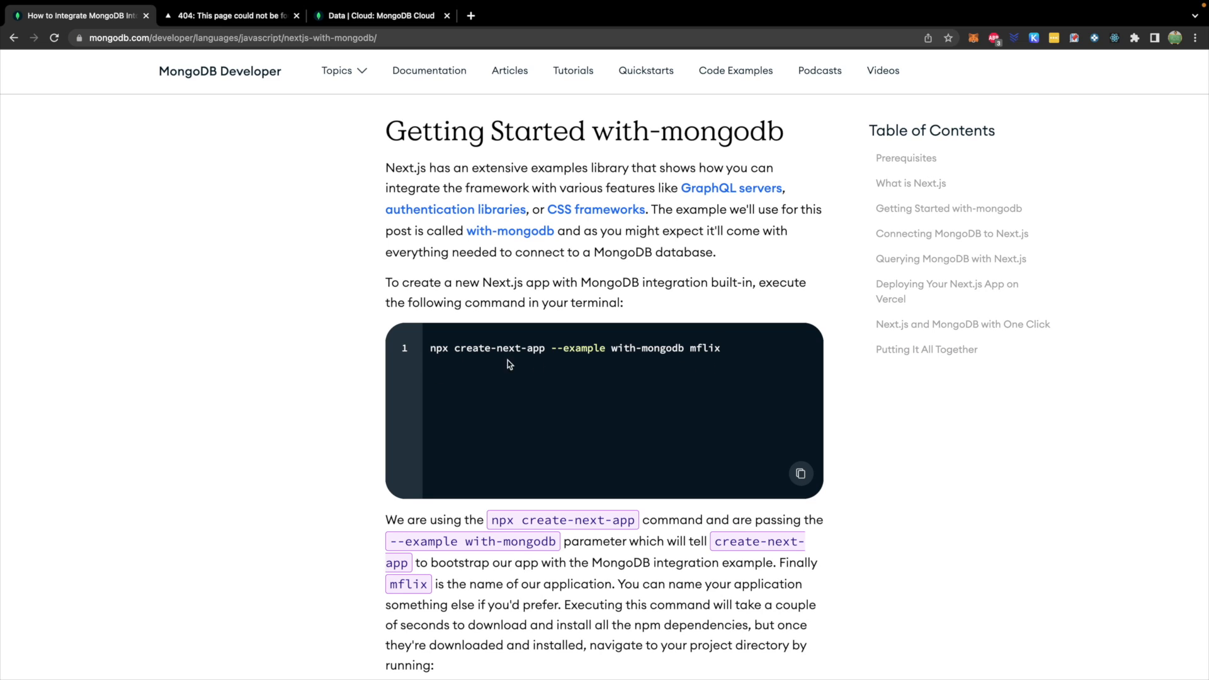
{"action": "mouse_move", "coordinate": [645, 352]}
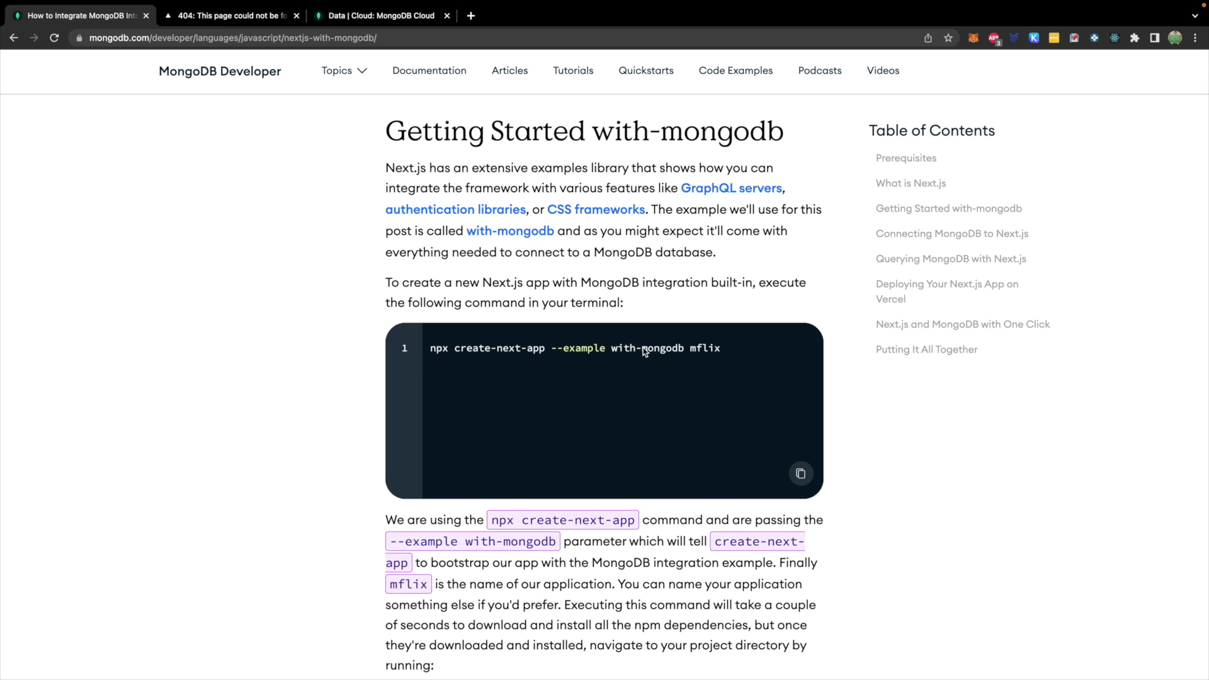
{"action": "mouse_move", "coordinate": [700, 395]}
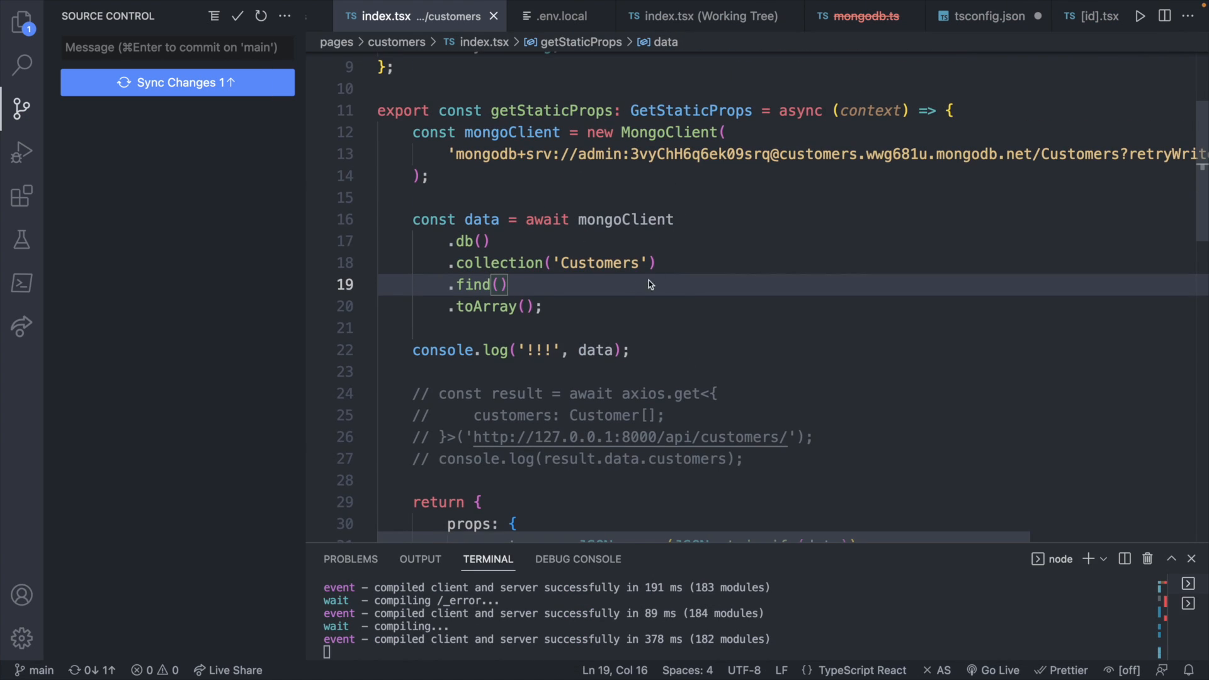
{"action": "left_click", "coordinate": [541, 306]}
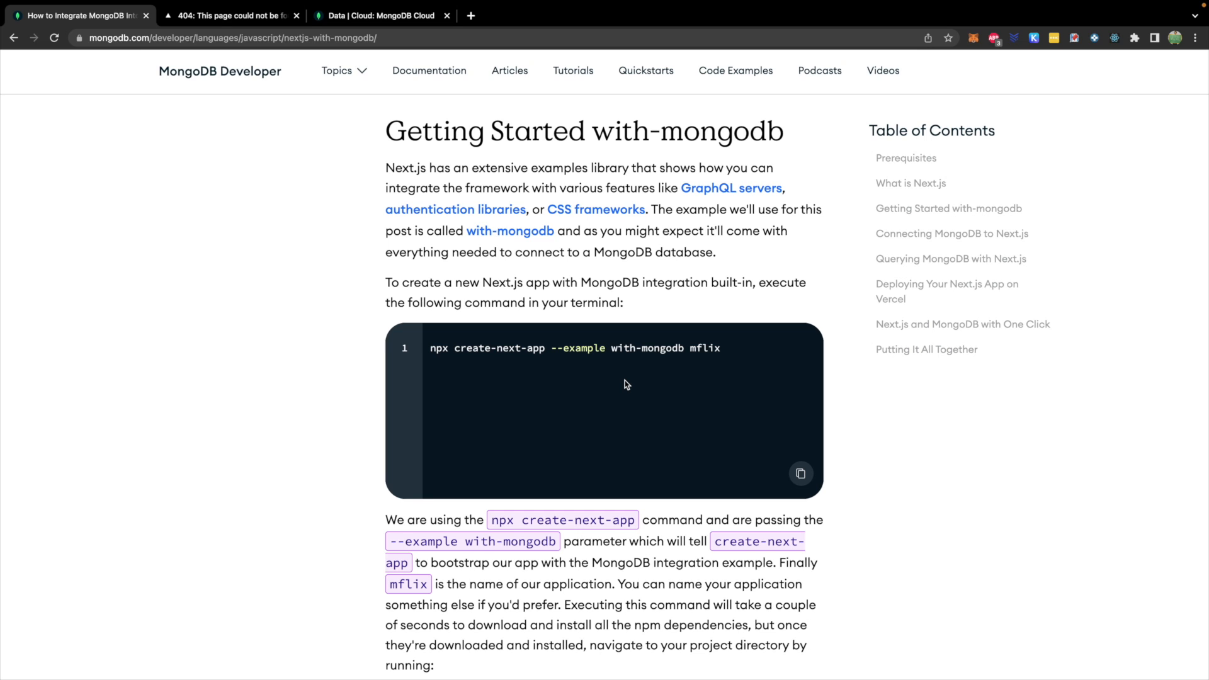
{"action": "left_click", "coordinate": [801, 473]}
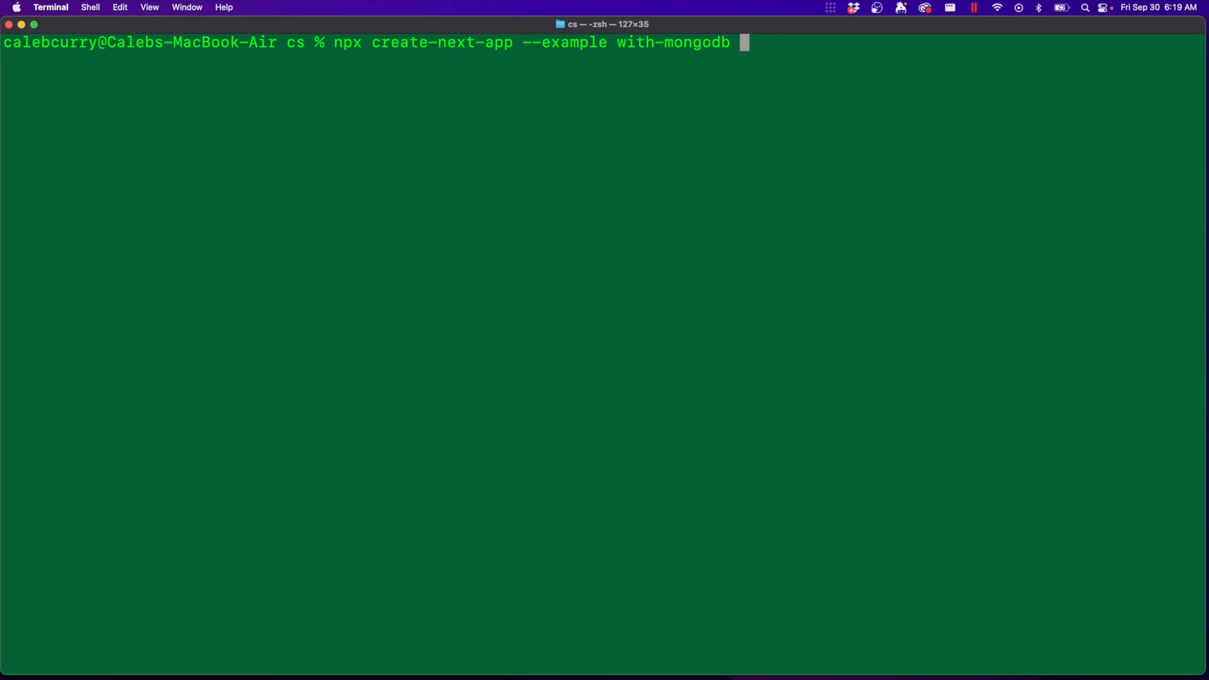
Create the with-mongodb example app named sample and open the sample folder in VS Code
{"action": "type", "text": "sample"}
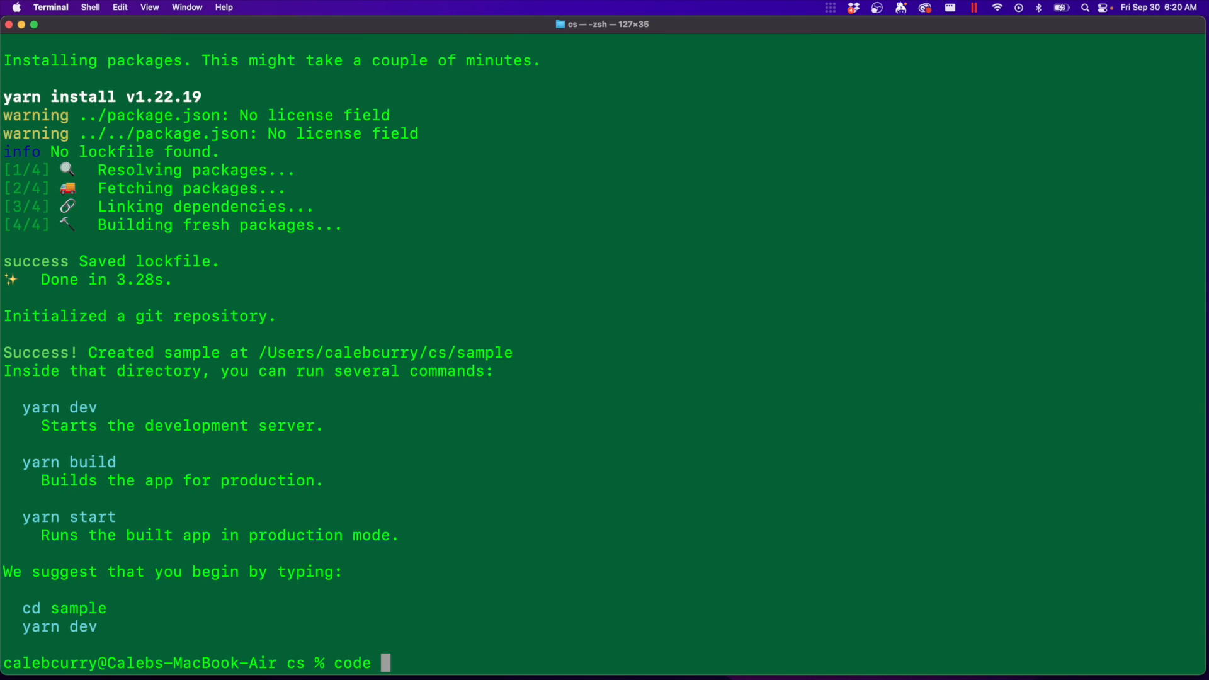
{"action": "type", "text": "sample"}
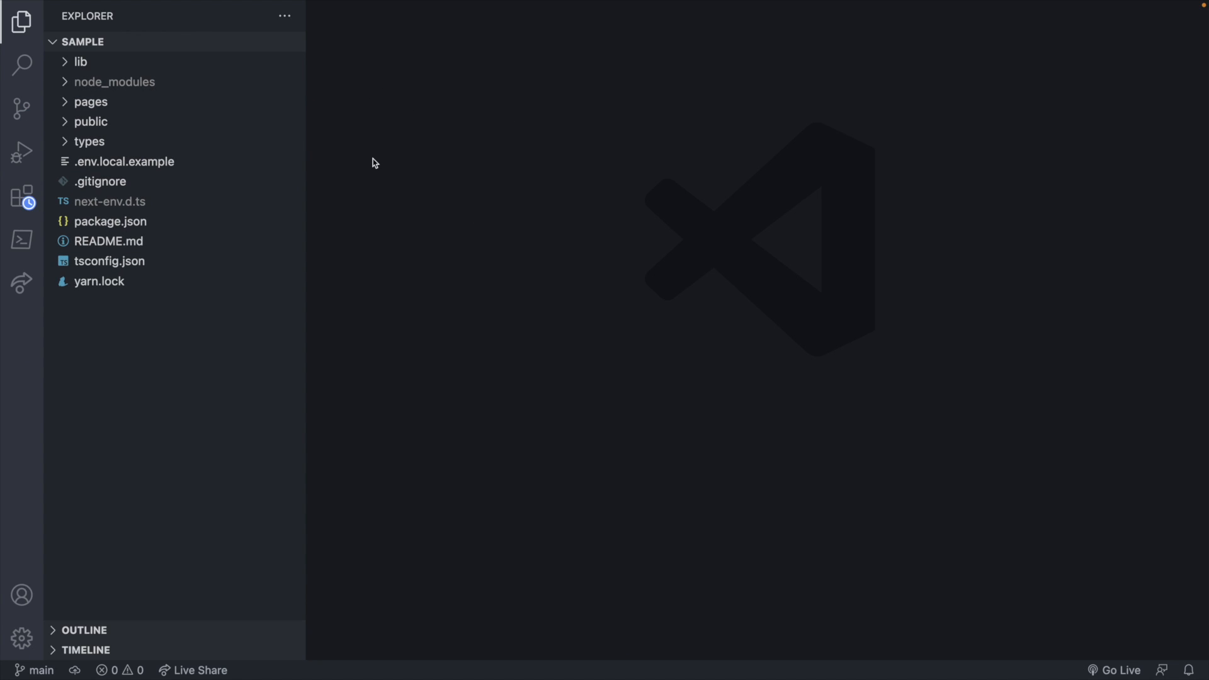
Read the sample's lib/mongodb.ts client code, then return to the customers project
{"action": "left_click", "coordinate": [81, 62]}
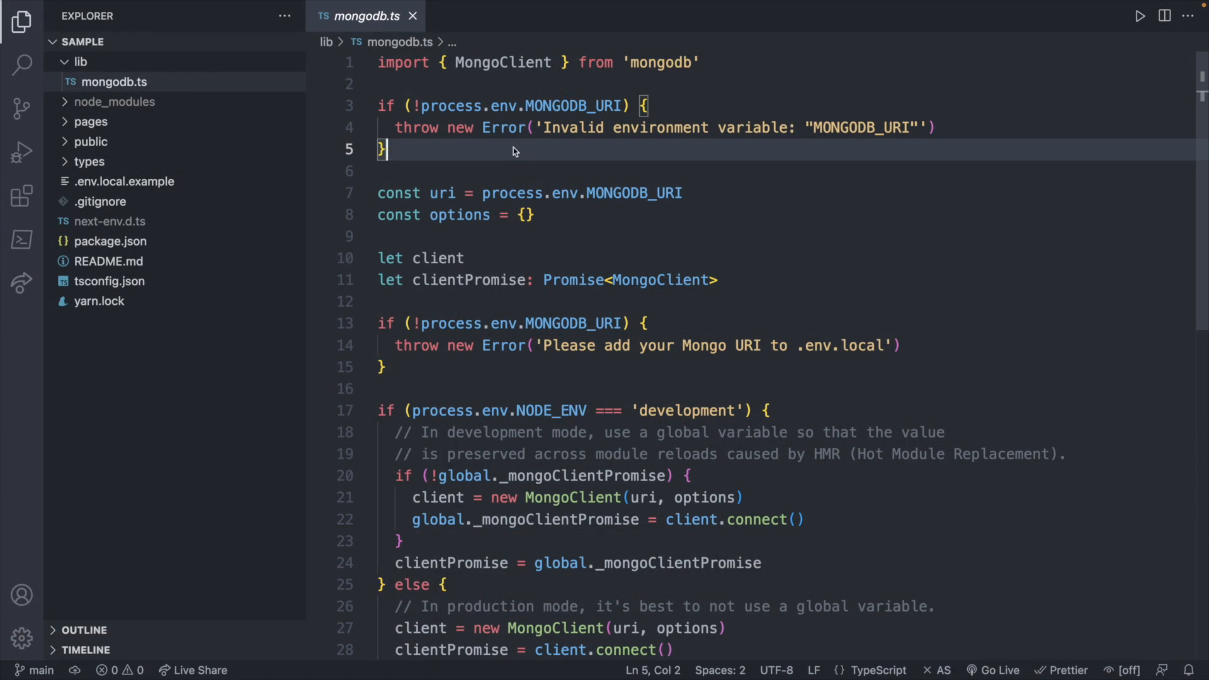
{"action": "mouse_move", "coordinate": [583, 510]}
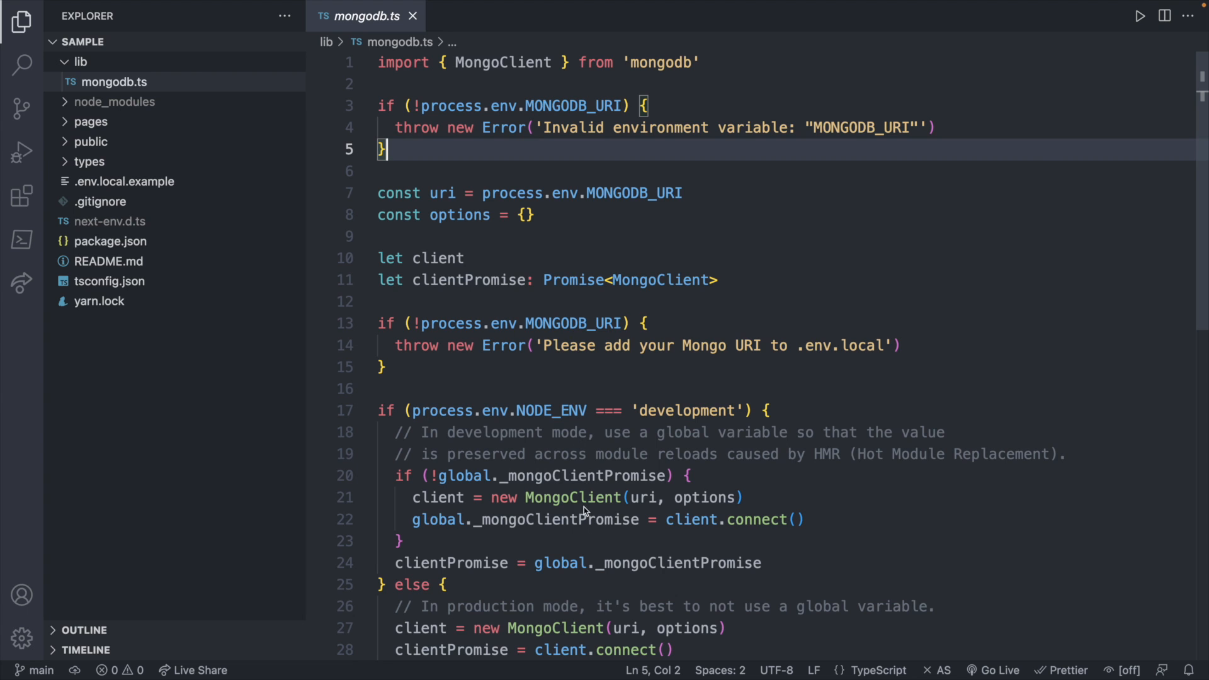
{"action": "left_click", "coordinate": [572, 498]}
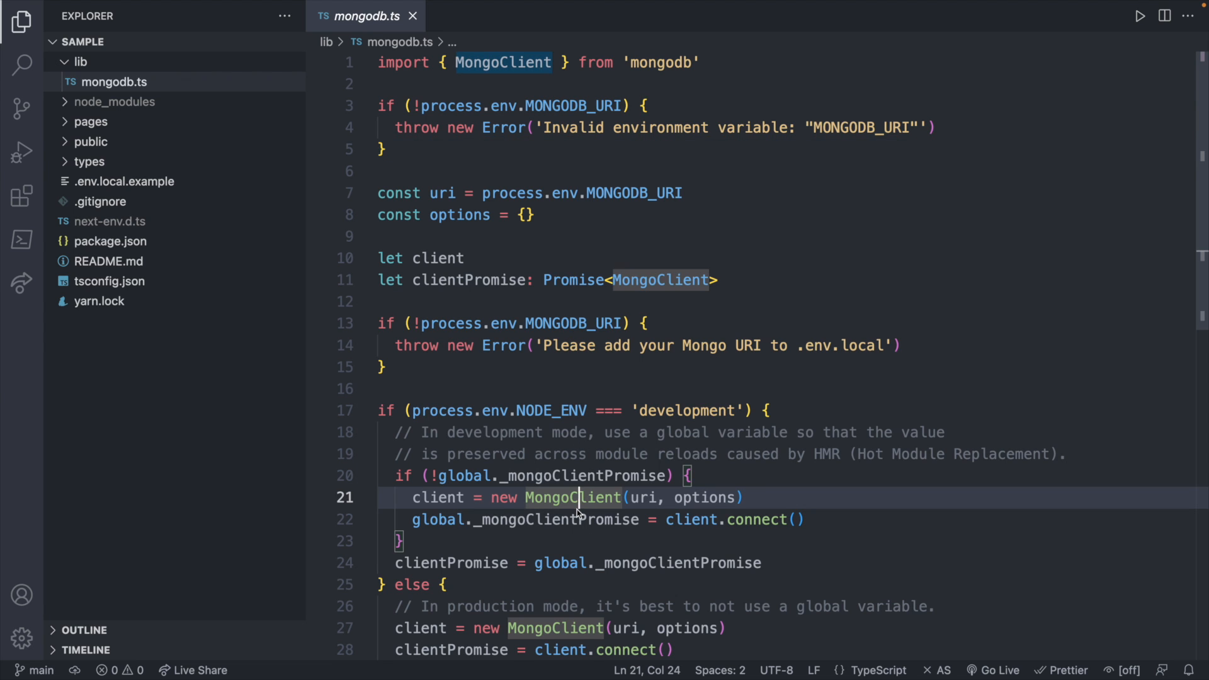
{"action": "scroll", "scroll_direction": "down", "scroll_amount": 3}
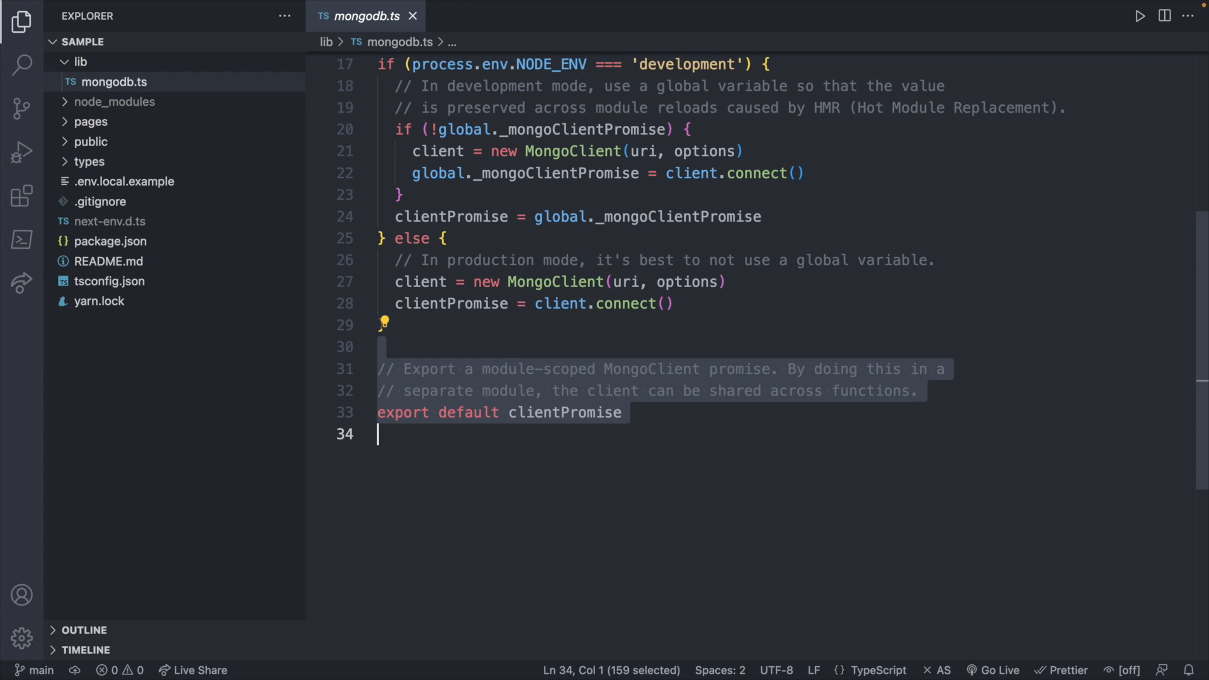
{"action": "left_click", "coordinate": [381, 324]}
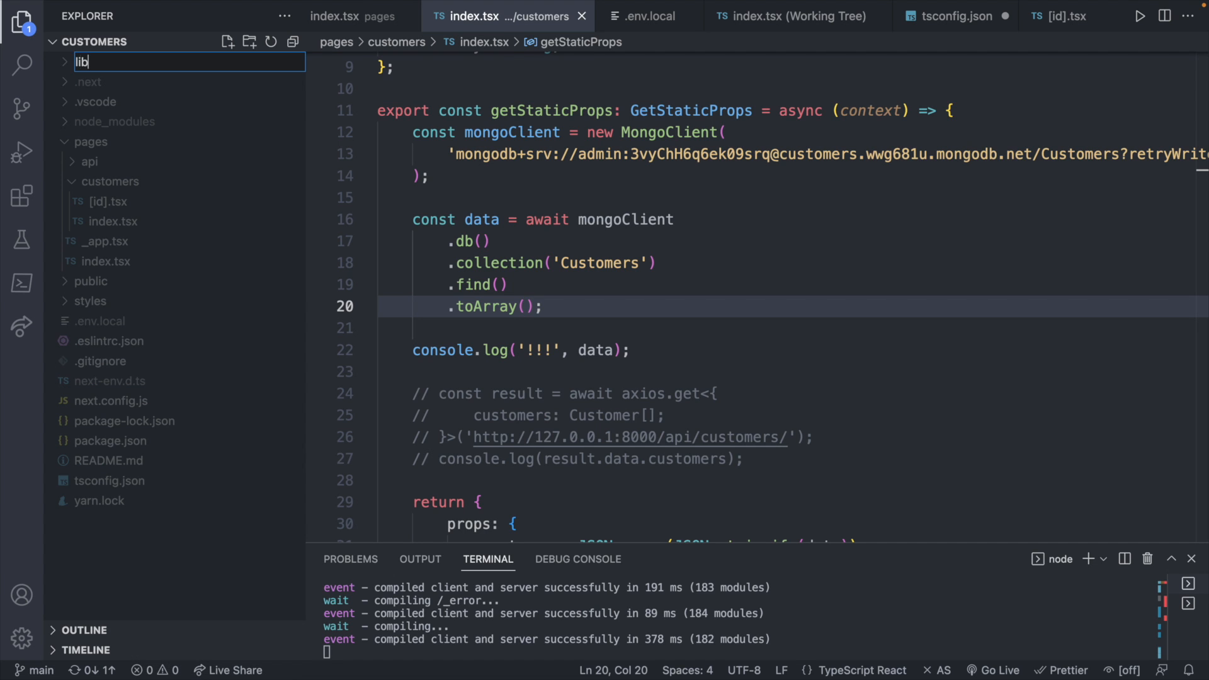
Add a mongodb.ts file inside lib holding the example's MongoDB client code
{"action": "right_click", "coordinate": [79, 101]}
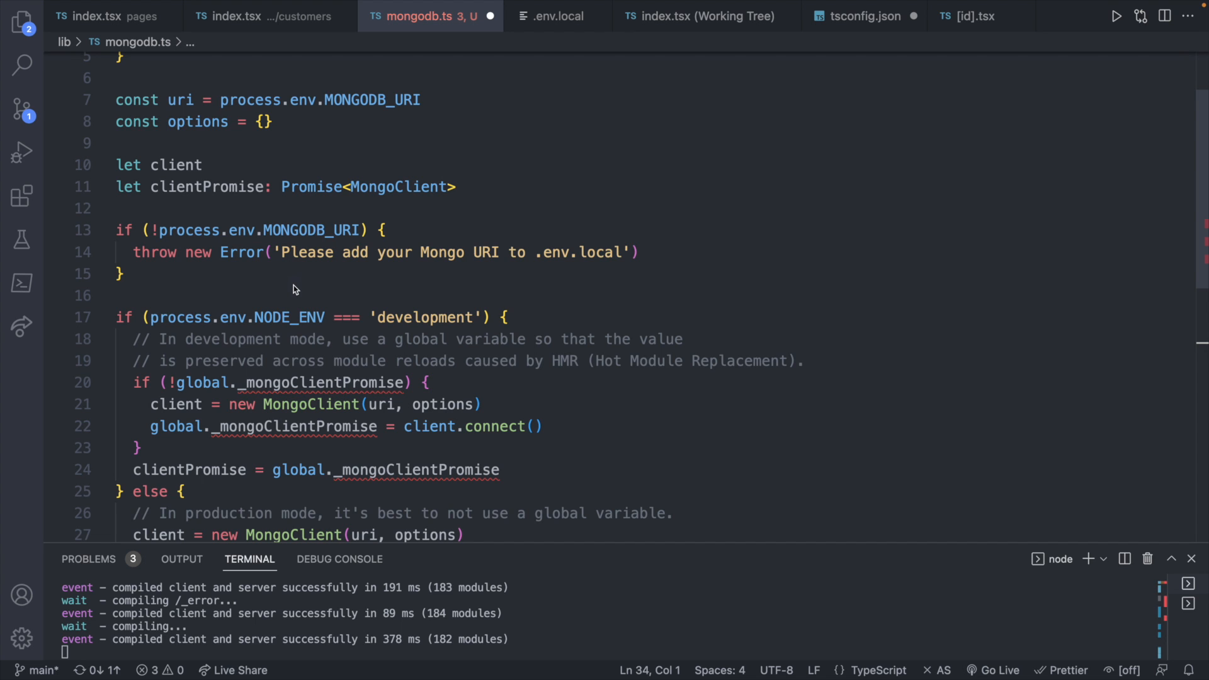
{"action": "left_click", "coordinate": [89, 558]}
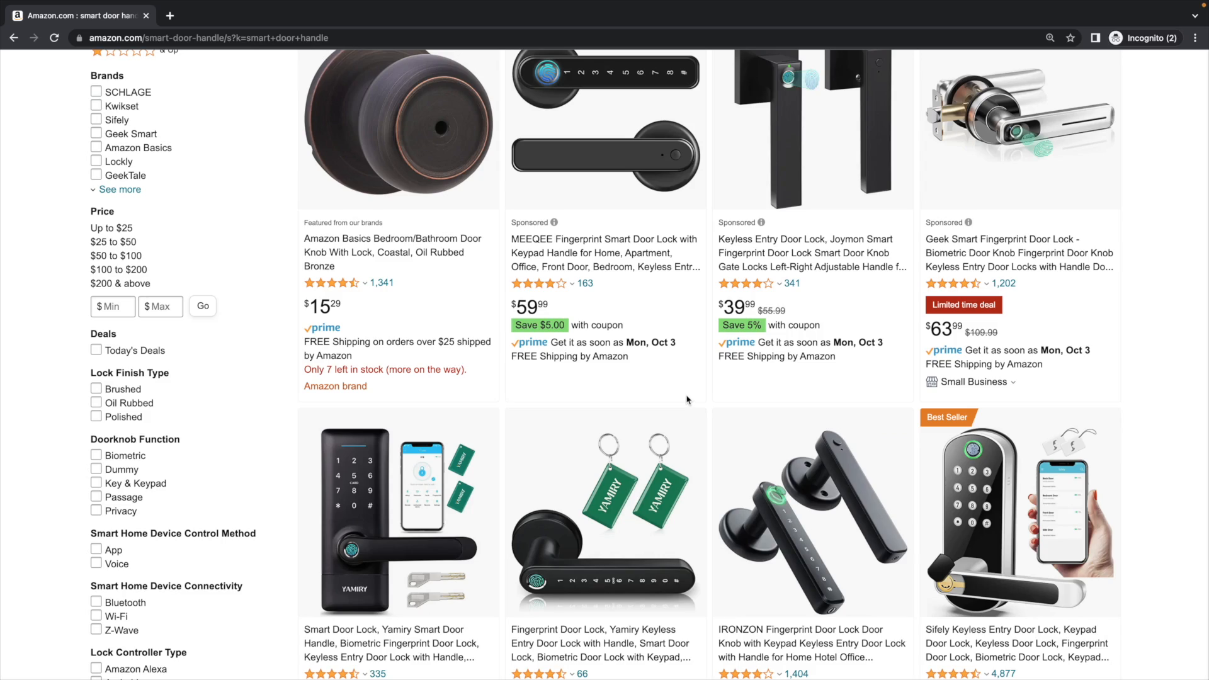
{"action": "mouse_move", "coordinate": [554, 428]}
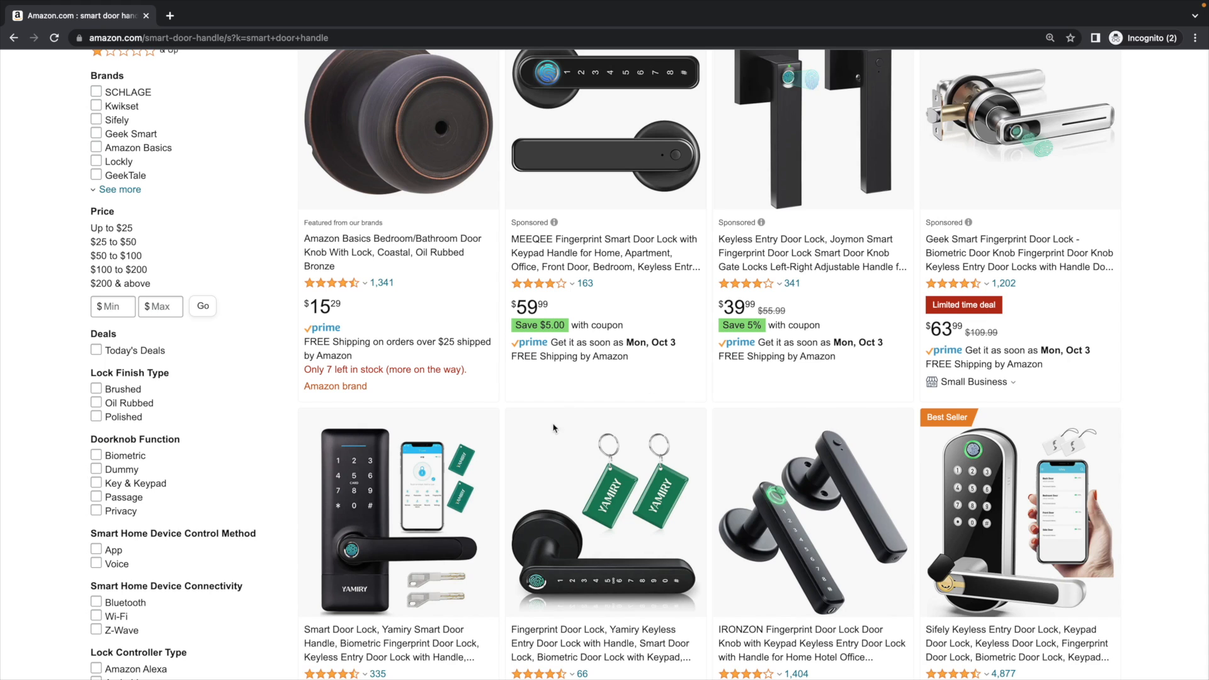
{"action": "scroll", "scroll_direction": "down", "scroll_amount": 3}
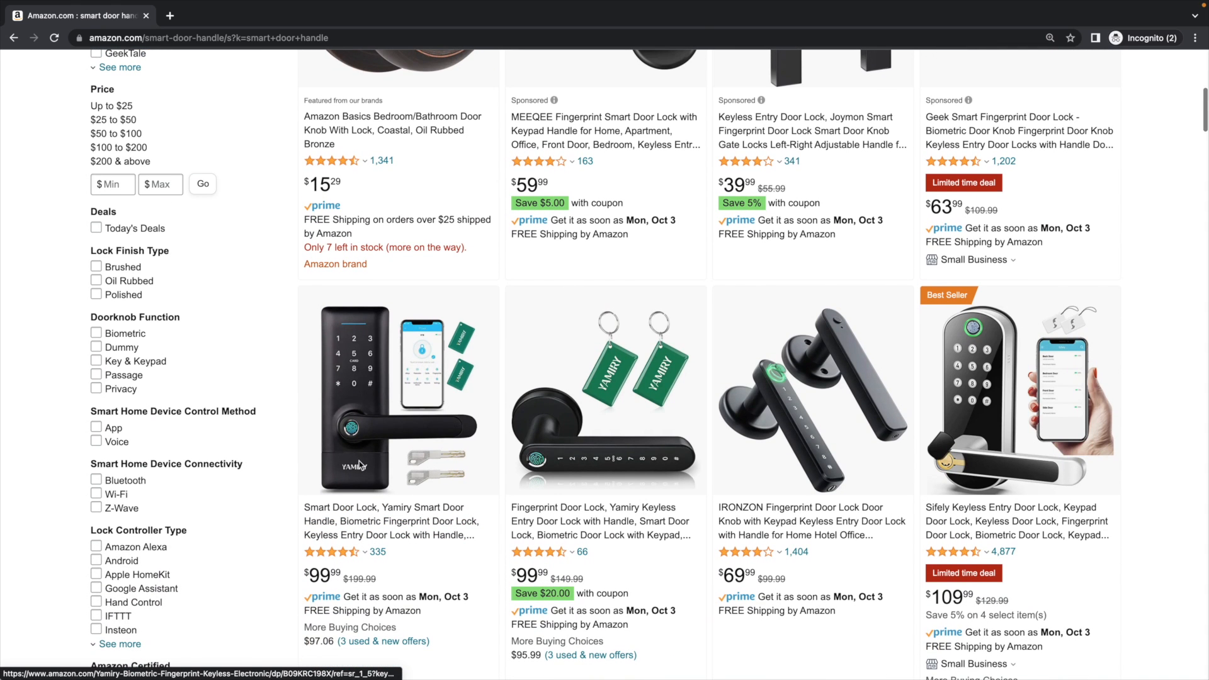
{"action": "mouse_move", "coordinate": [417, 573]}
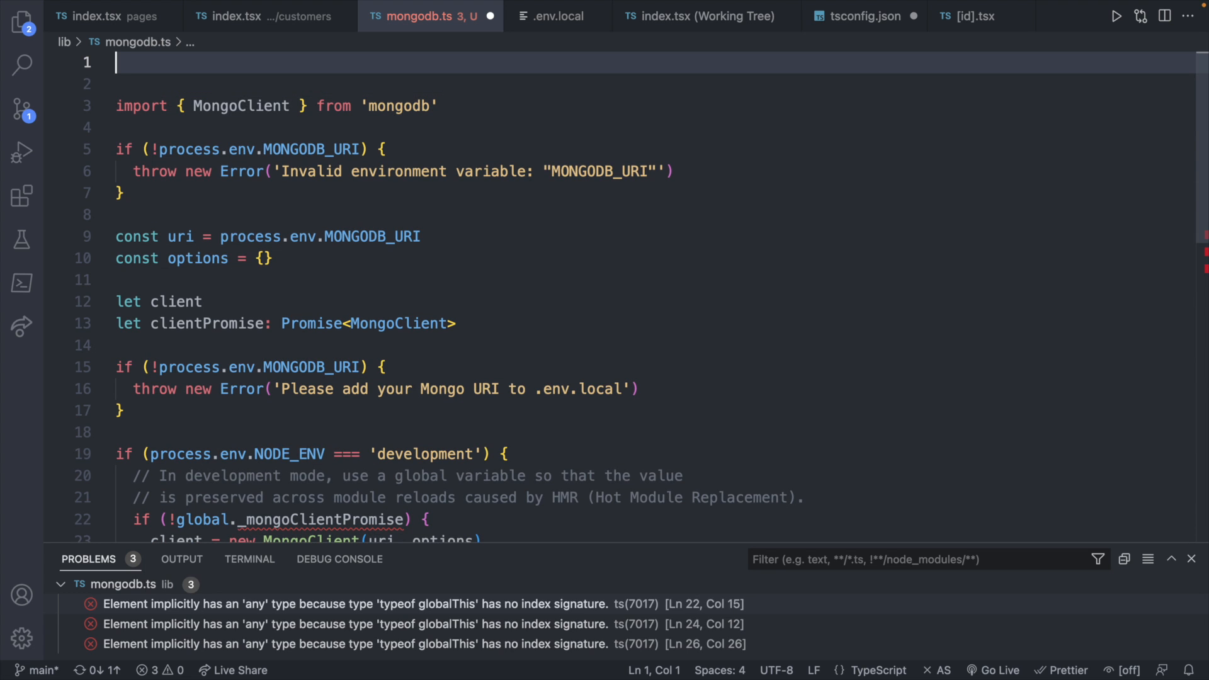
{"action": "type", "text": "//"}
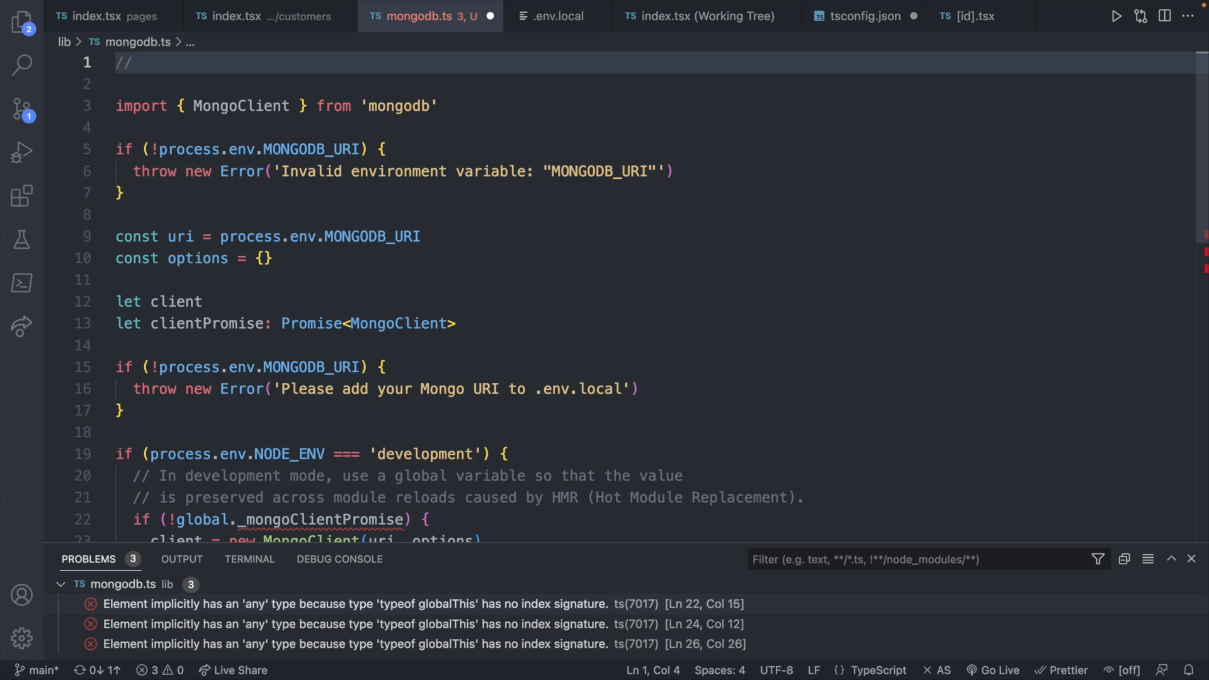
{"action": "type", "text": "@ts"}
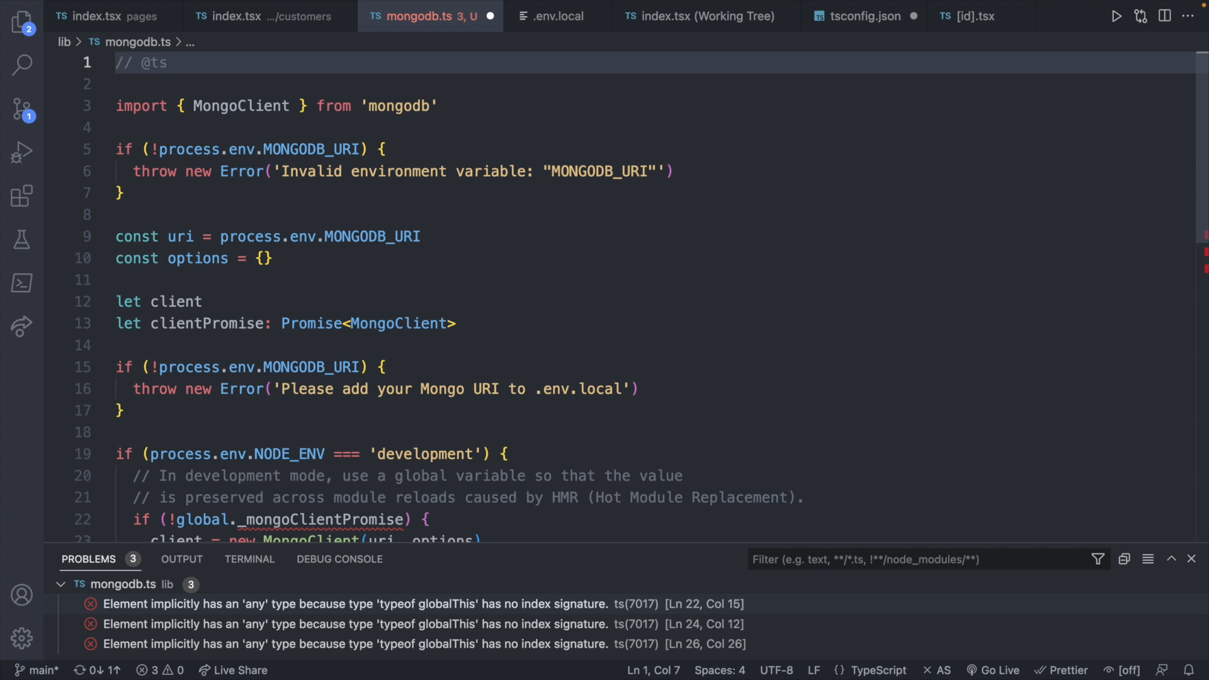
{"action": "type", "text": "-nocheck"}
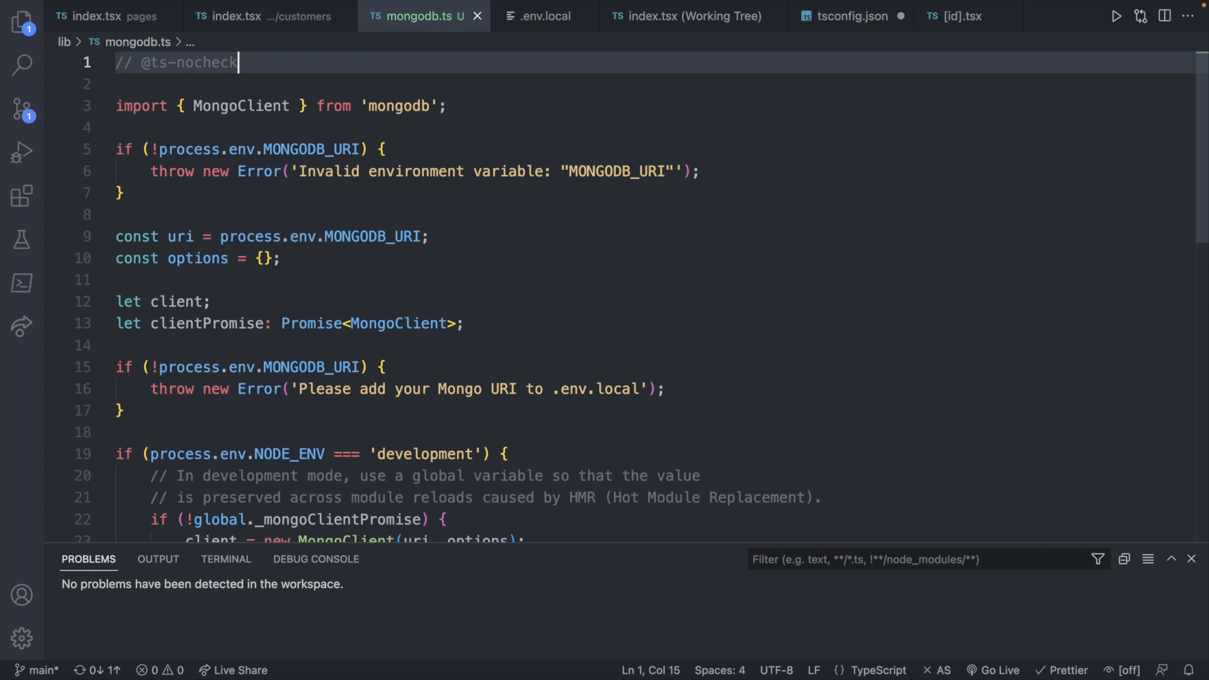
{"action": "mouse_move", "coordinate": [1134, 513]}
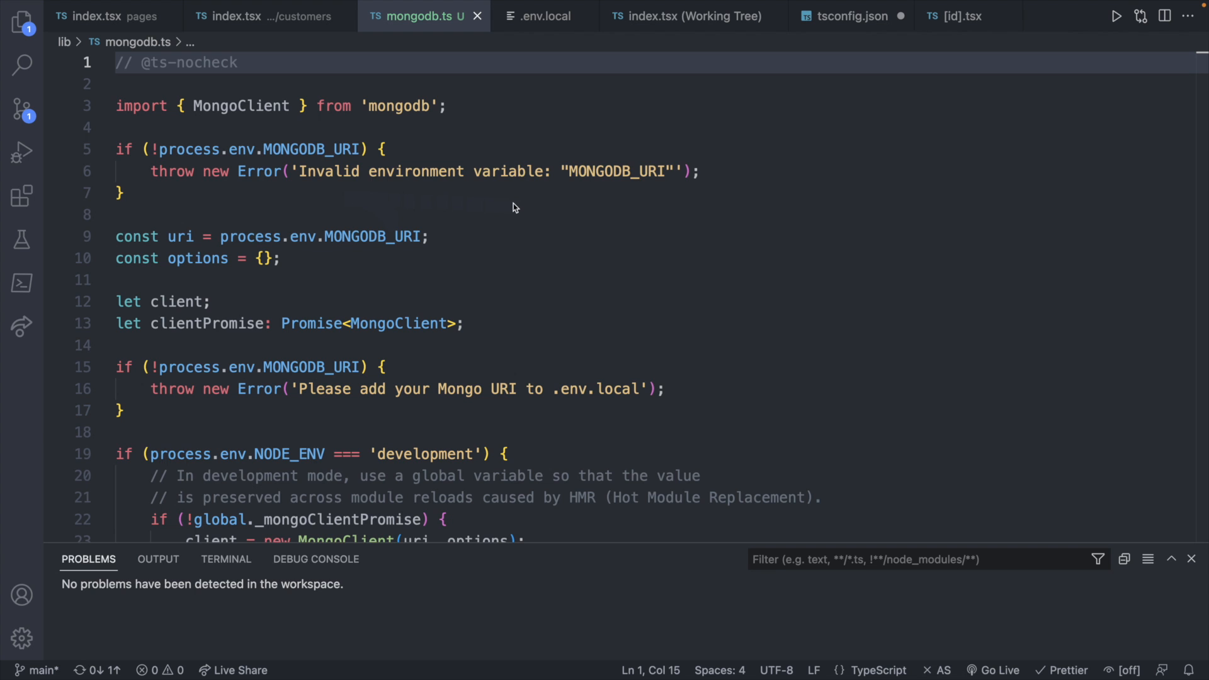
Scroll to the development-mode MongoClient block of mongodb.ts
{"action": "scroll", "scroll_direction": "down", "scroll_amount": 3}
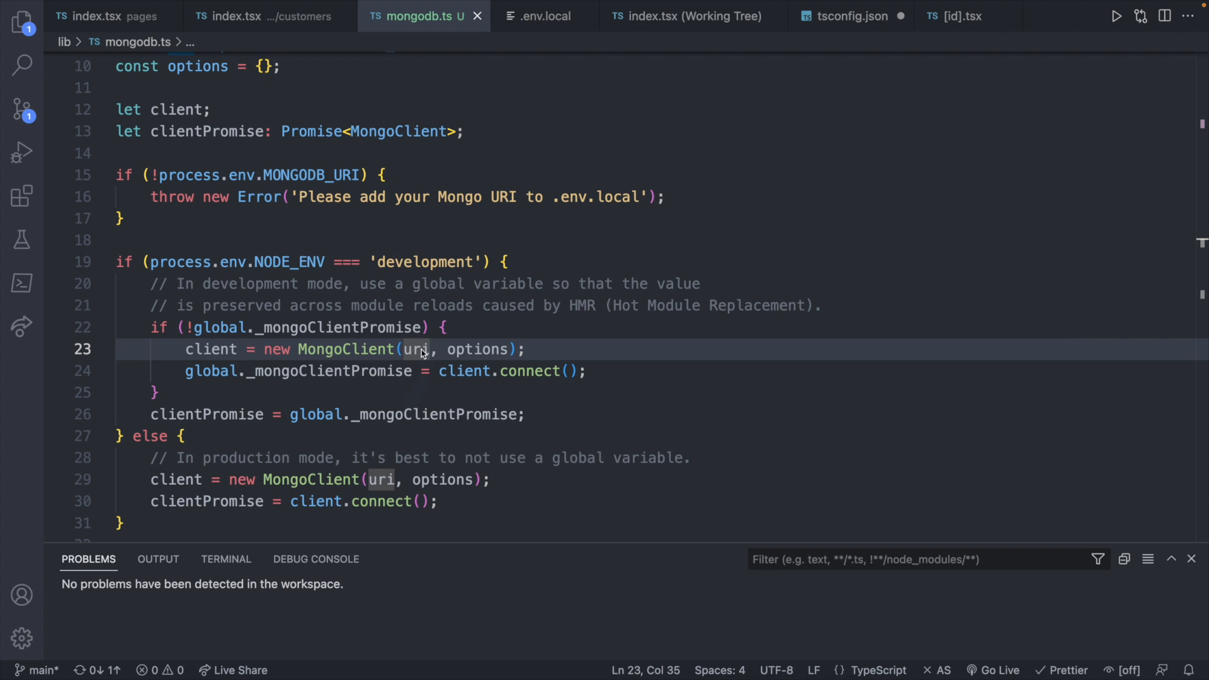
{"action": "mouse_move", "coordinate": [83, 67]}
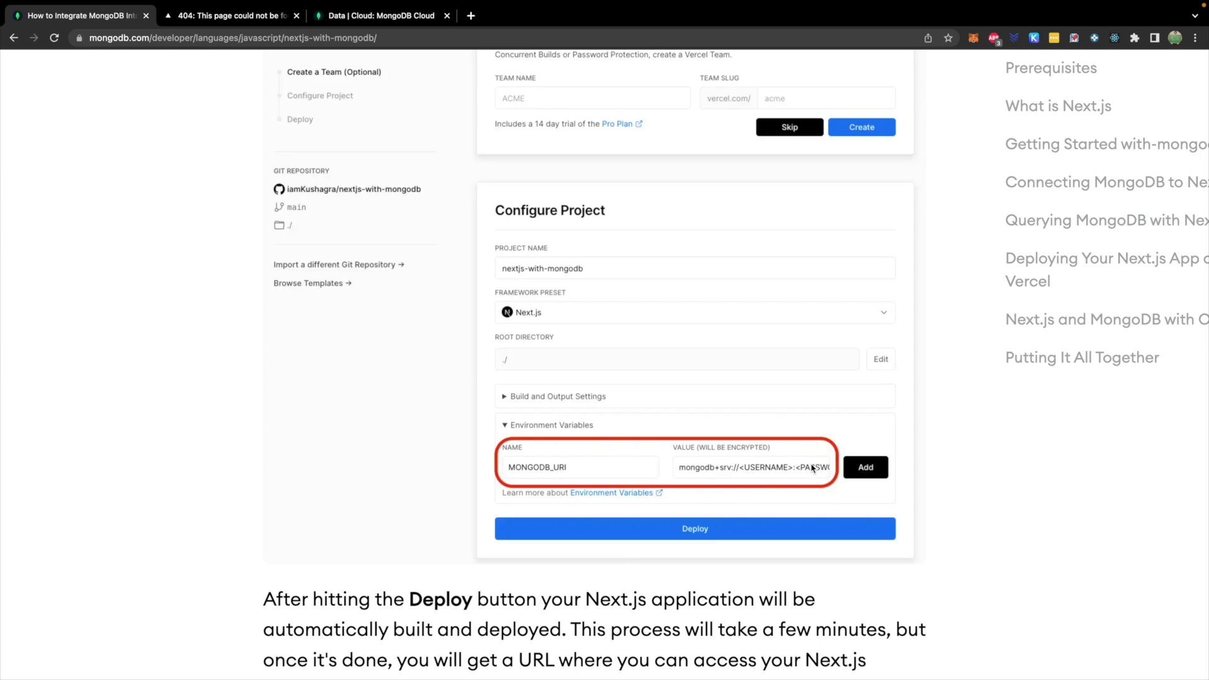
{"action": "mouse_move", "coordinate": [799, 484]}
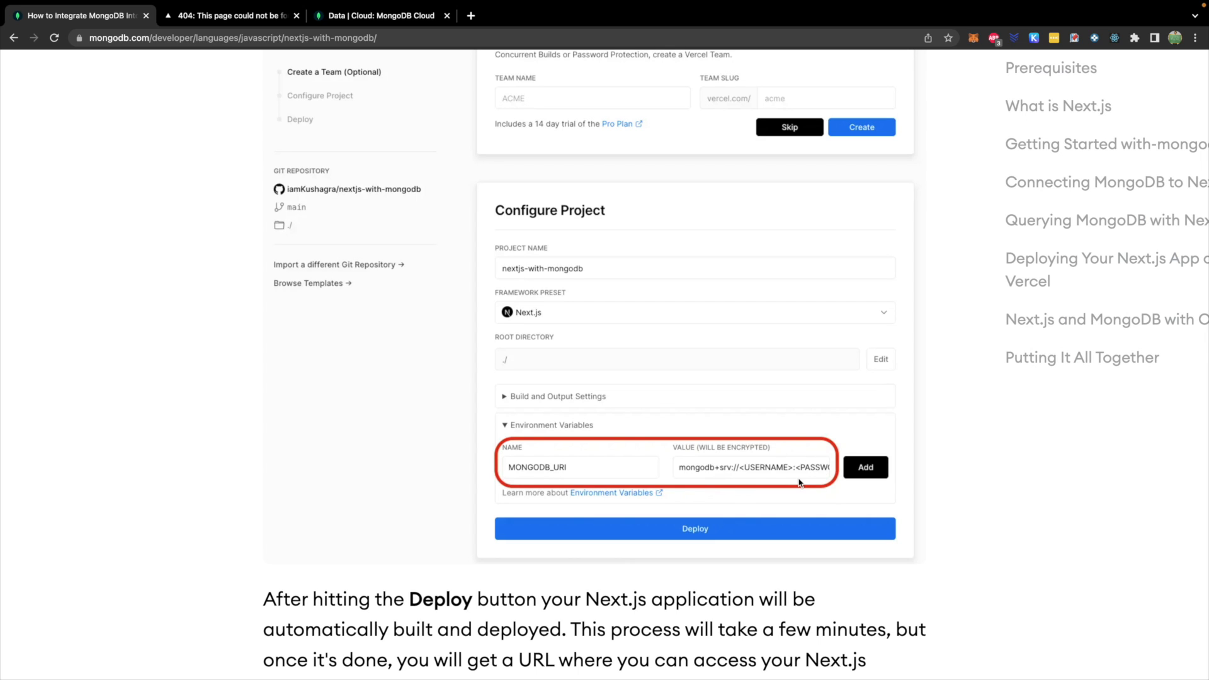
{"action": "mouse_move", "coordinate": [837, 503]}
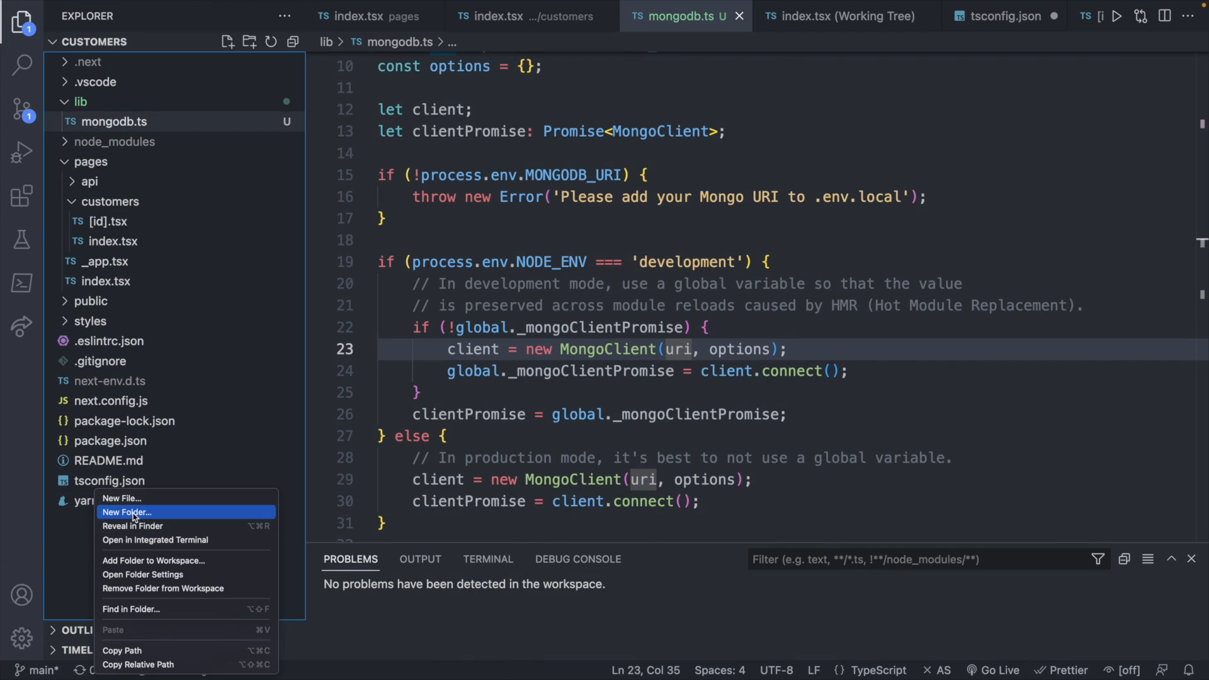
Create .env.local at the project root and start a MONGODB_URI= entry matching mongodb.ts
{"action": "left_click", "coordinate": [126, 512]}
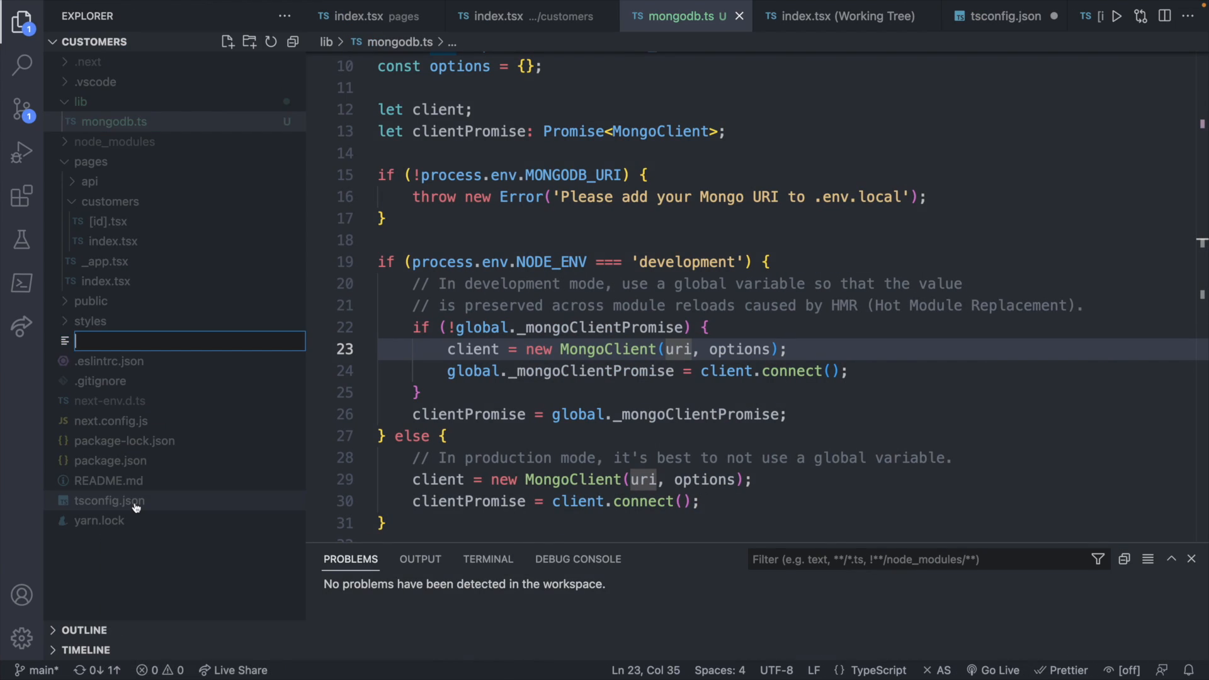
{"action": "type", "text": ".env.loc"}
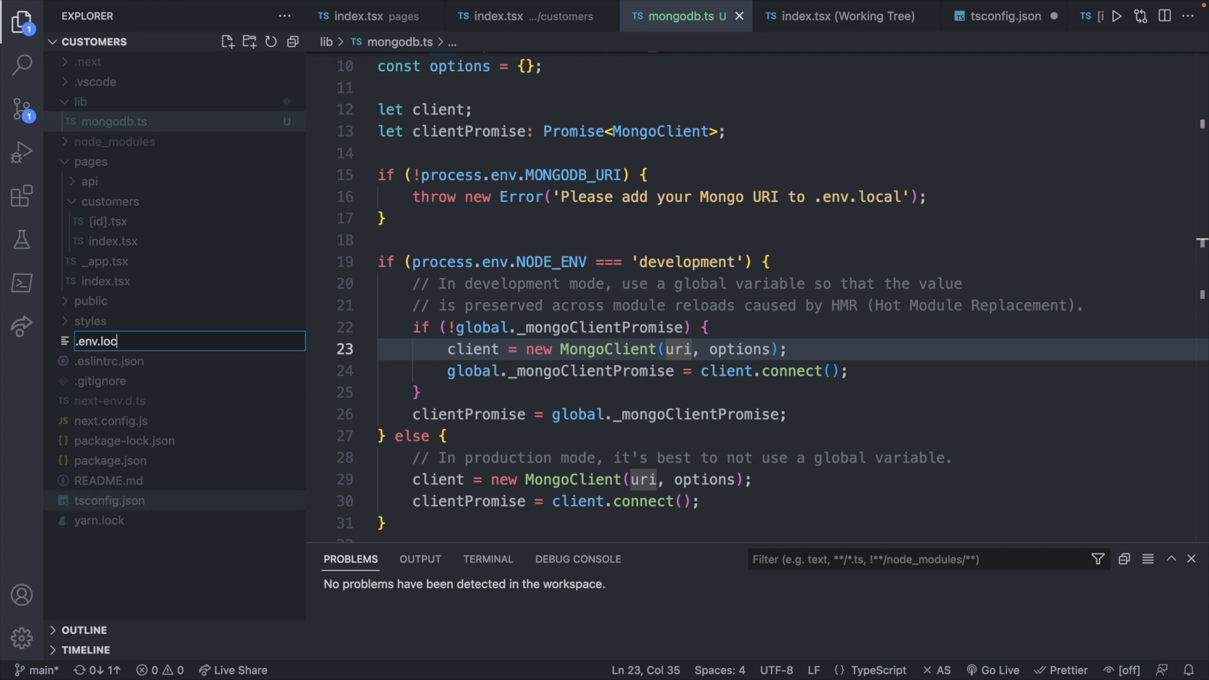
{"action": "type", "text": "al"}
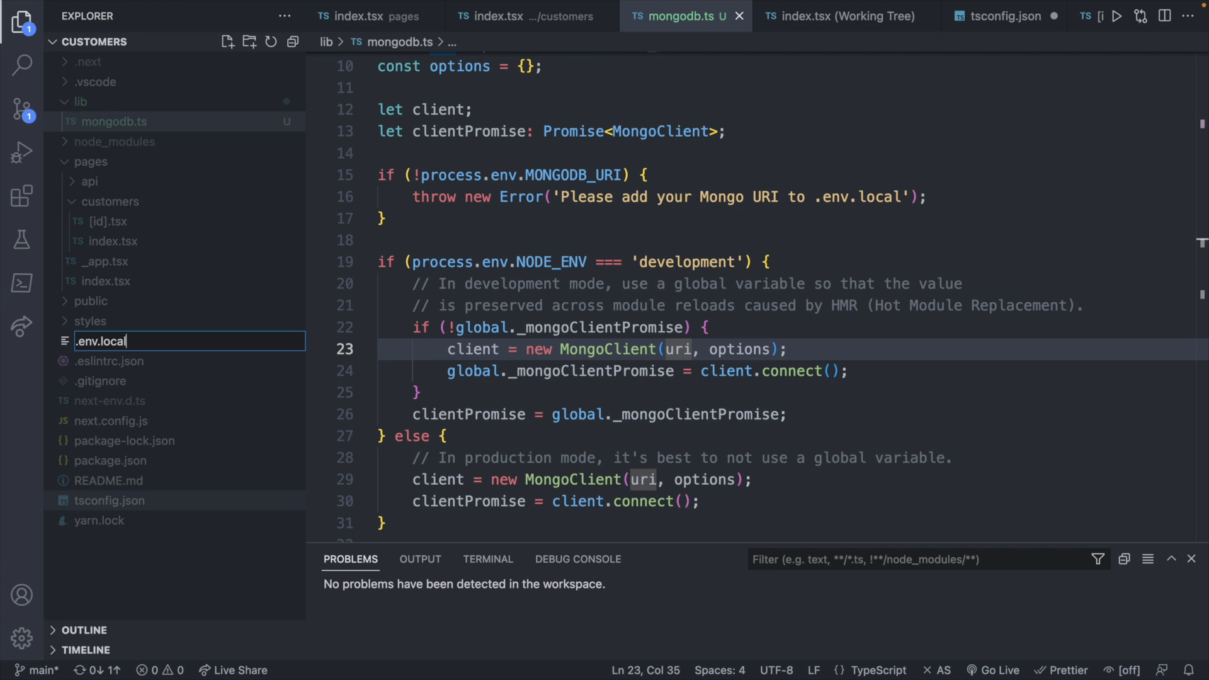
{"action": "key", "text": "Enter"}
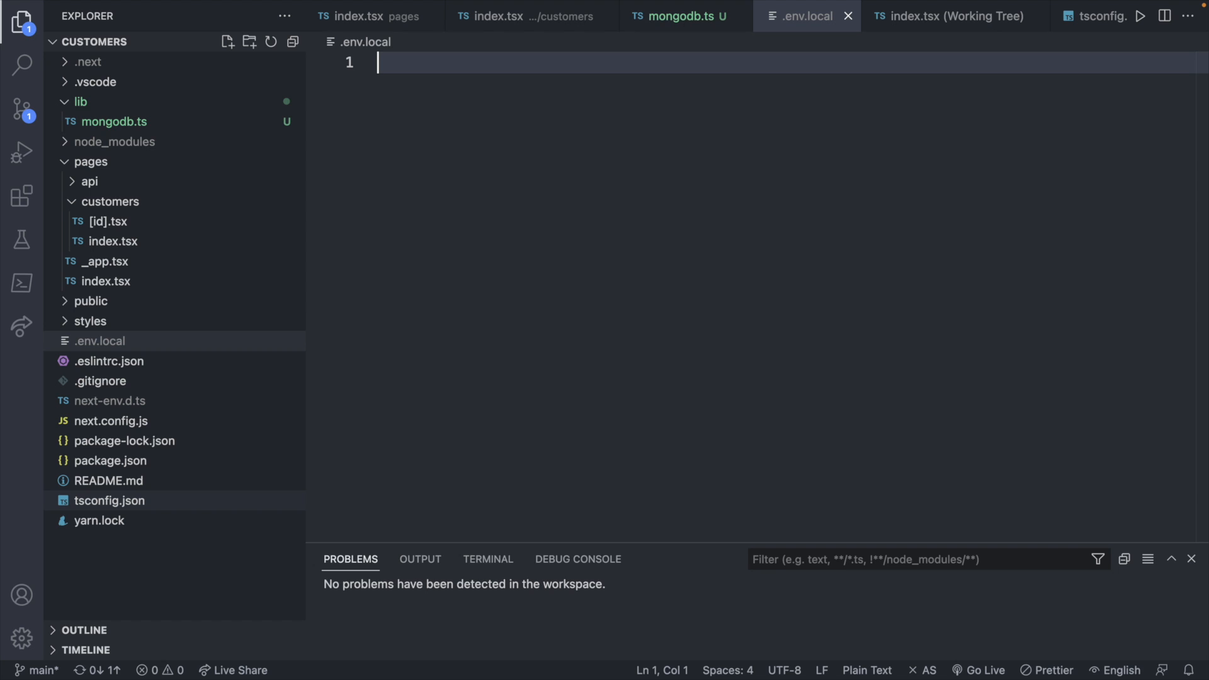
{"action": "left_click", "coordinate": [679, 15]}
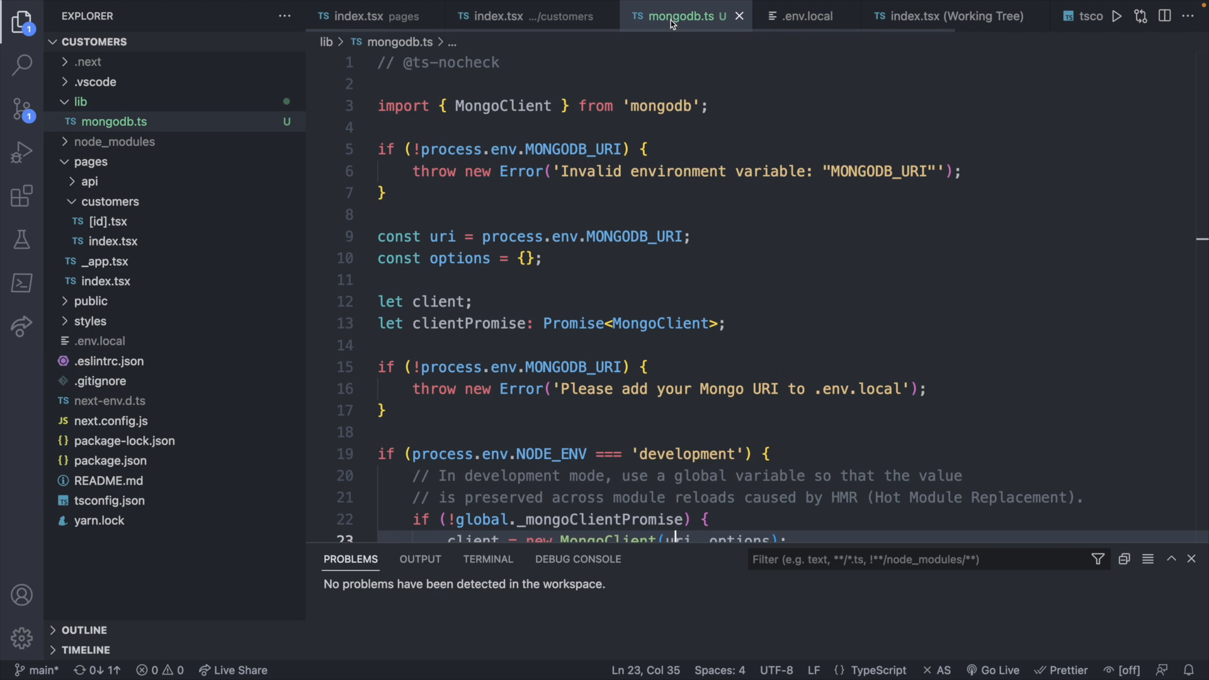
{"action": "double_click", "coordinate": [624, 236]}
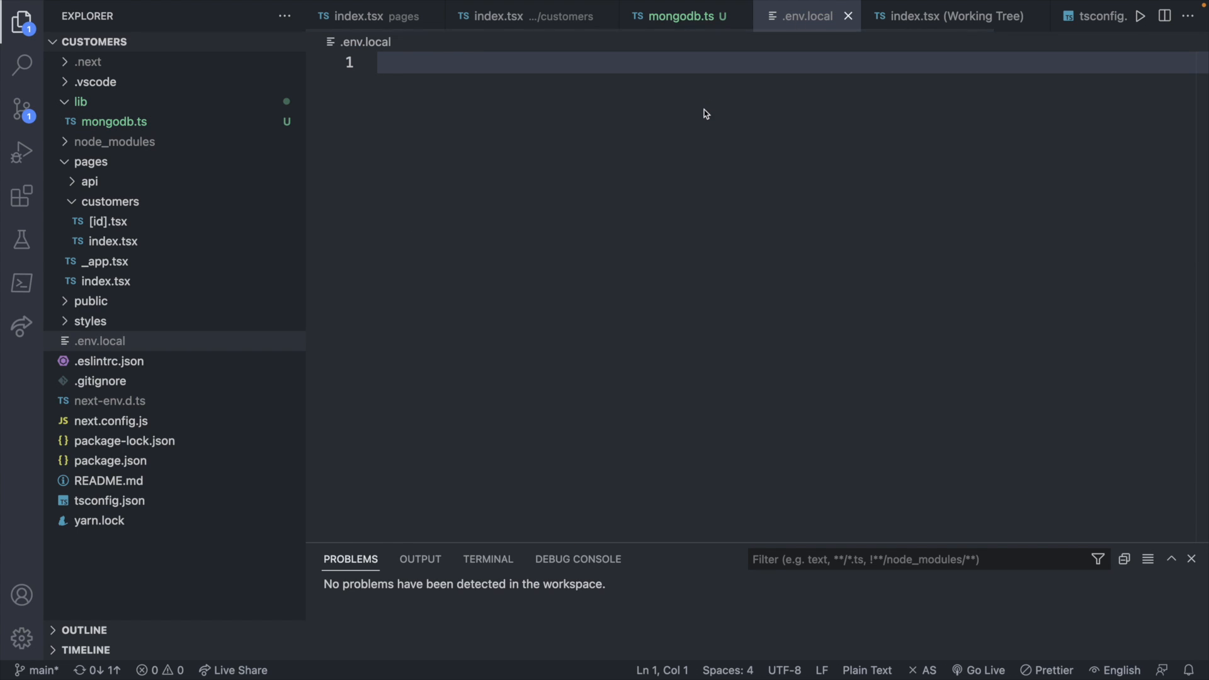
{"action": "type", "text": "MONGODB_URI="}
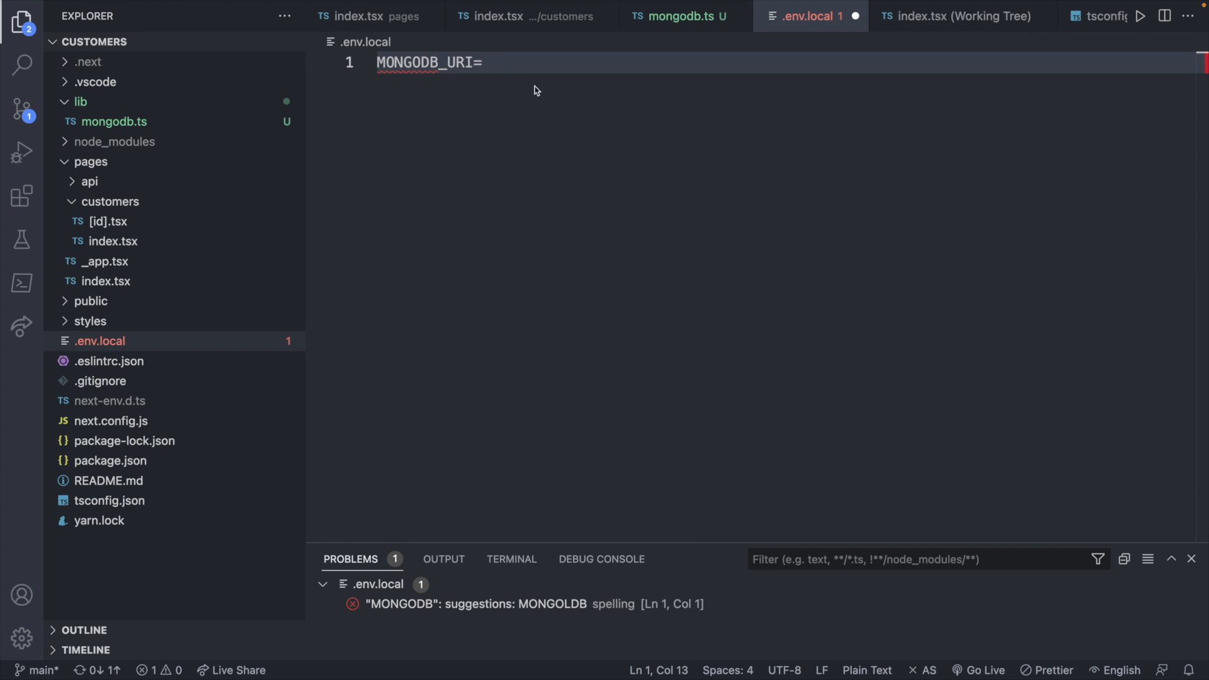
{"action": "mouse_move", "coordinate": [637, 87]}
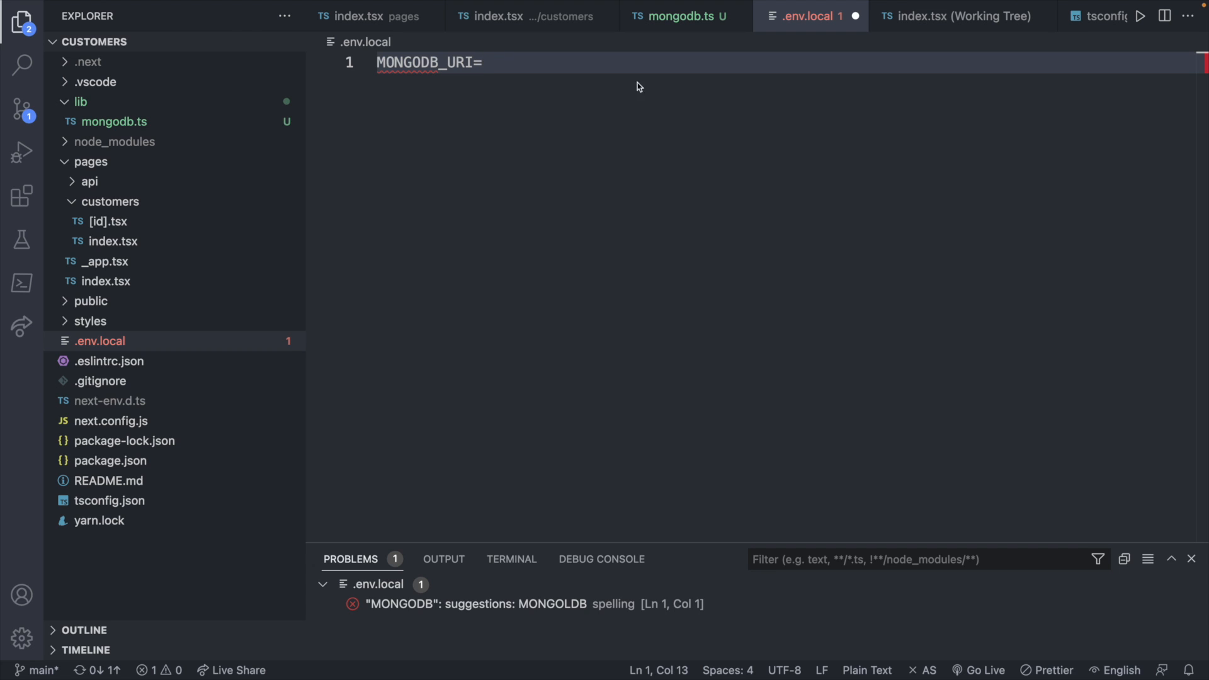
{"action": "mouse_move", "coordinate": [400, 171]}
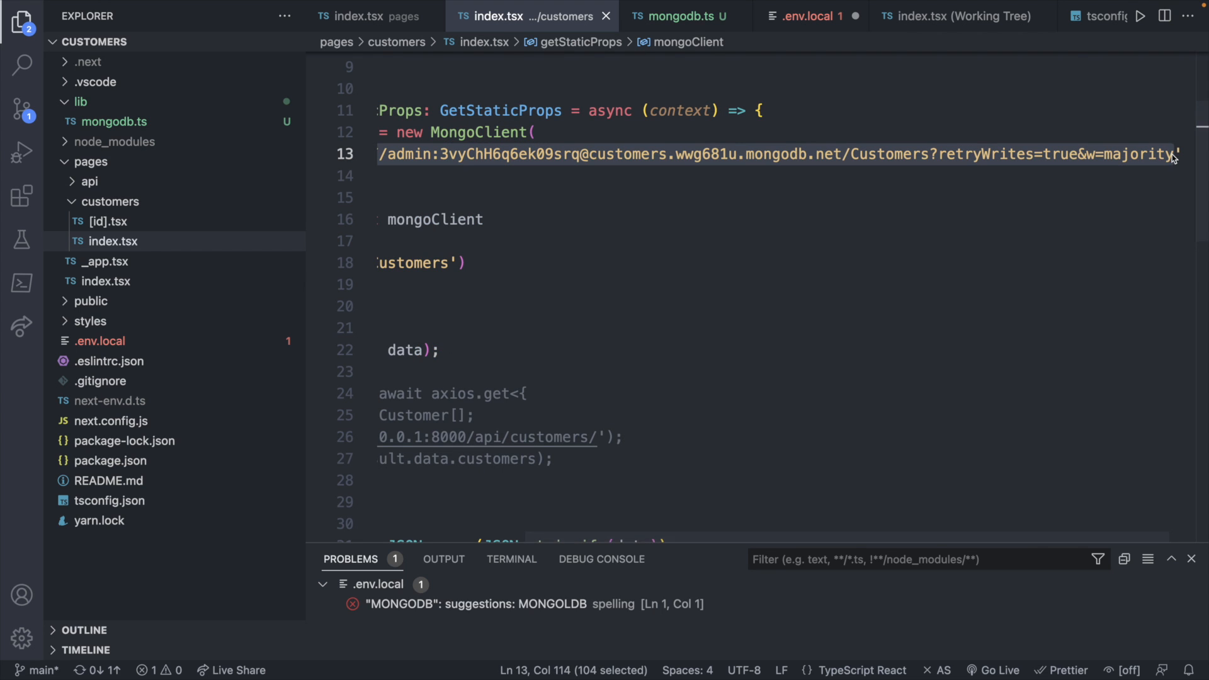
Set MONGODB_URI to the Customers cluster mongodb+srv connection string and turn spell checking off
{"action": "left_click", "coordinate": [807, 15]}
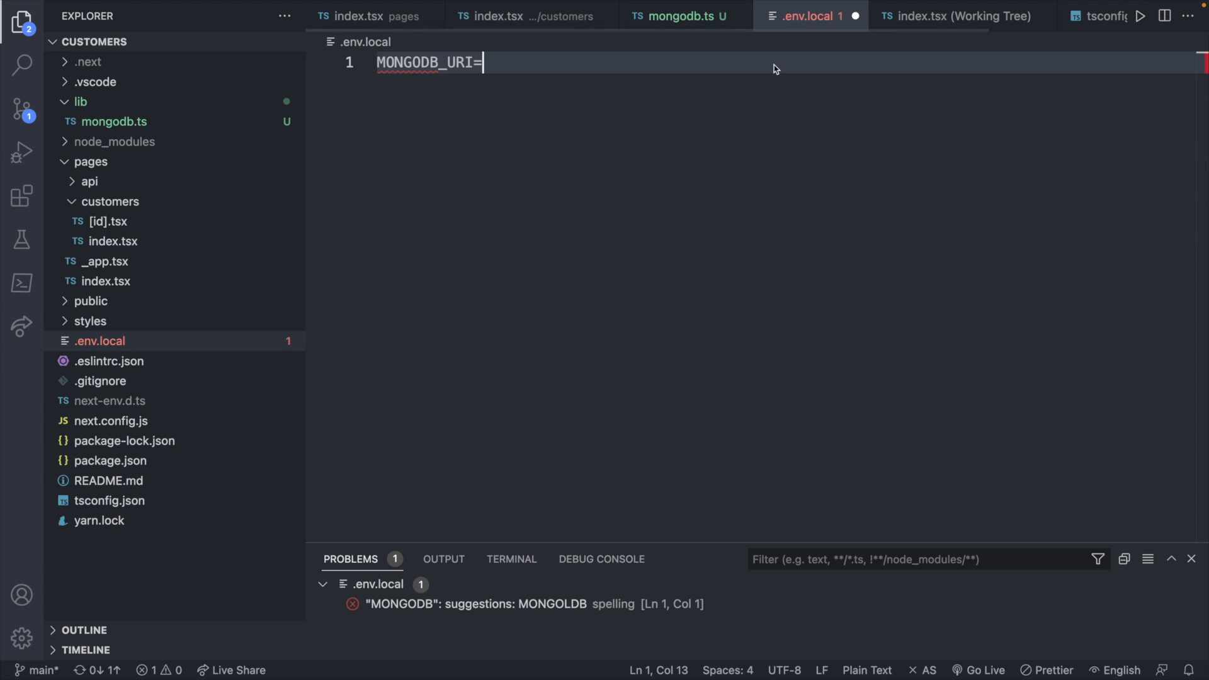
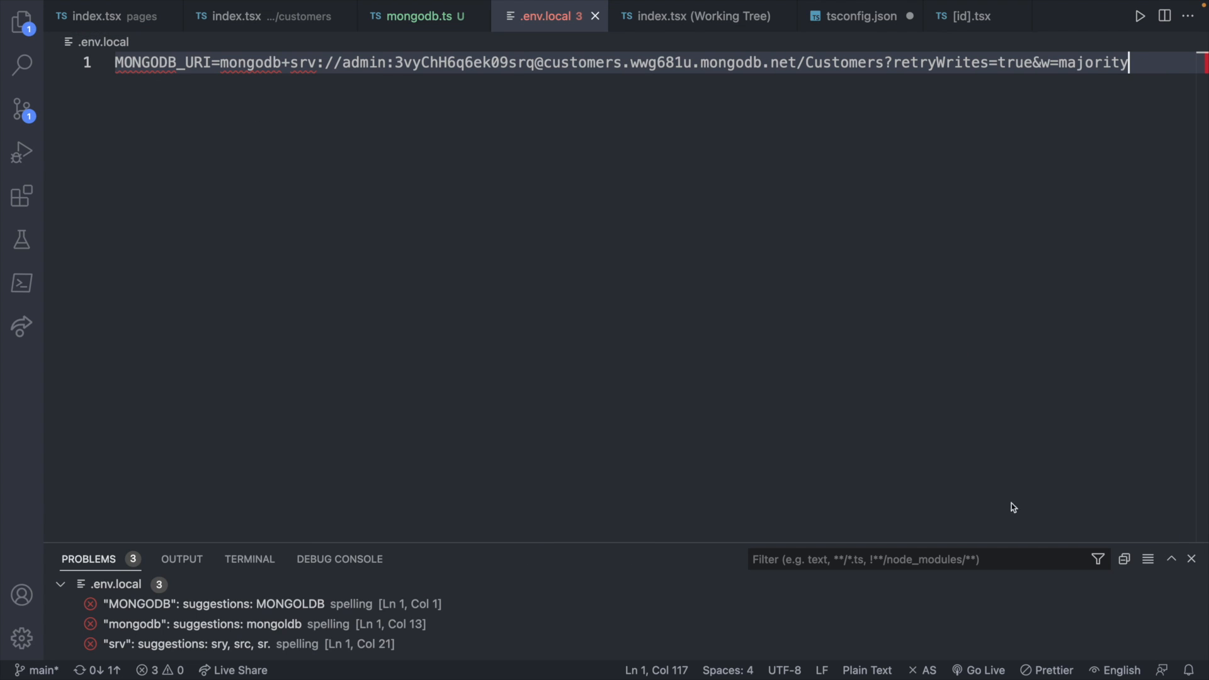
{"action": "left_click", "coordinate": [1122, 669]}
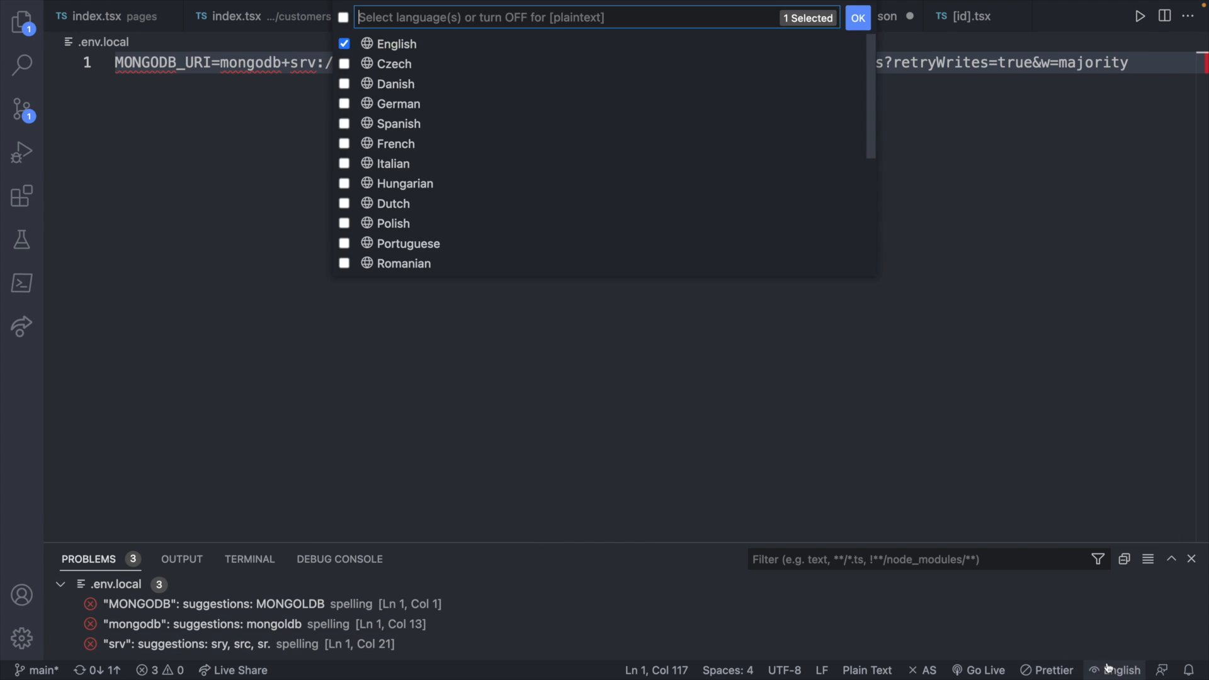
{"action": "left_click", "coordinate": [343, 44]}
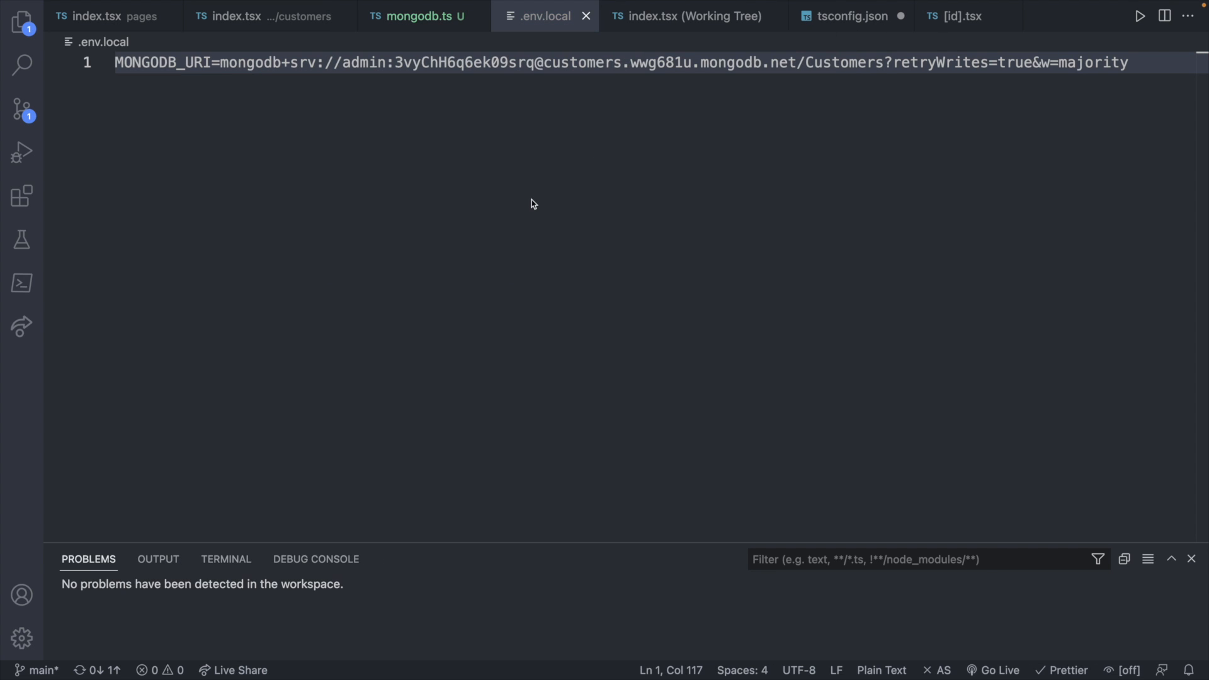
{"action": "left_click", "coordinate": [417, 15]}
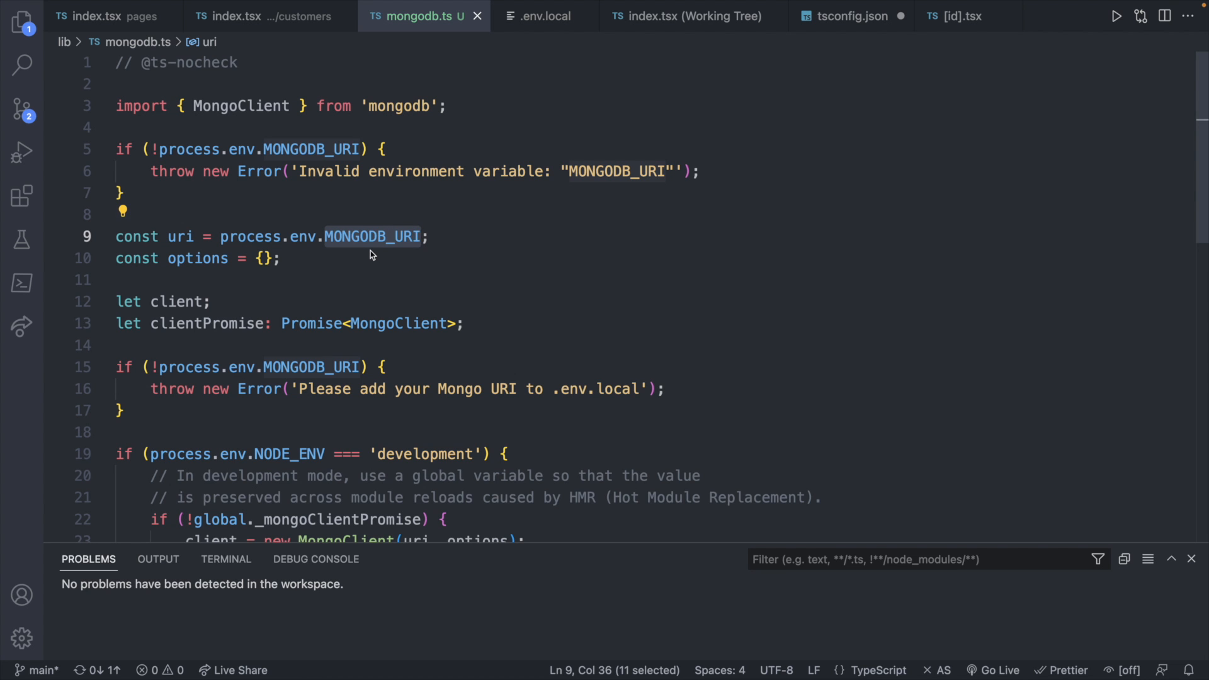
Remove the hard-coded MongoClient connection block from the customers page's getStaticProps
{"action": "scroll", "scroll_direction": "down", "scroll_amount": 3}
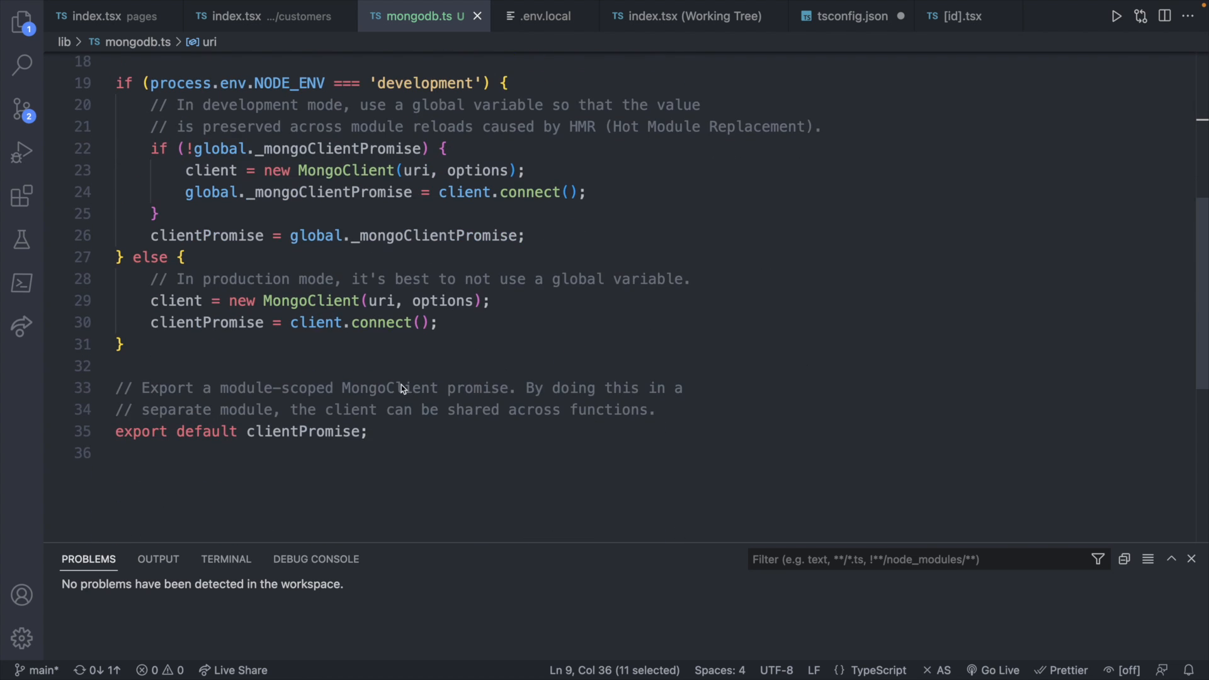
{"action": "mouse_move", "coordinate": [207, 29]}
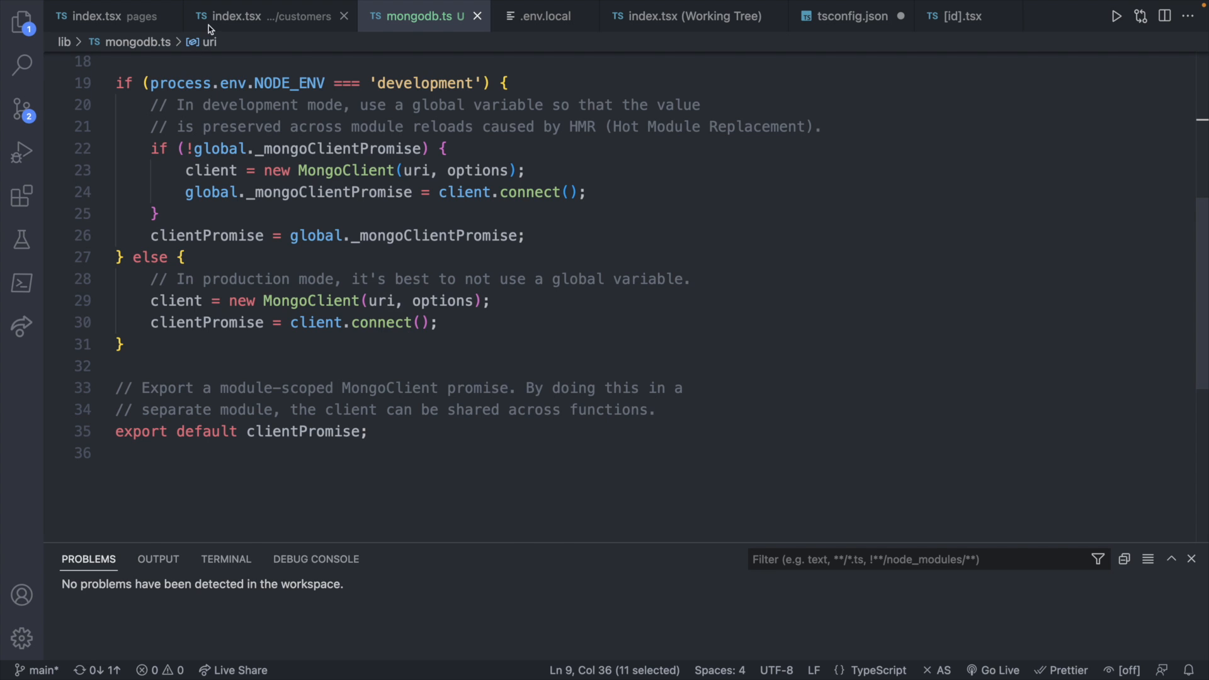
{"action": "left_click", "coordinate": [266, 15]}
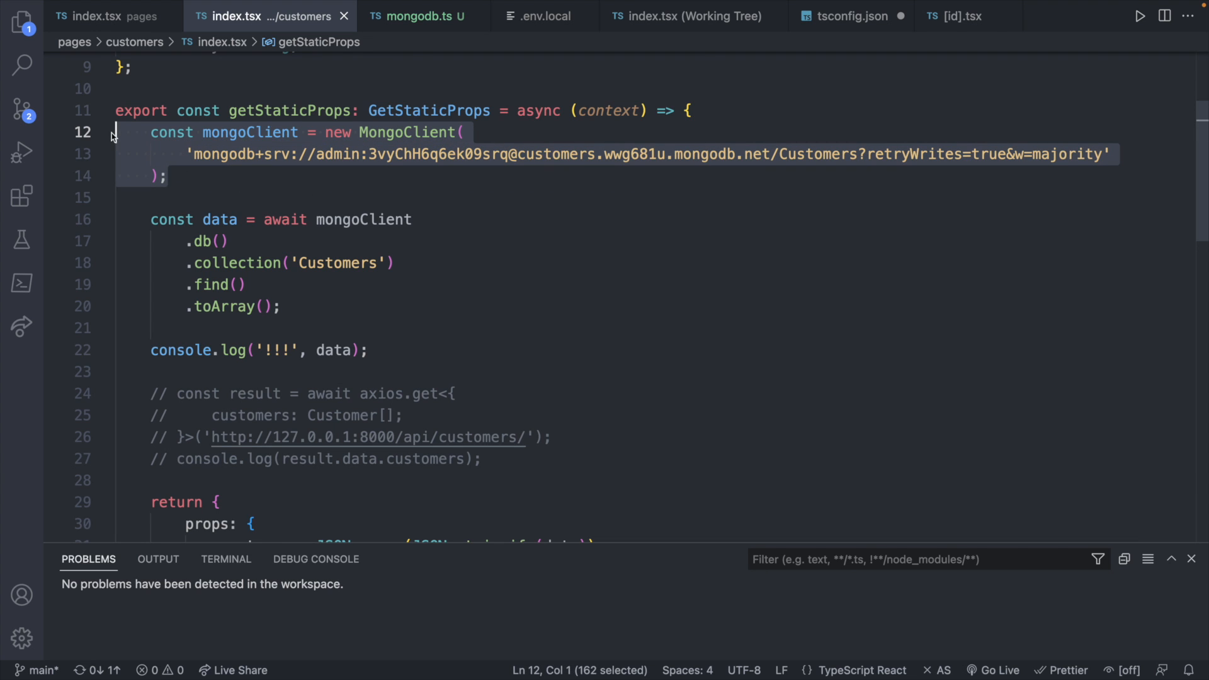
{"action": "key", "text": "Delete"}
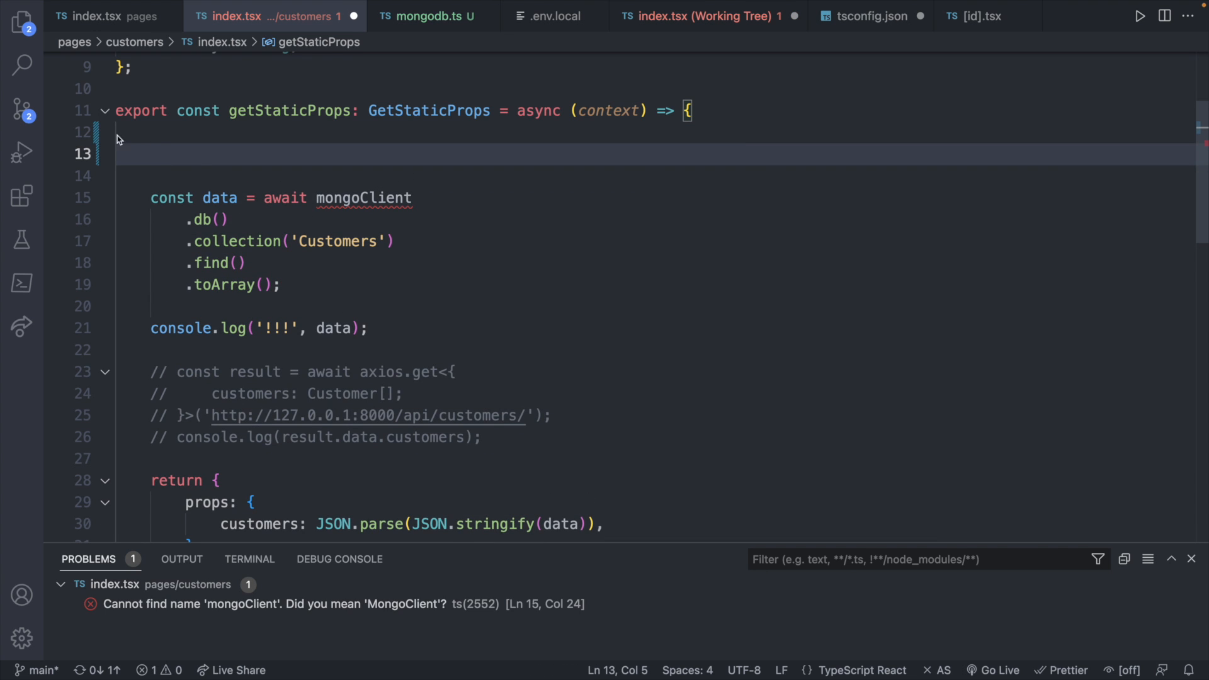
{"action": "left_click", "coordinate": [427, 16]}
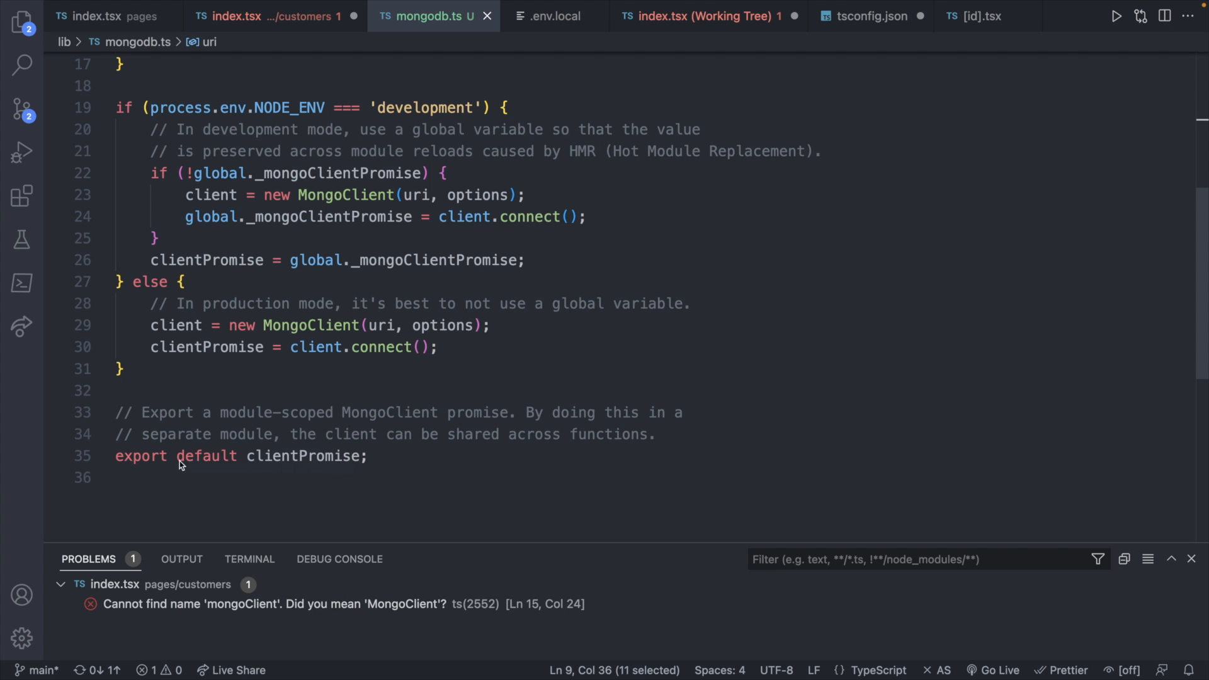
{"action": "mouse_move", "coordinate": [272, 348]}
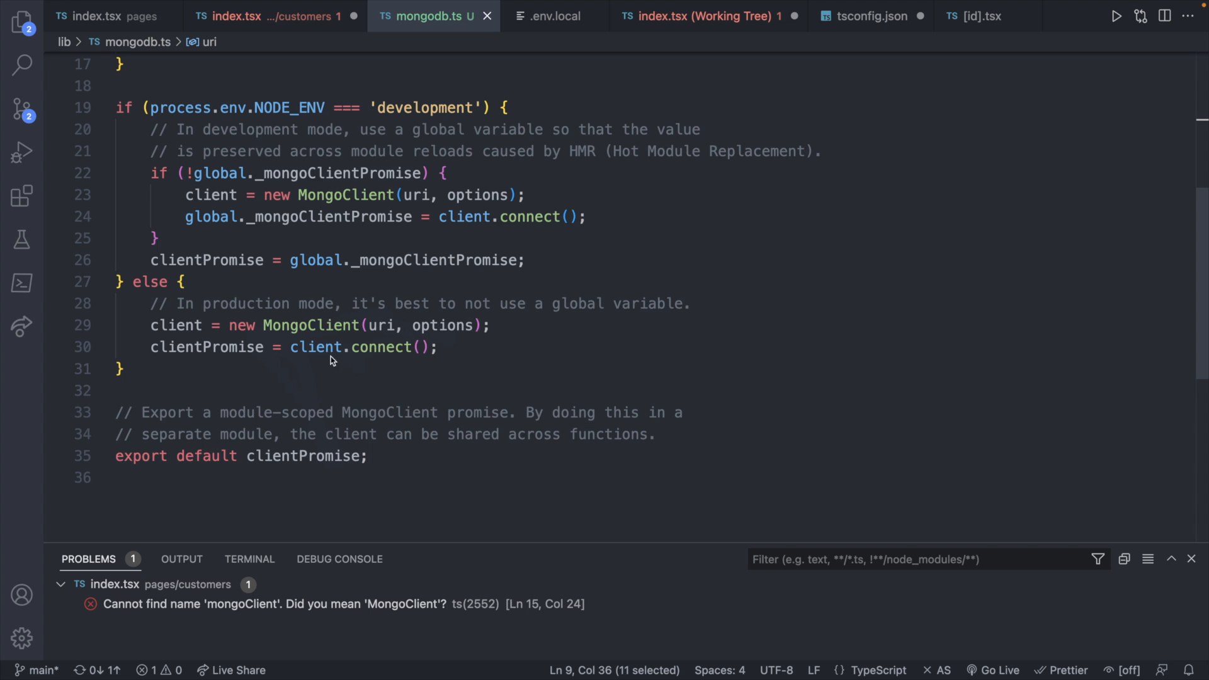
{"action": "mouse_move", "coordinate": [425, 362]}
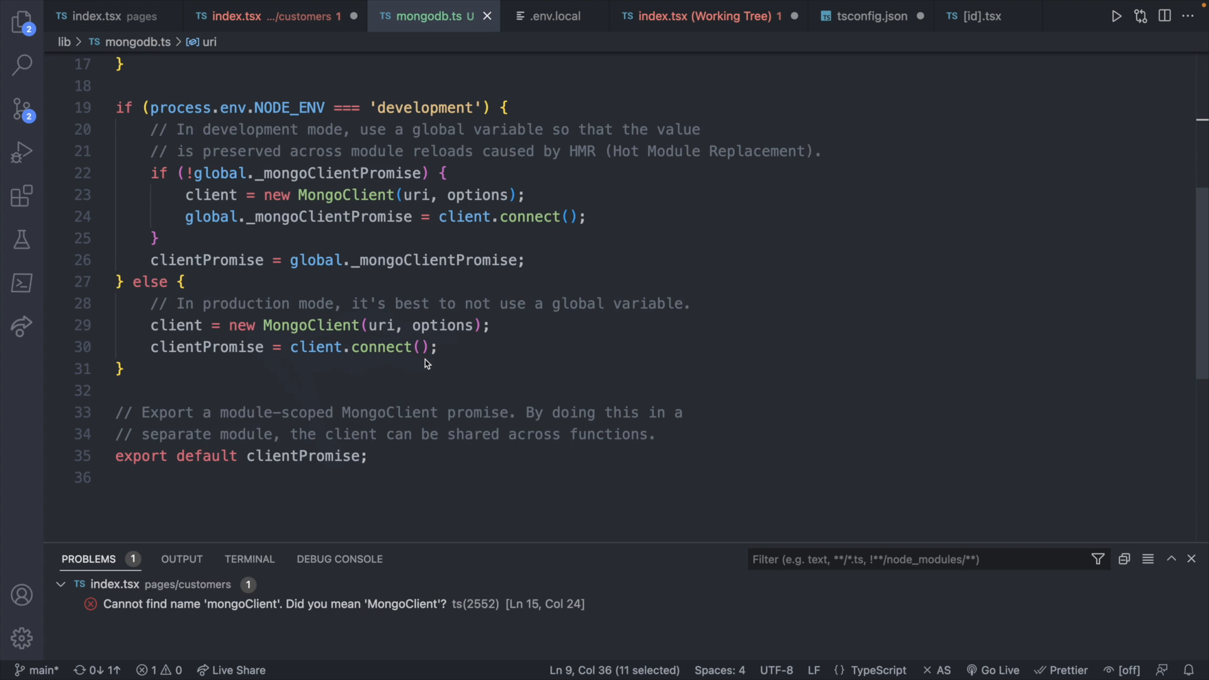
{"action": "left_click", "coordinate": [270, 15]}
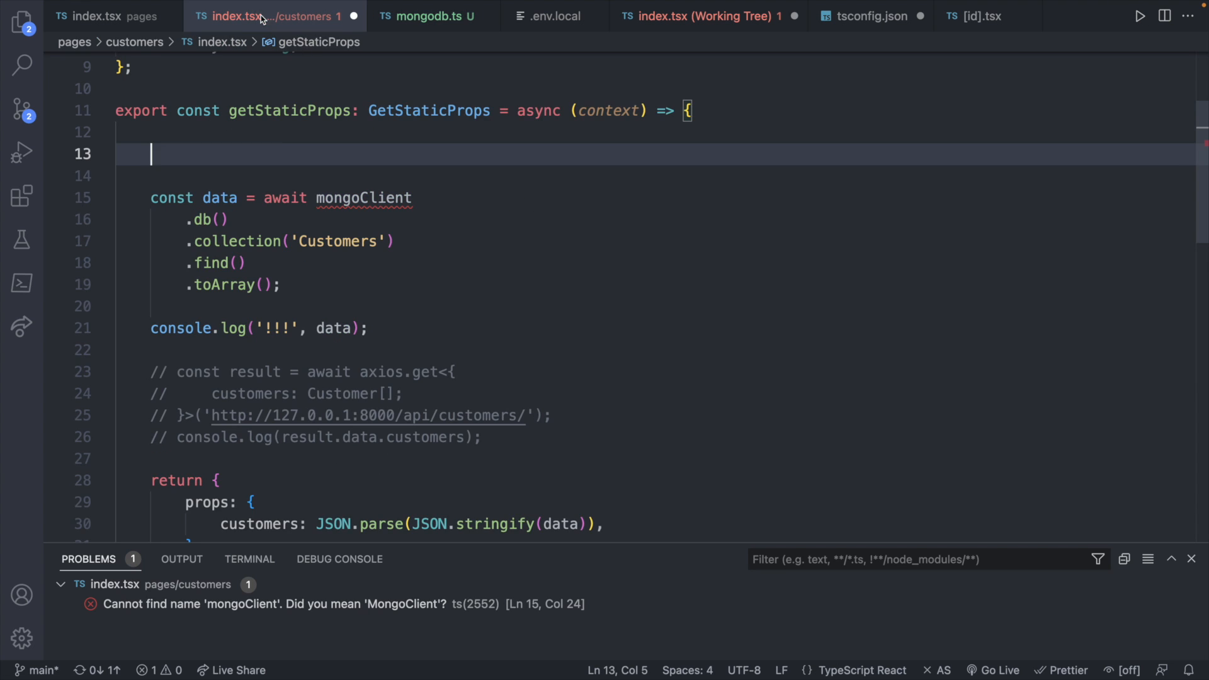
Write 'const mongoClient = await clientPromise;' and import clientPromise from ../../lib/mongodb via Quick Fix
{"action": "type", "text": "const"}
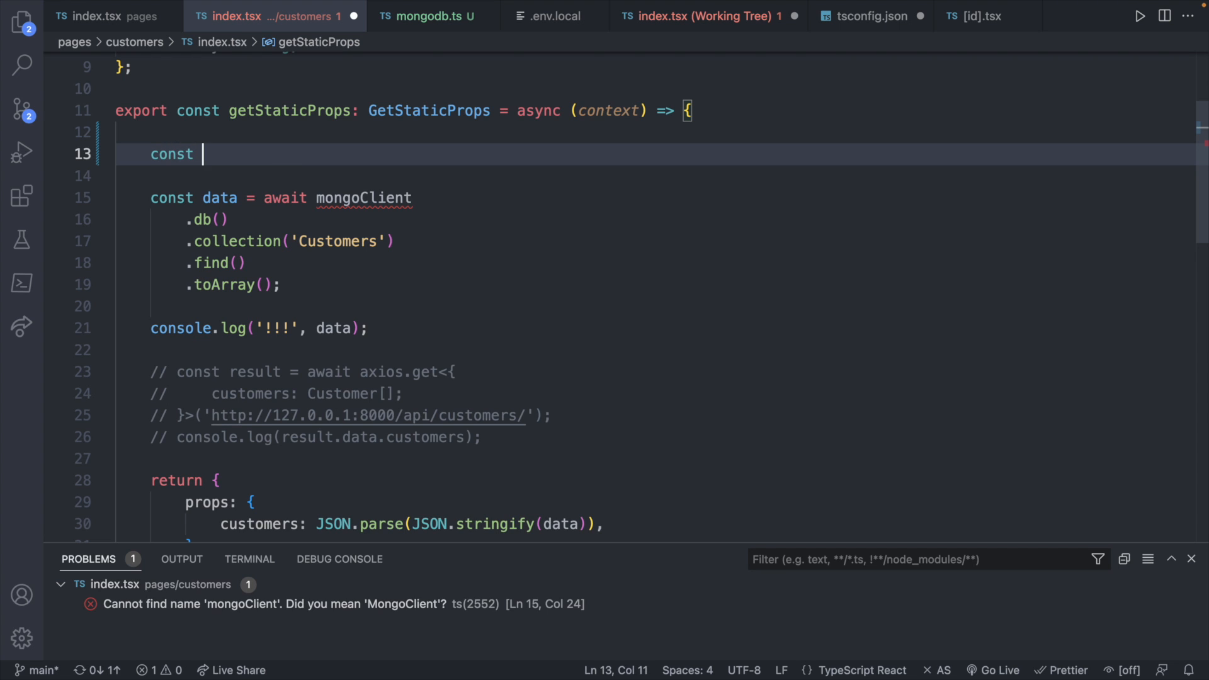
{"action": "type", "text": "mongoClient"}
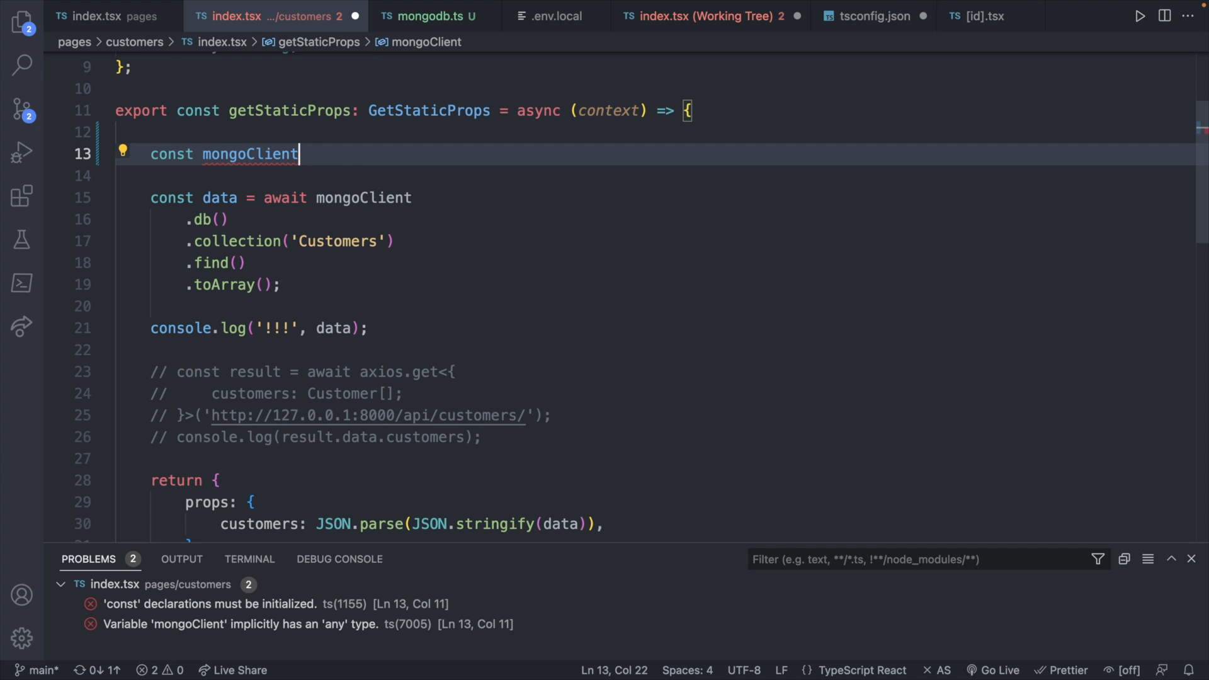
{"action": "type", "text": "= await"}
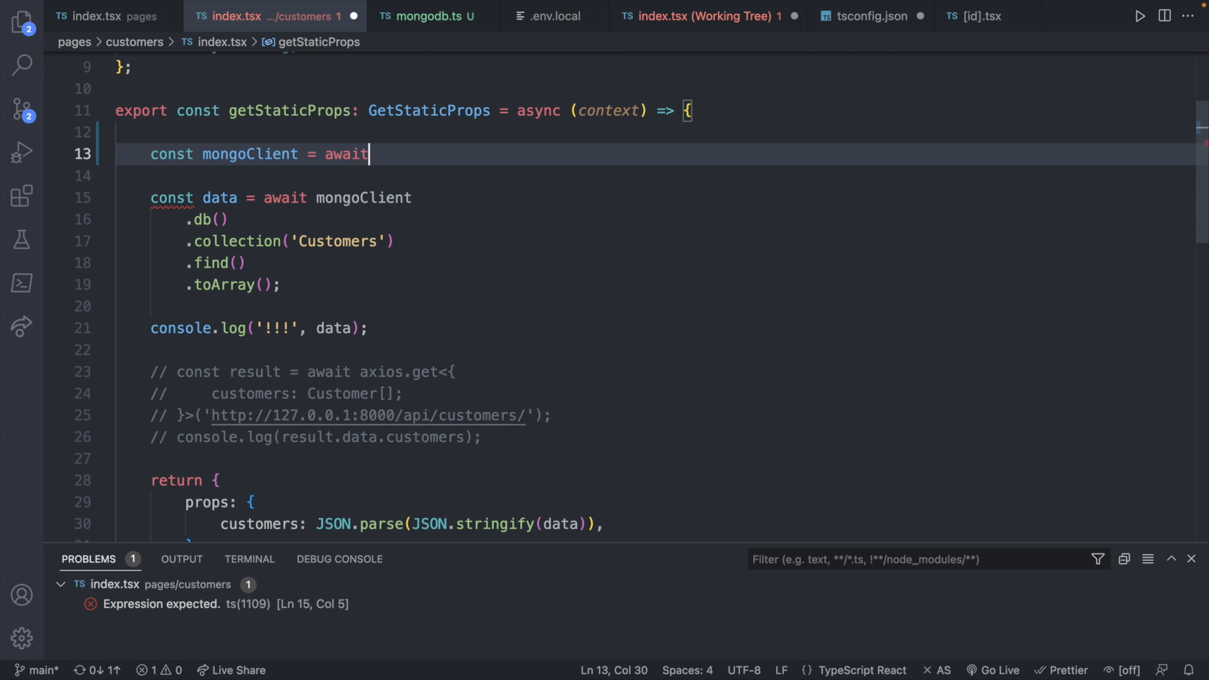
{"action": "type", "text": "clientPromise"}
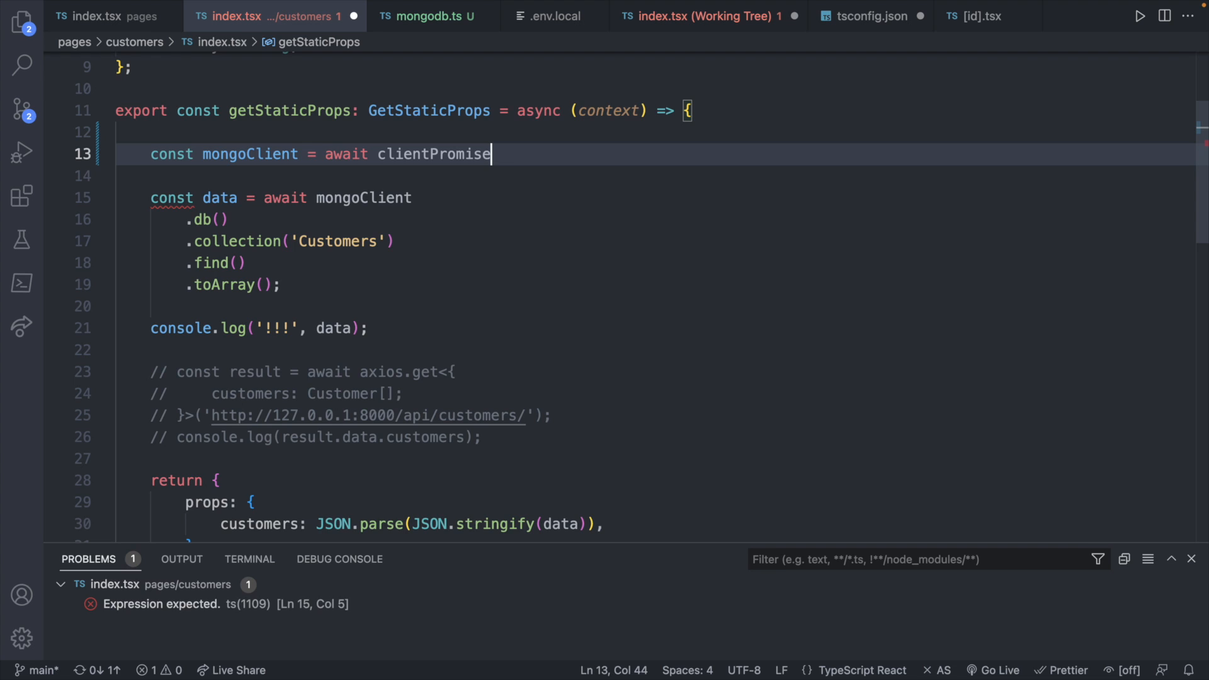
{"action": "type", "text": ";"}
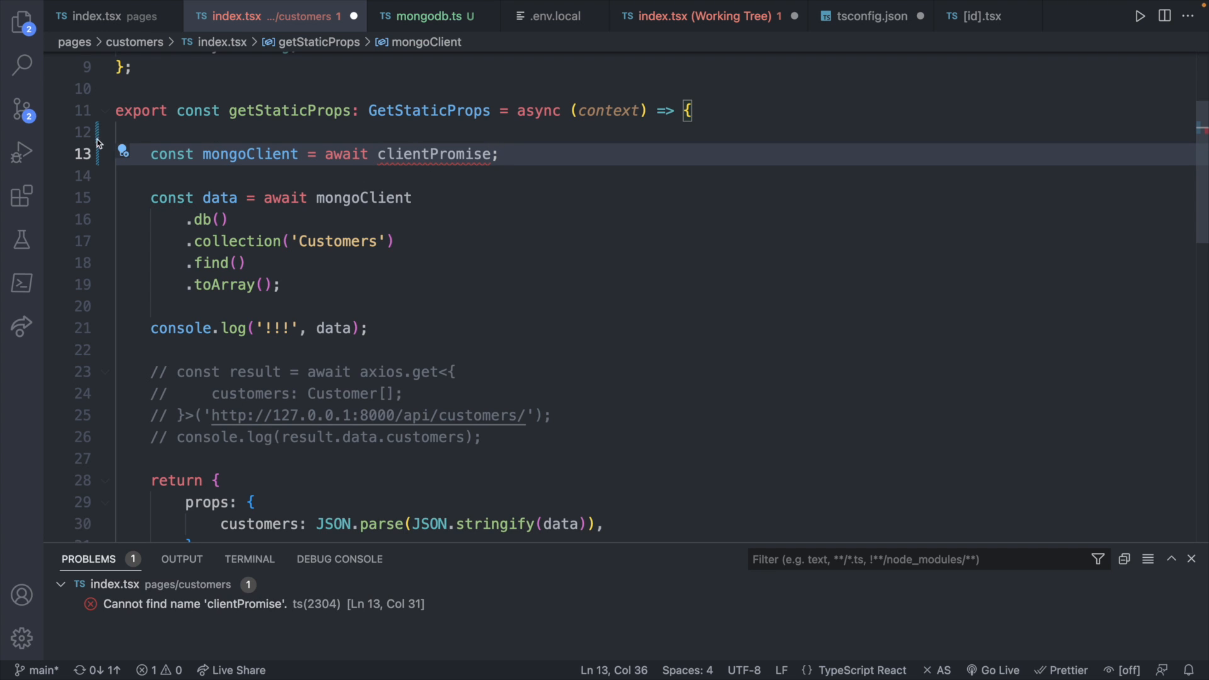
{"action": "left_click", "coordinate": [122, 153]}
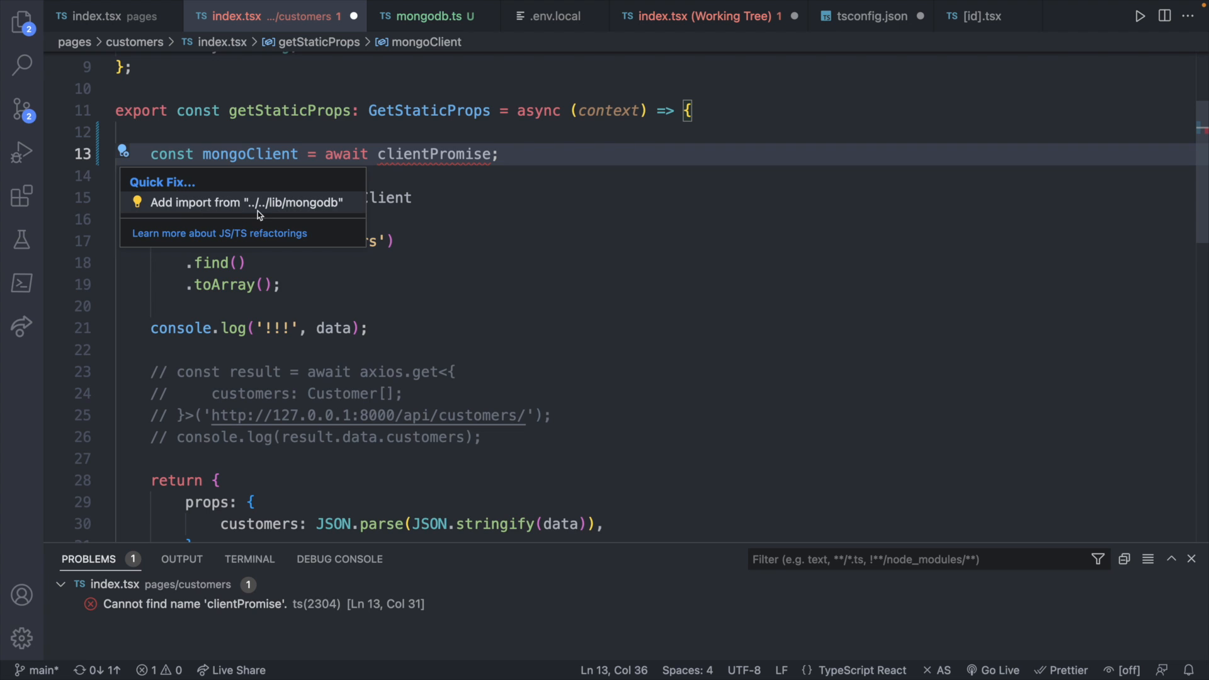
{"action": "mouse_move", "coordinate": [280, 212]}
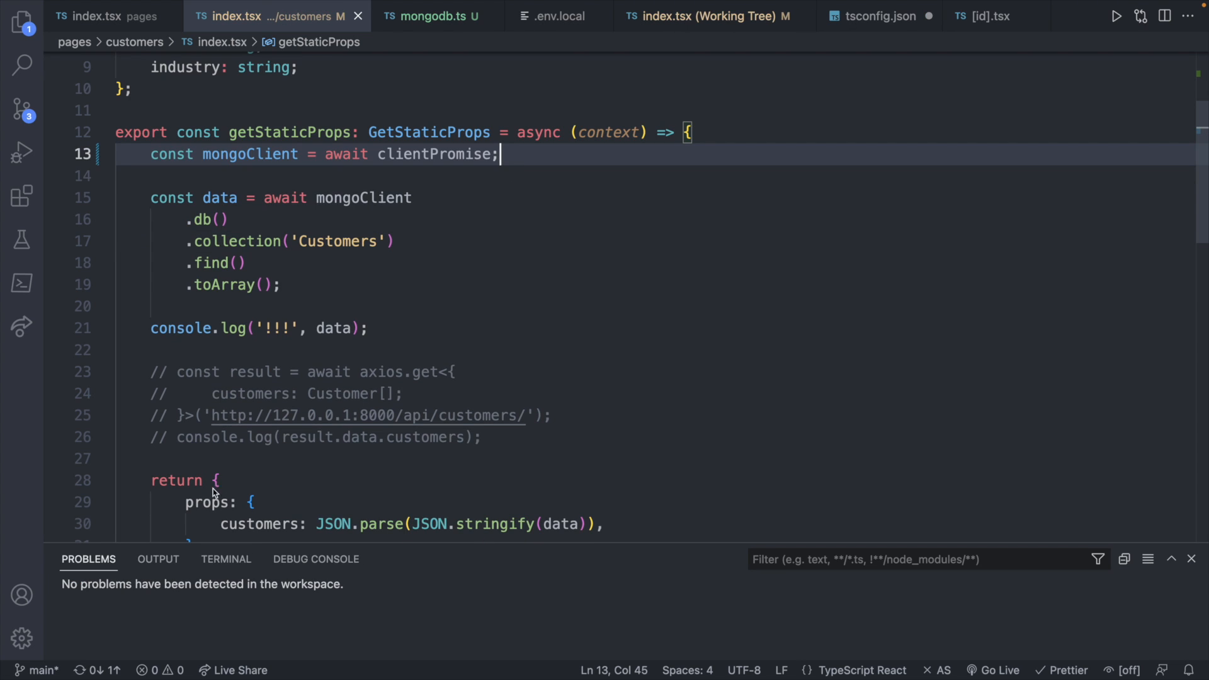
{"action": "left_click", "coordinate": [225, 557]}
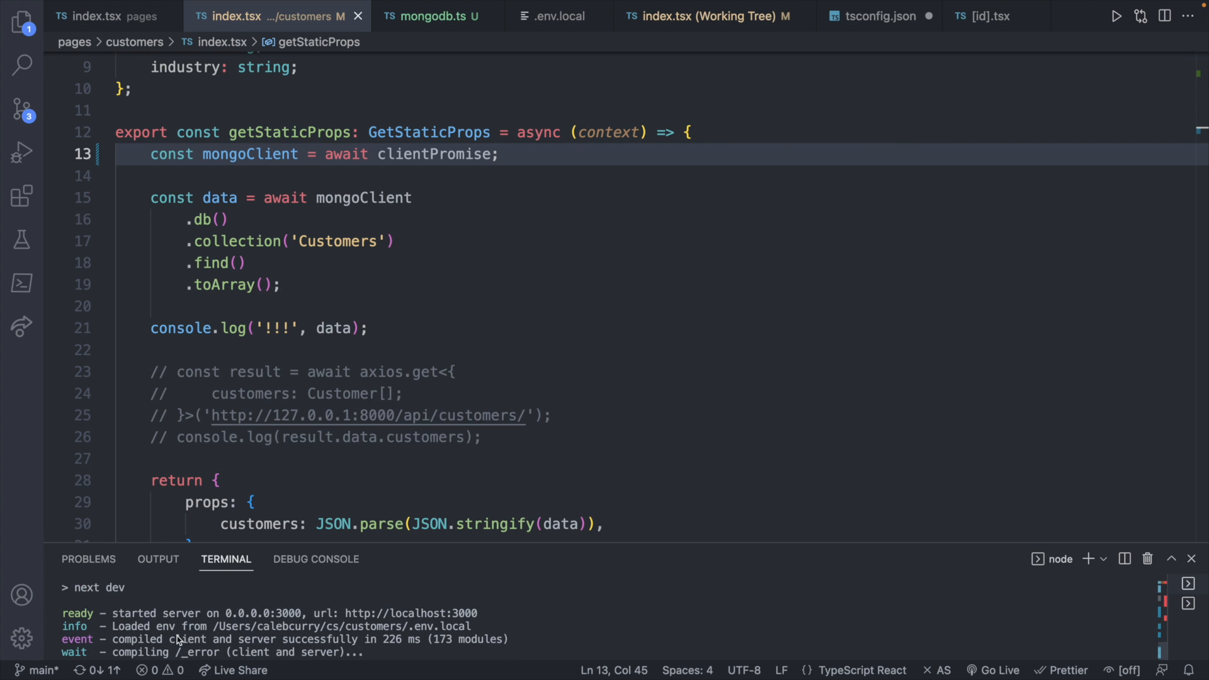
{"action": "mouse_move", "coordinate": [341, 626]}
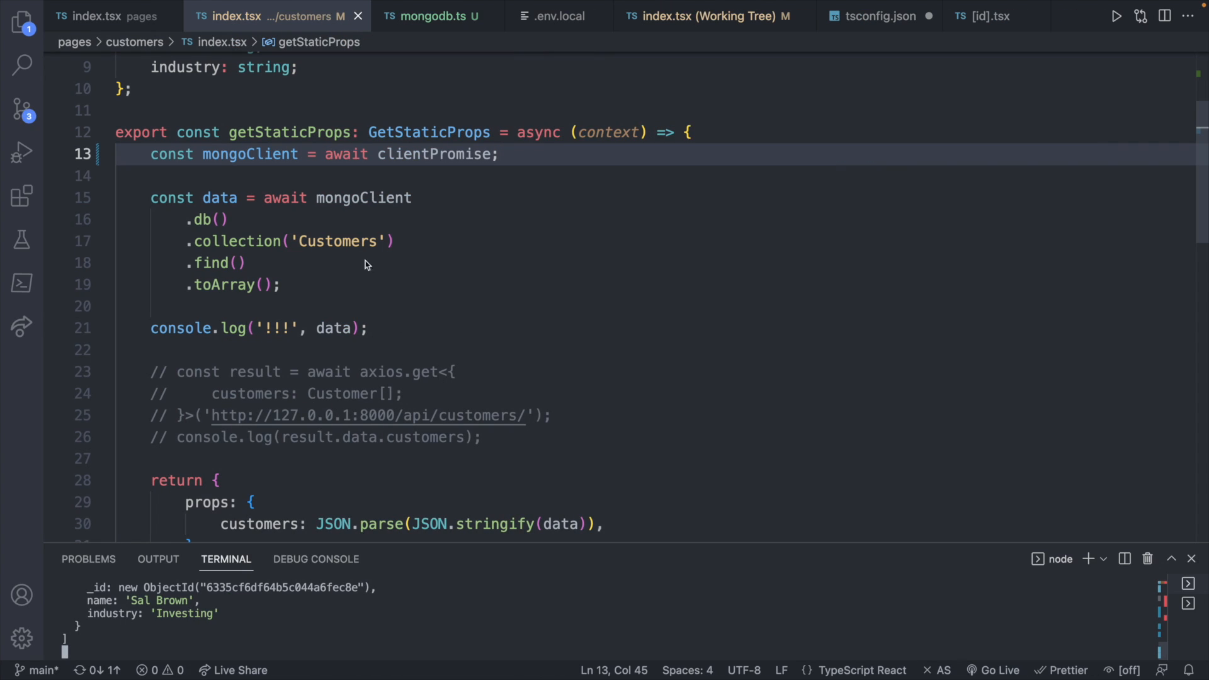
{"action": "mouse_move", "coordinate": [384, 289]}
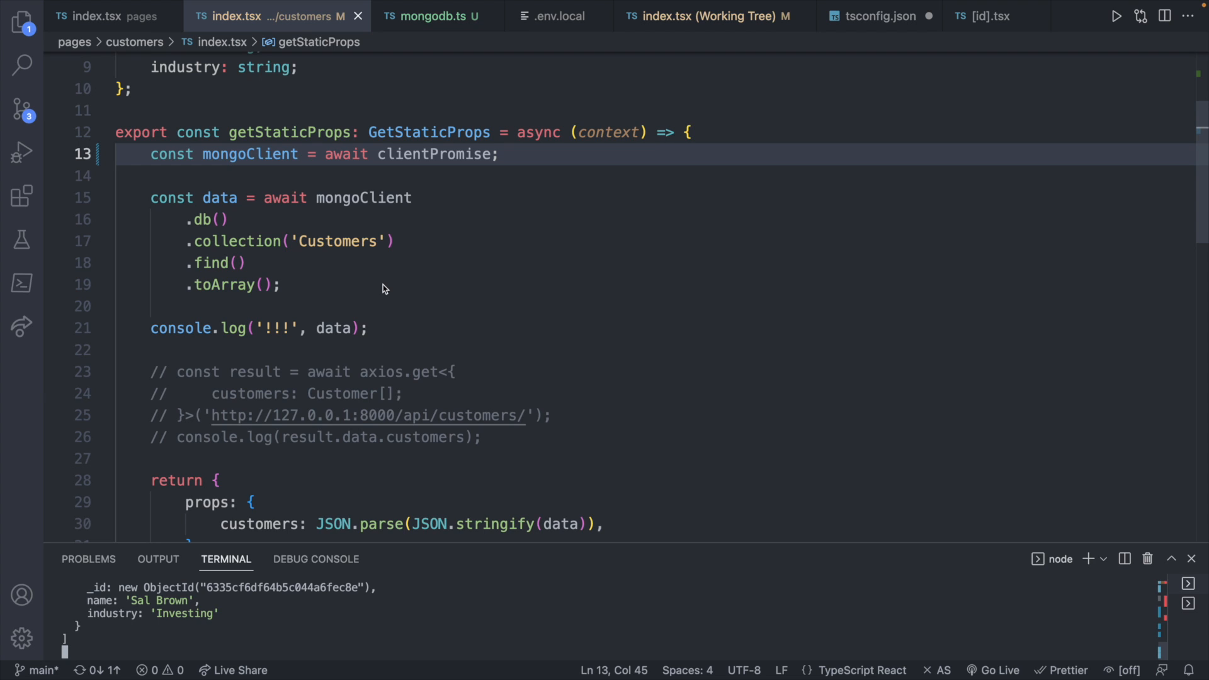
{"action": "mouse_move", "coordinate": [397, 184]}
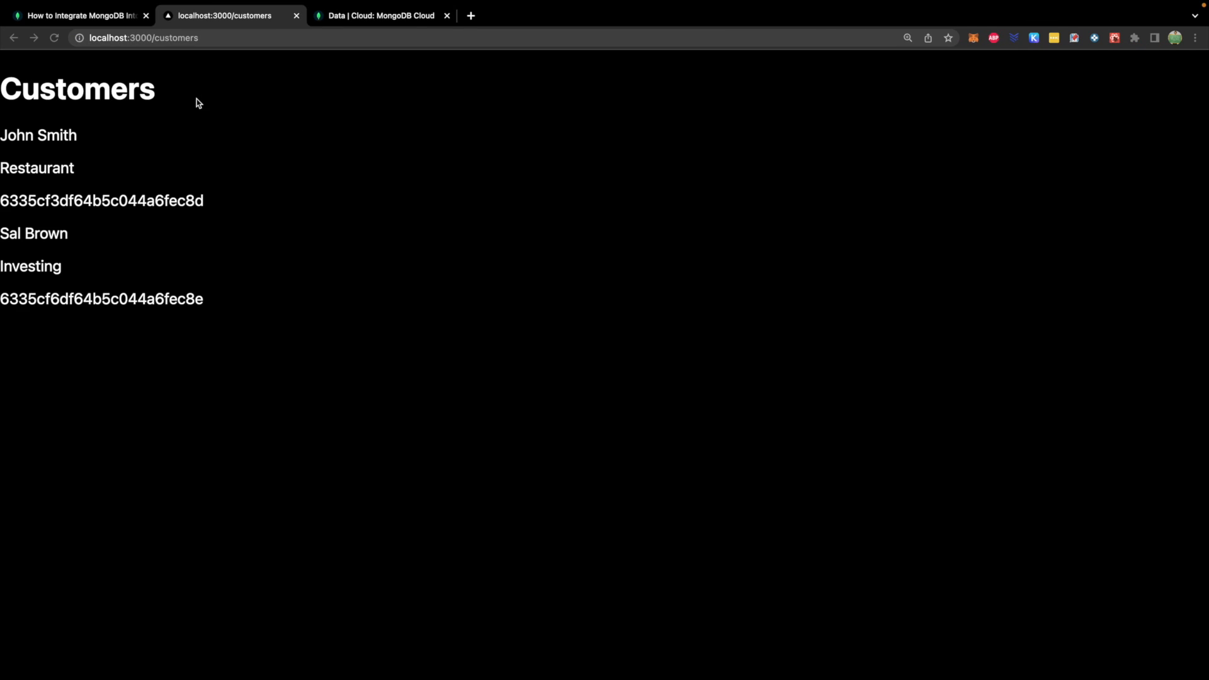
Switch to the Atlas data explorer showing the Customers collection's two documents
{"action": "left_click", "coordinate": [379, 16]}
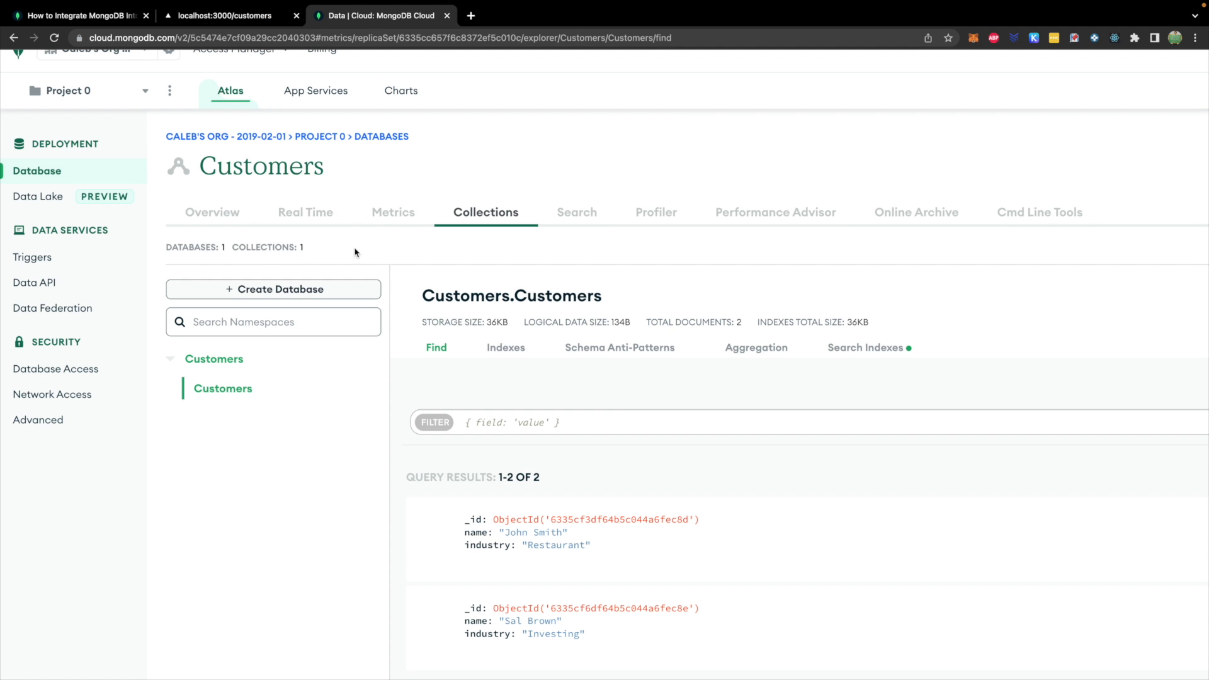
{"action": "mouse_move", "coordinate": [199, 362]}
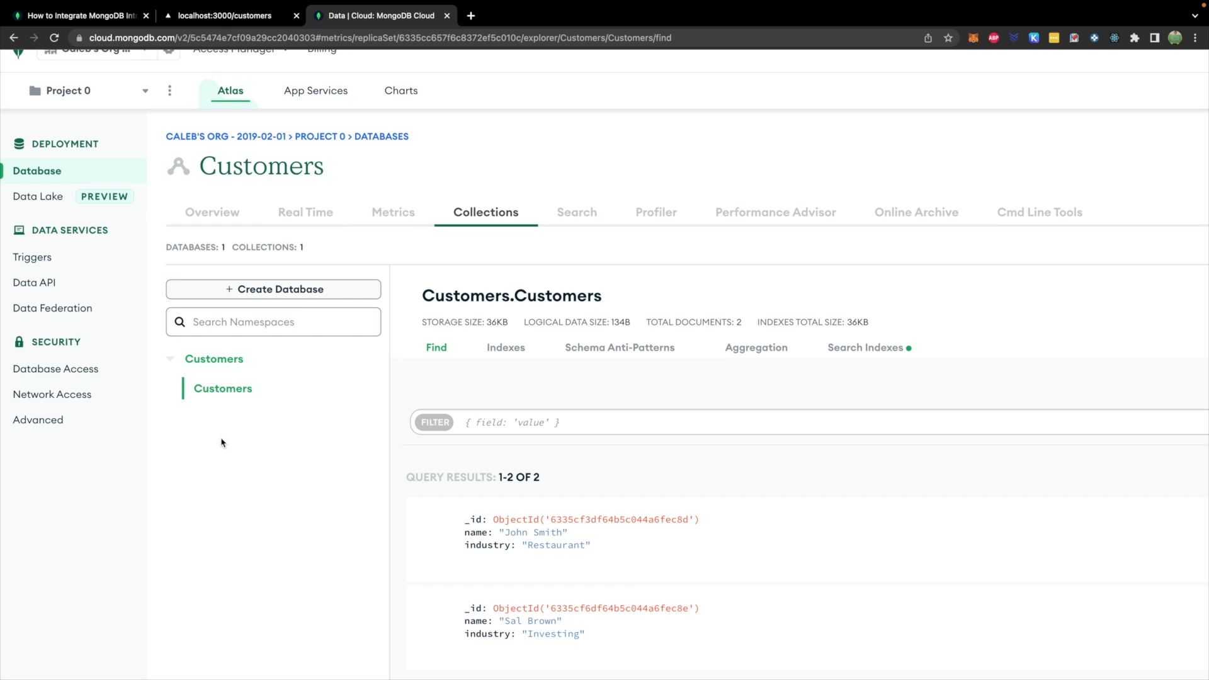
{"action": "mouse_move", "coordinate": [243, 466]}
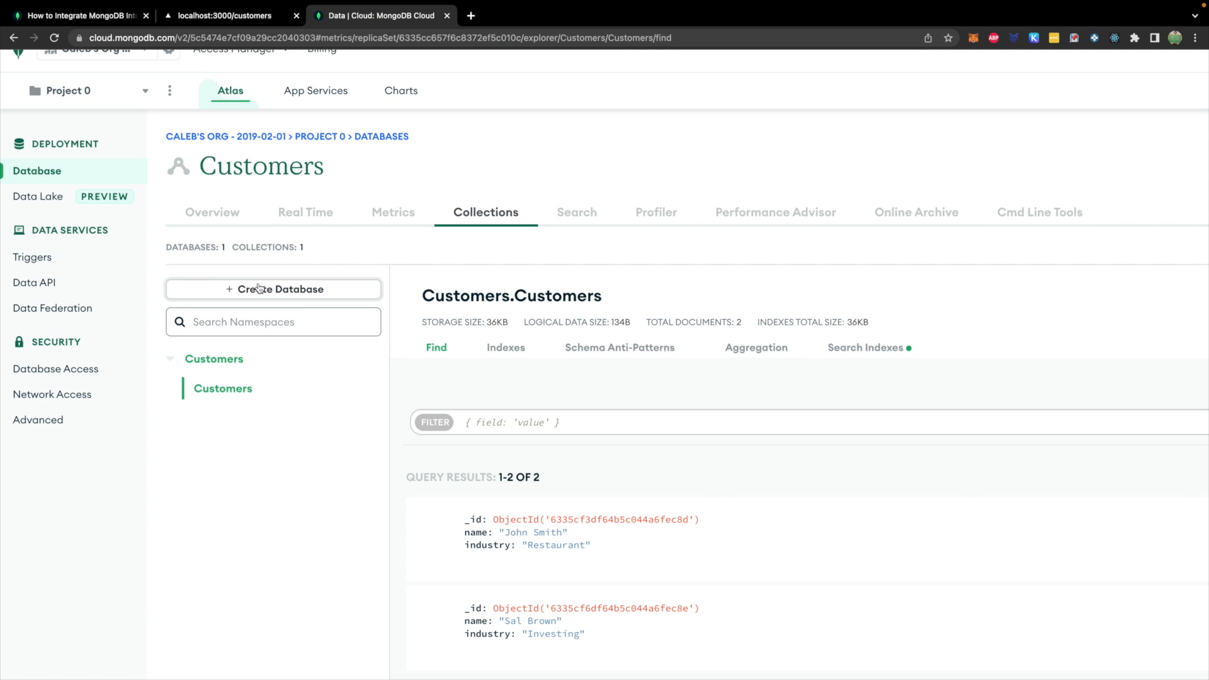
Attempt to create a customers database with a customers collection, dismissing the failed creation
{"action": "left_click", "coordinate": [274, 289]}
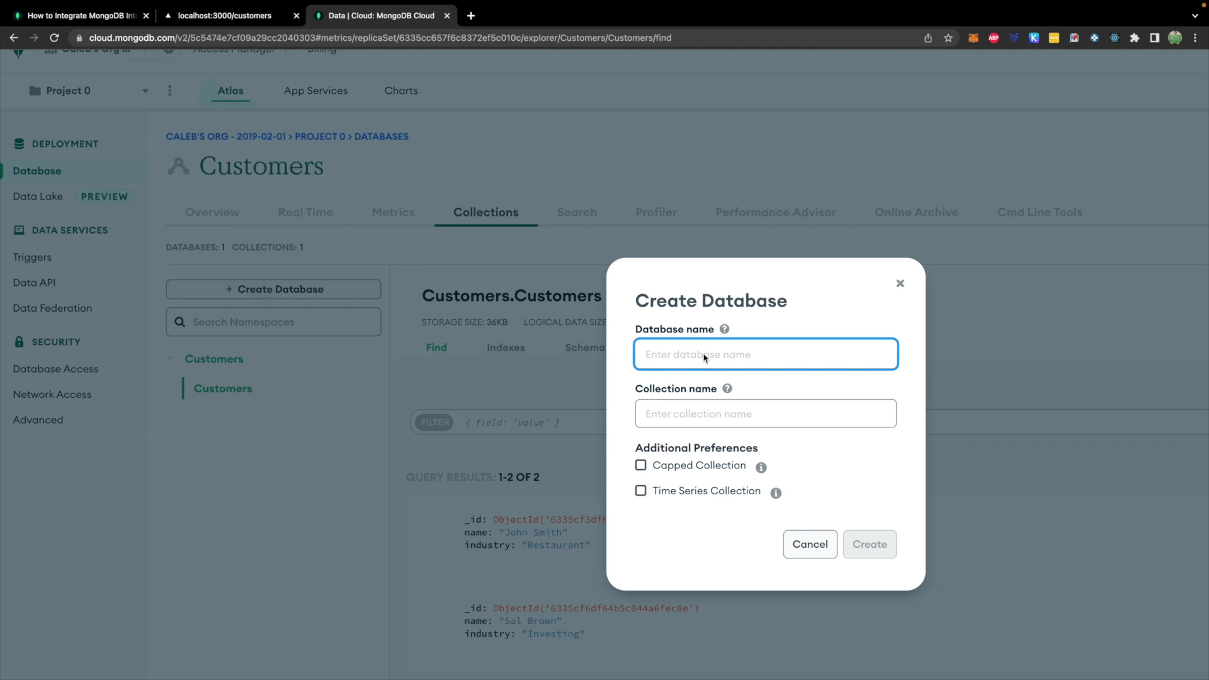
{"action": "type", "text": "customers"}
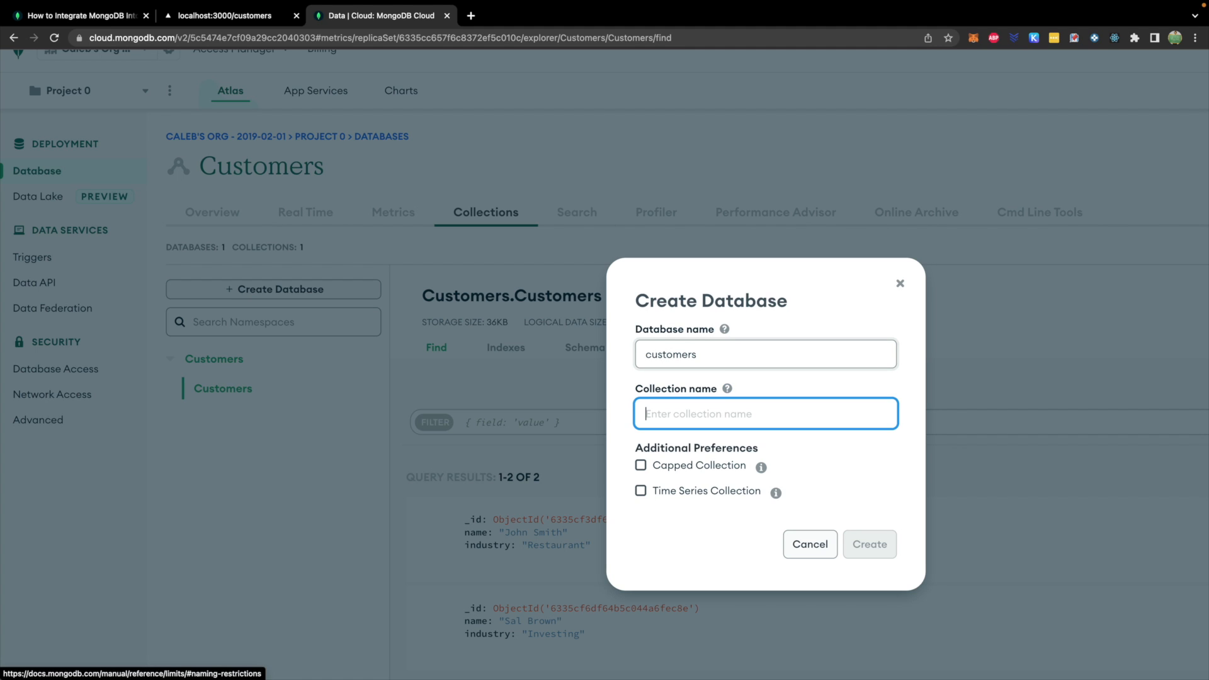
{"action": "type", "text": "customers"}
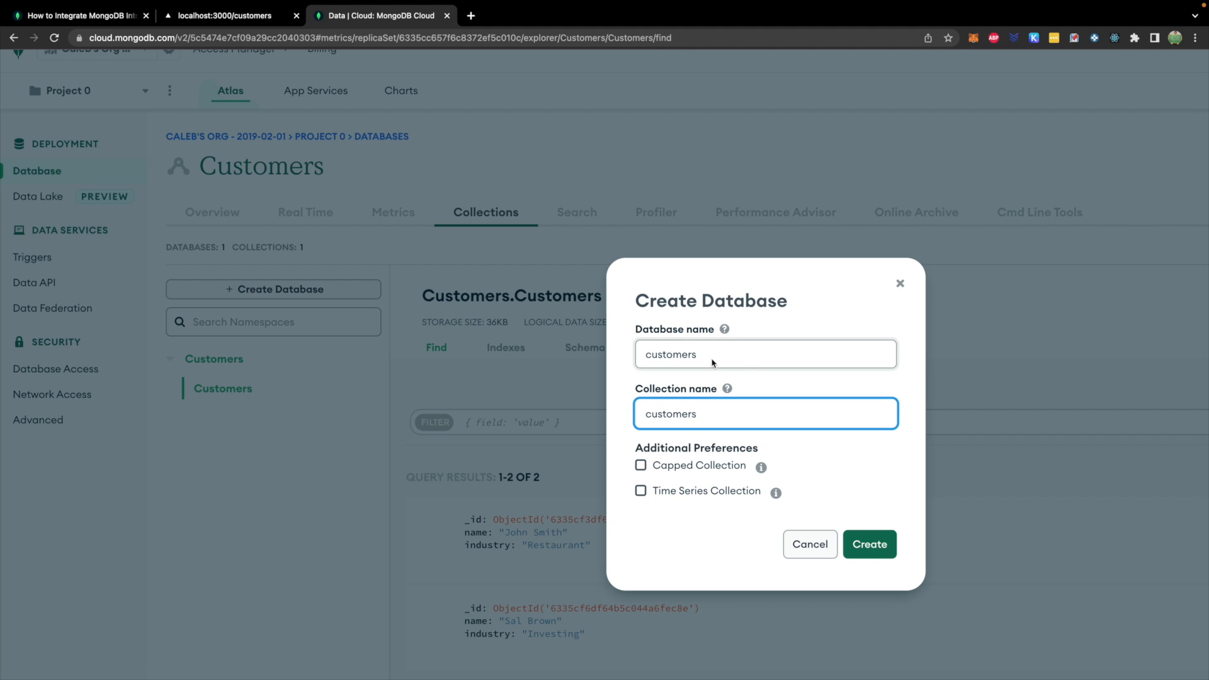
{"action": "left_click", "coordinate": [868, 544]}
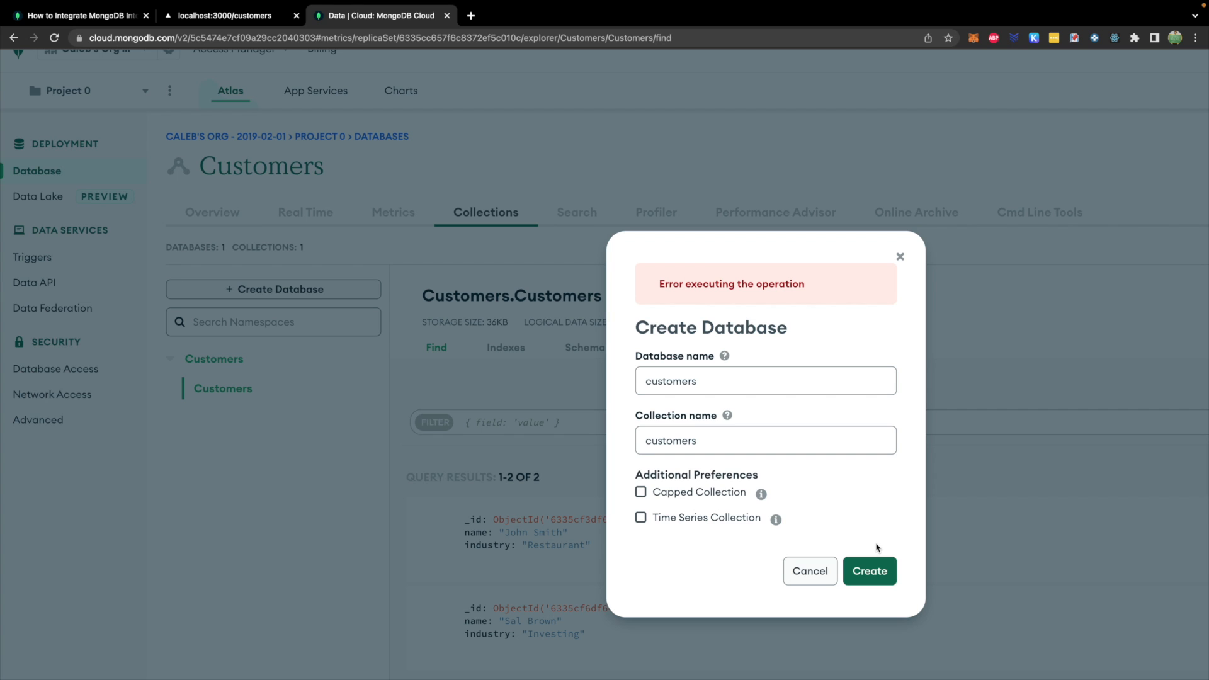
{"action": "mouse_move", "coordinate": [899, 262]}
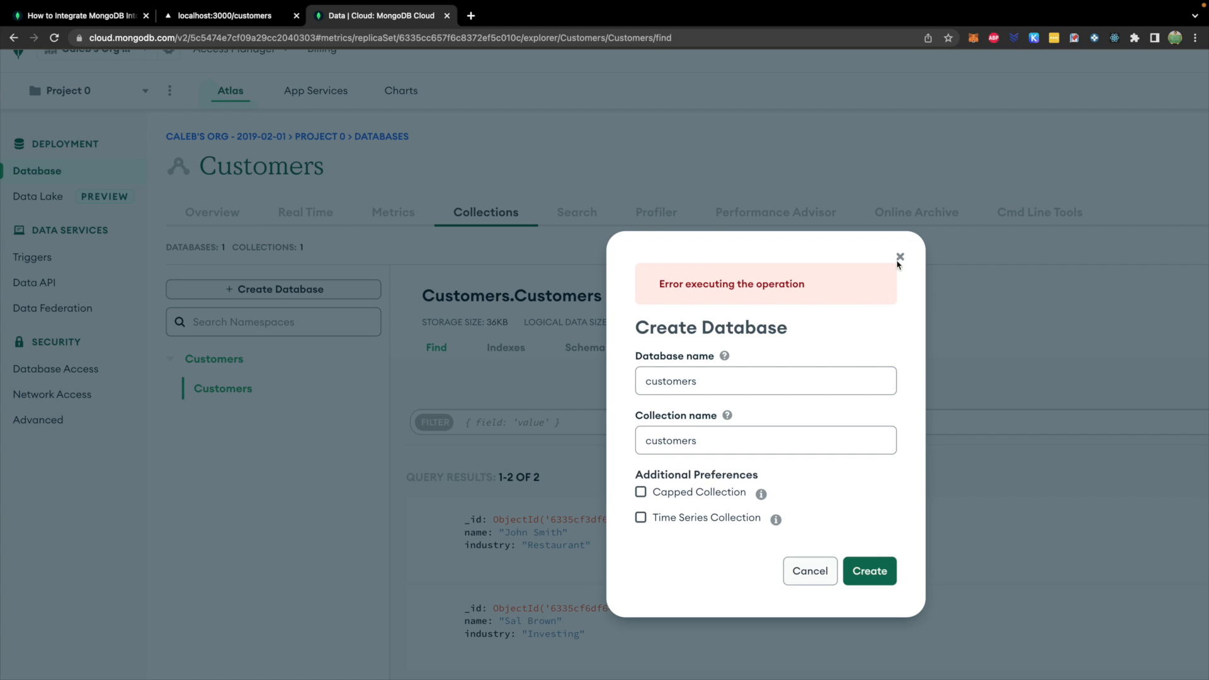
{"action": "left_click", "coordinate": [899, 256]}
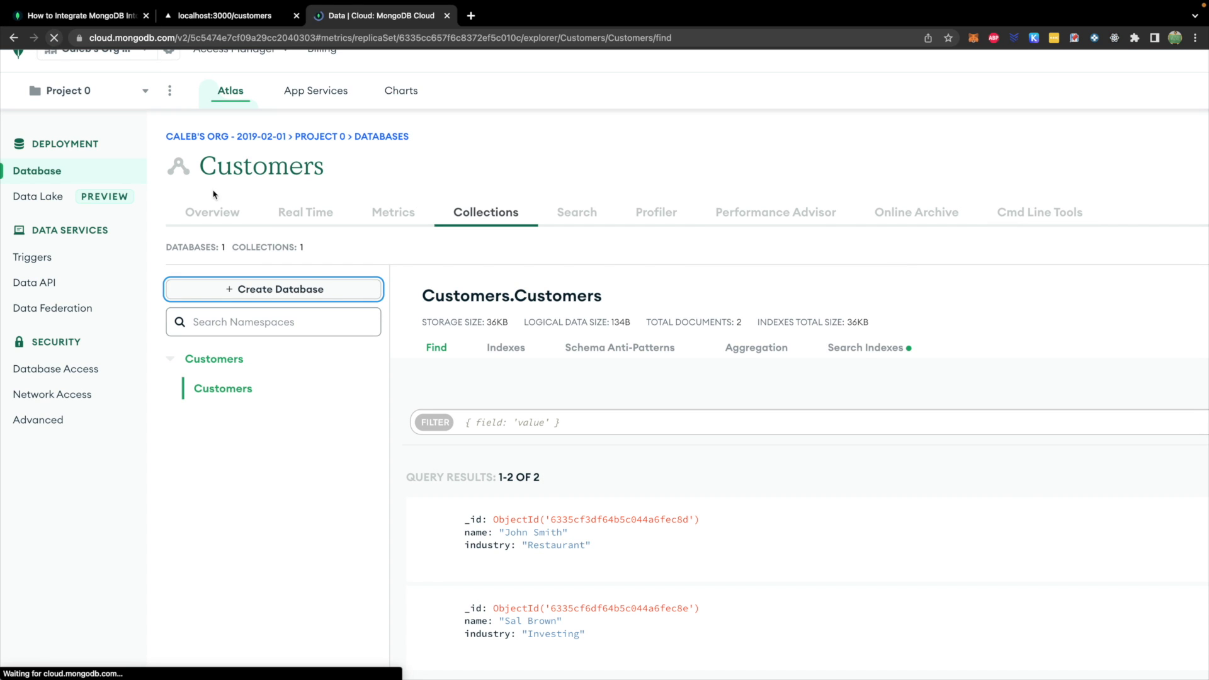
Create the lowercase customers.customers collection and begin inserting a new document
{"action": "type", "text": "Customers"}
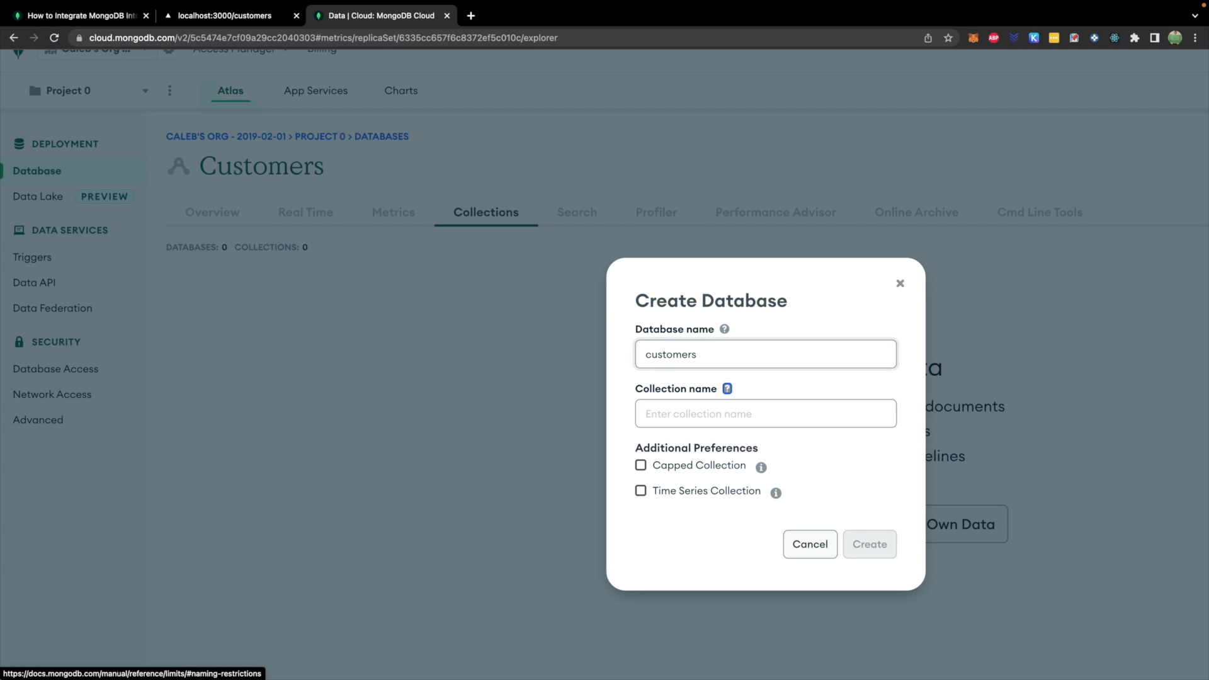
{"action": "type", "text": "customers"}
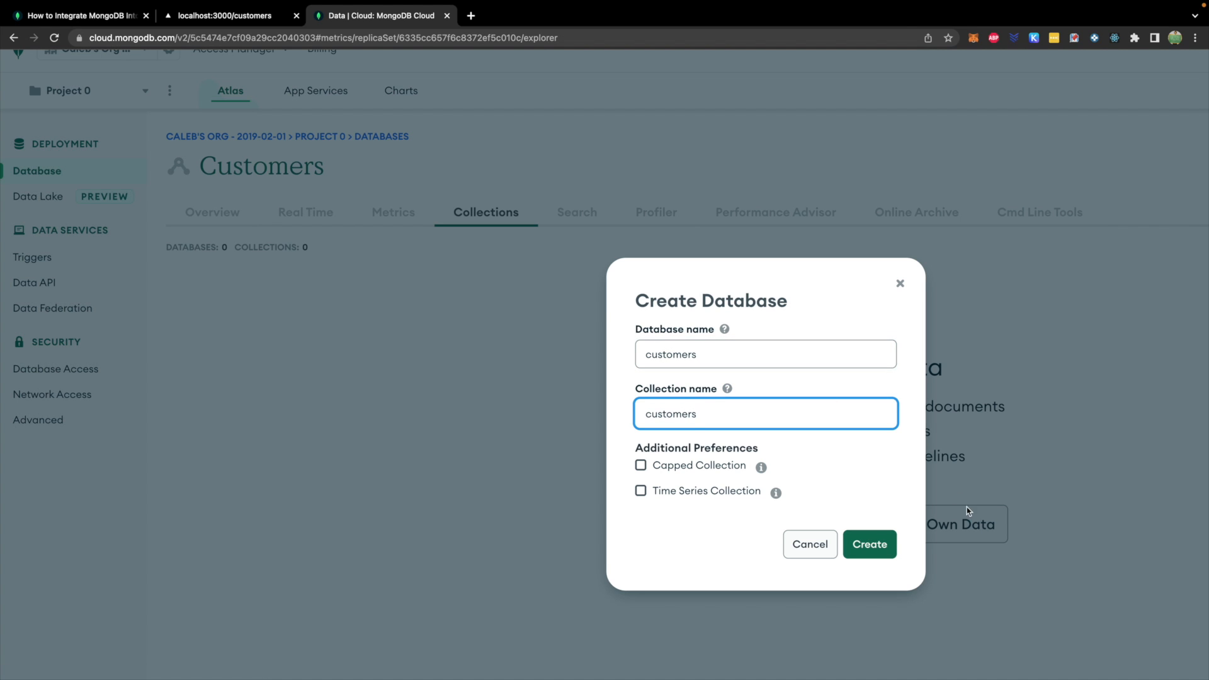
{"action": "left_click", "coordinate": [869, 544]}
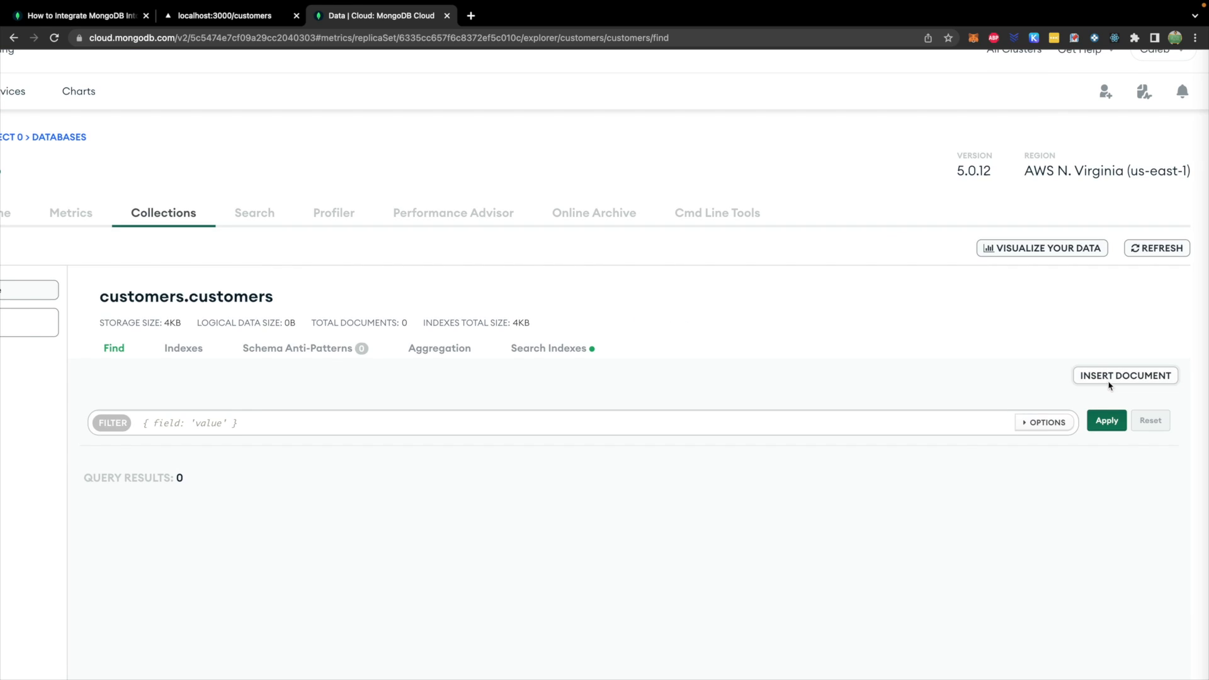
{"action": "left_click", "coordinate": [1124, 375]}
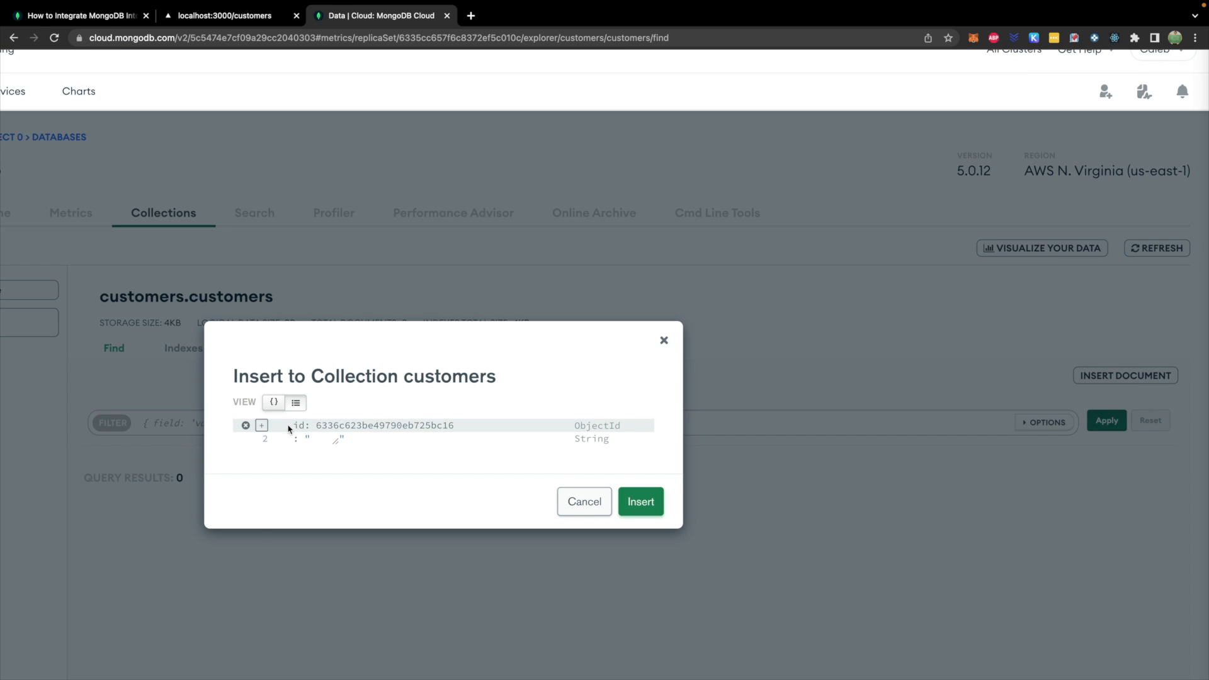
{"action": "left_click", "coordinate": [640, 501]}
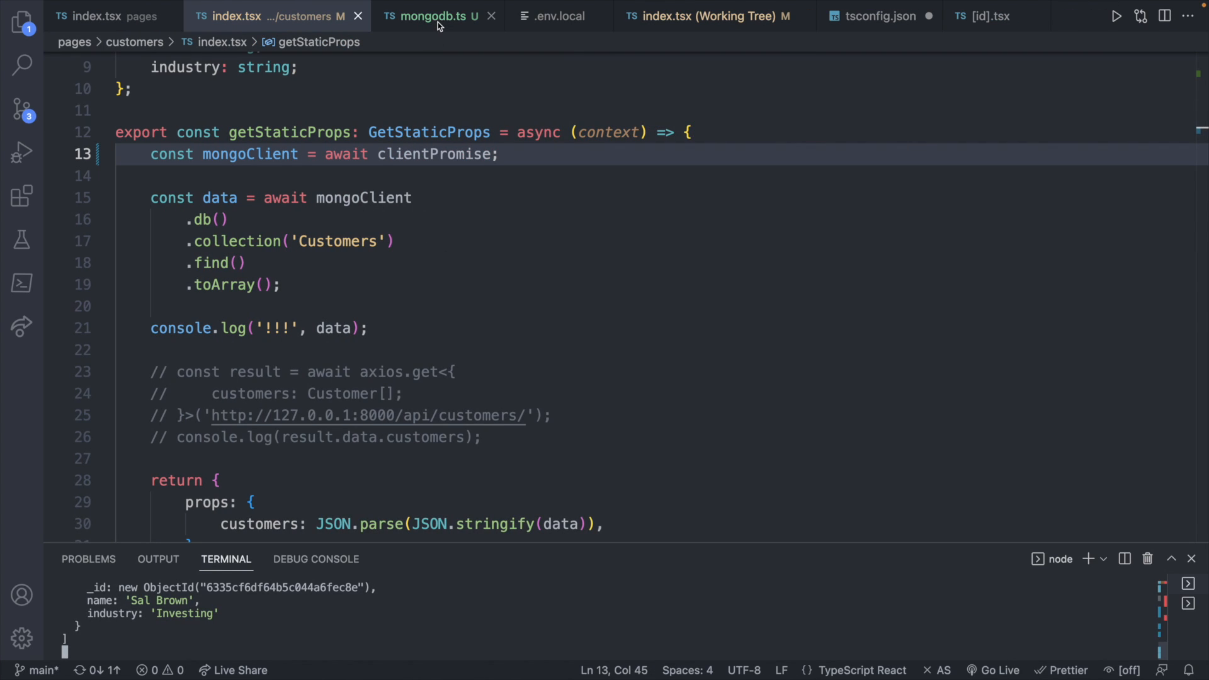
Check the database name in .env.local, query lowercase 'customers' in index.tsx, then compare documents in Atlas
{"action": "left_click", "coordinate": [559, 17]}
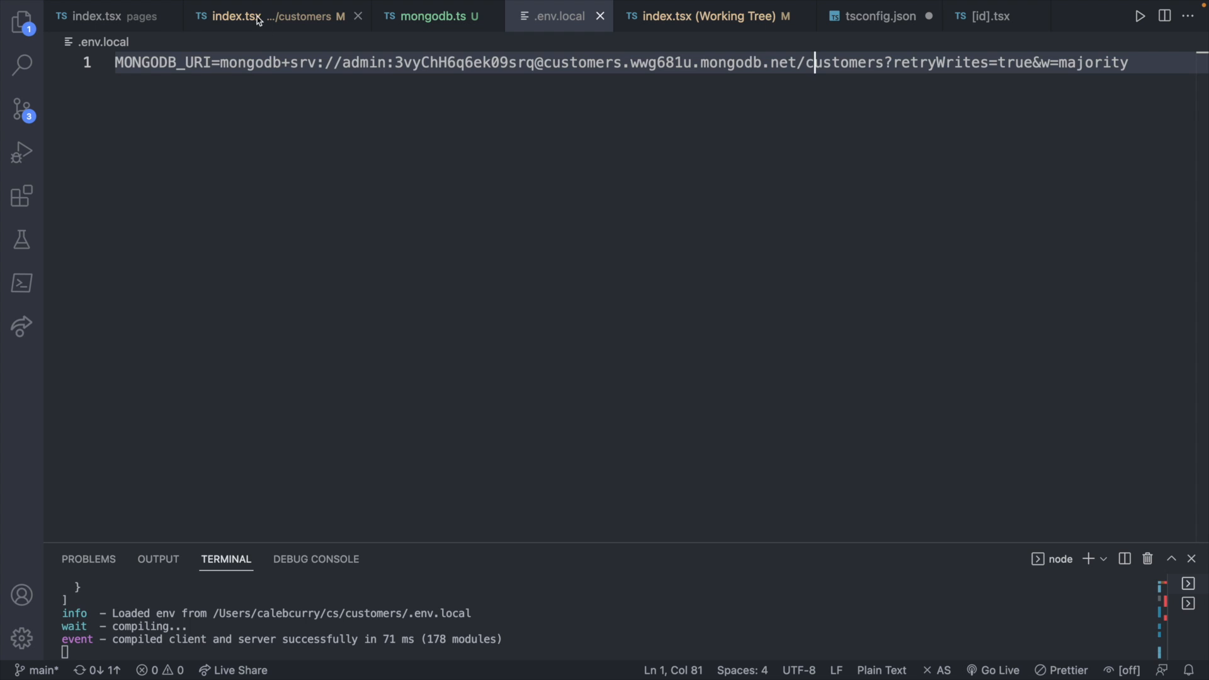
{"action": "left_click", "coordinate": [240, 15]}
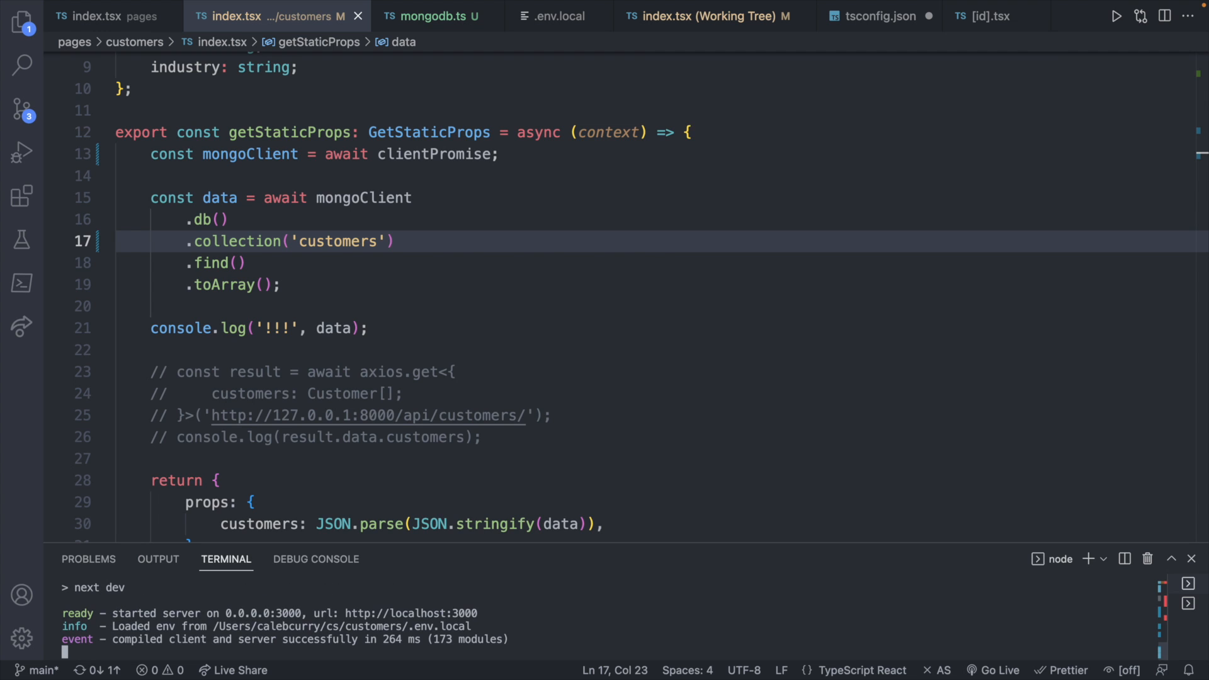
{"action": "mouse_move", "coordinate": [557, 620]}
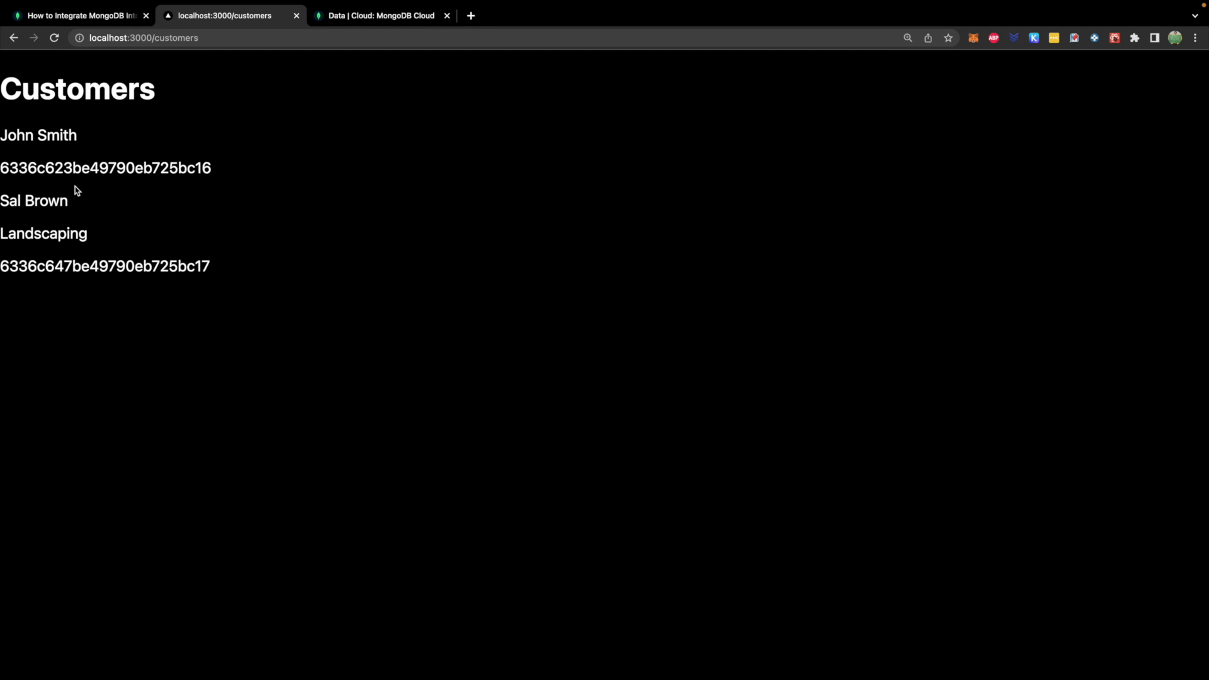
{"action": "mouse_move", "coordinate": [81, 136]}
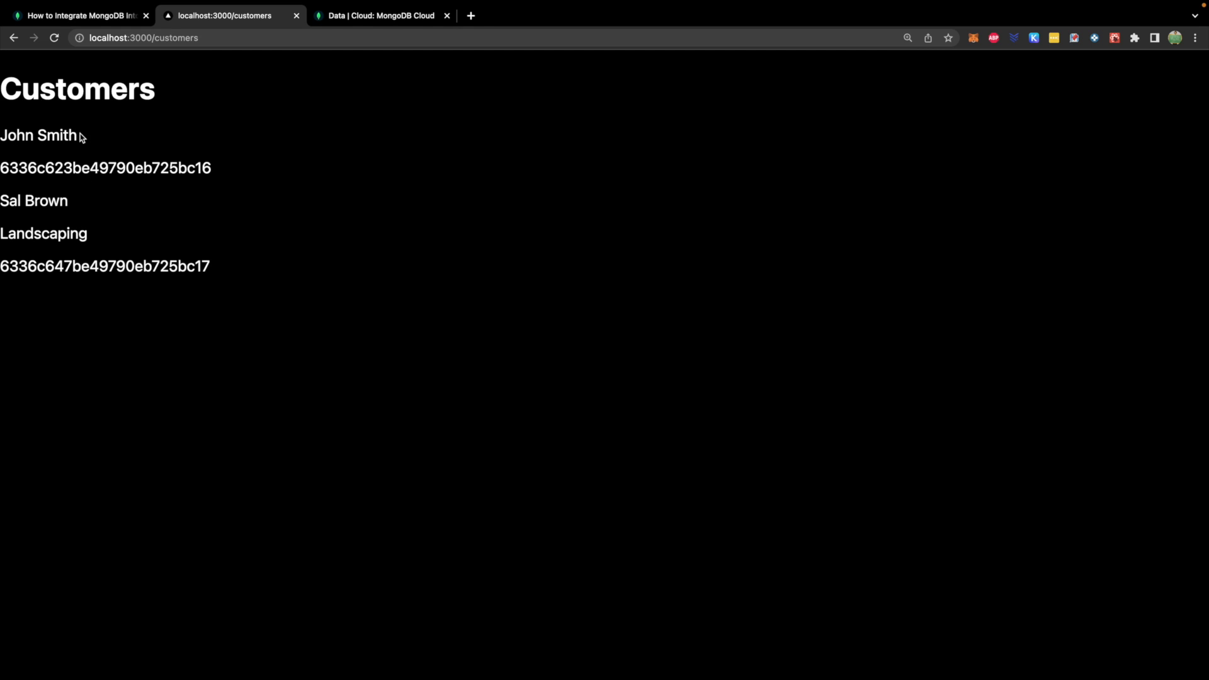
{"action": "left_click", "coordinate": [381, 15]}
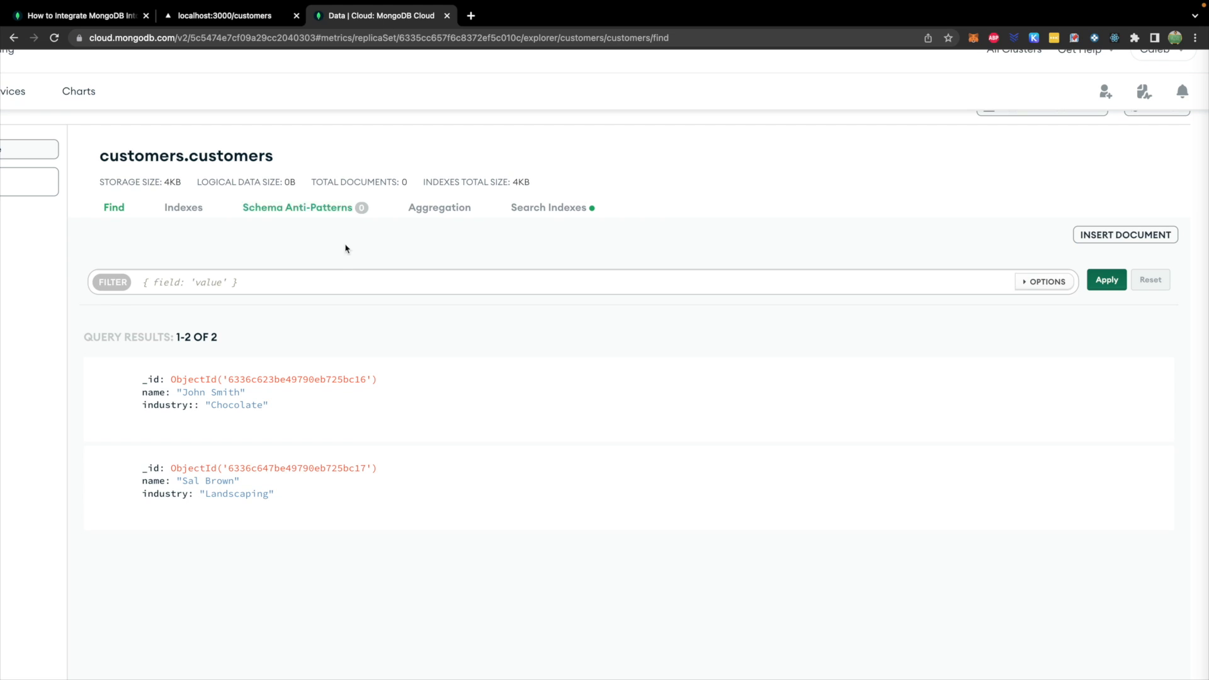
{"action": "mouse_move", "coordinate": [180, 414]}
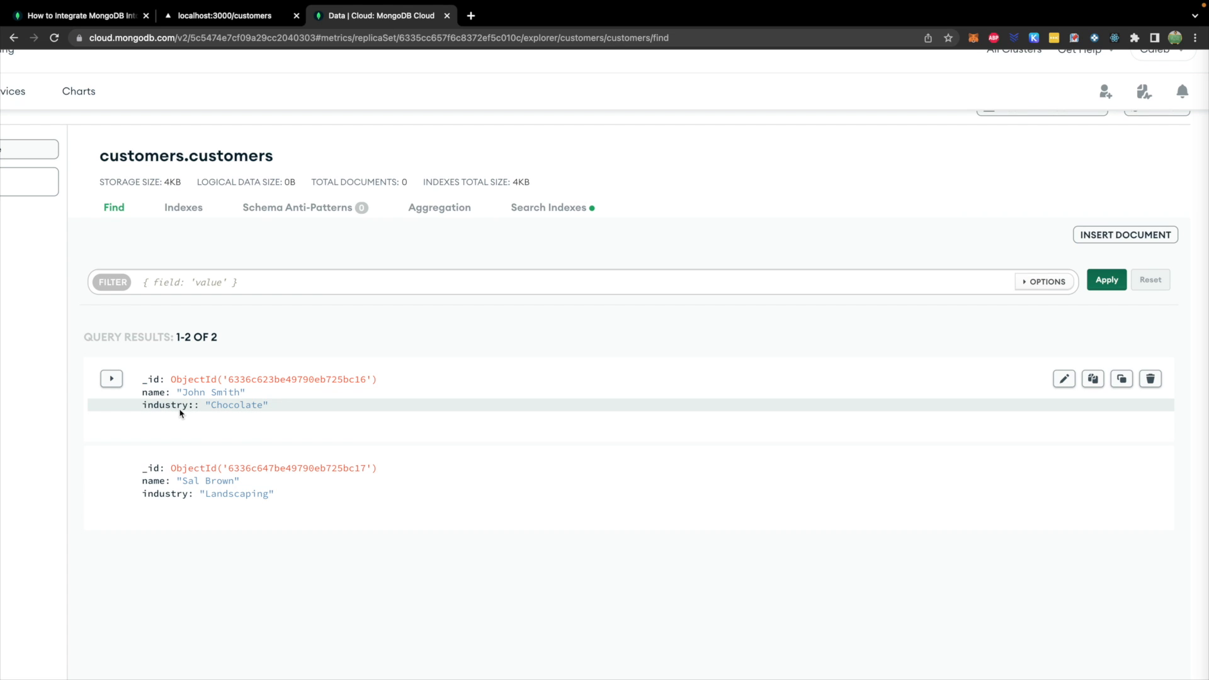
{"action": "mouse_move", "coordinate": [737, 401]}
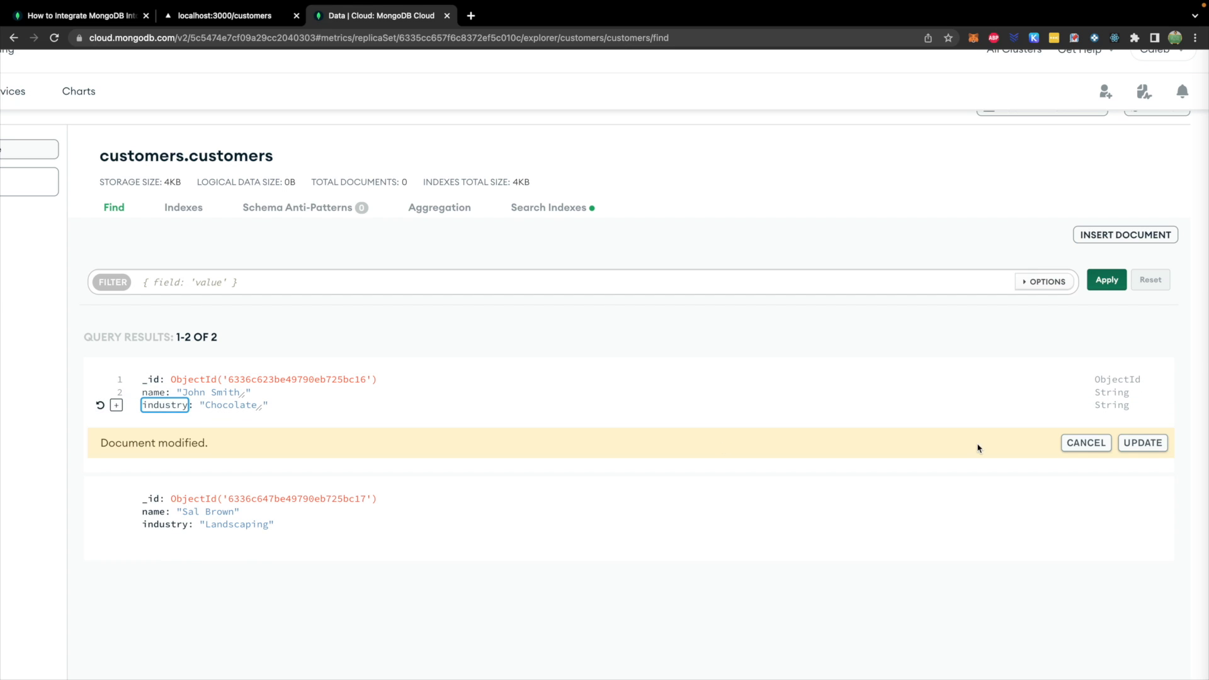
Save John Smith's industry as Chocolate via UPDATE and view it on the local customers page
{"action": "left_click", "coordinate": [1143, 442]}
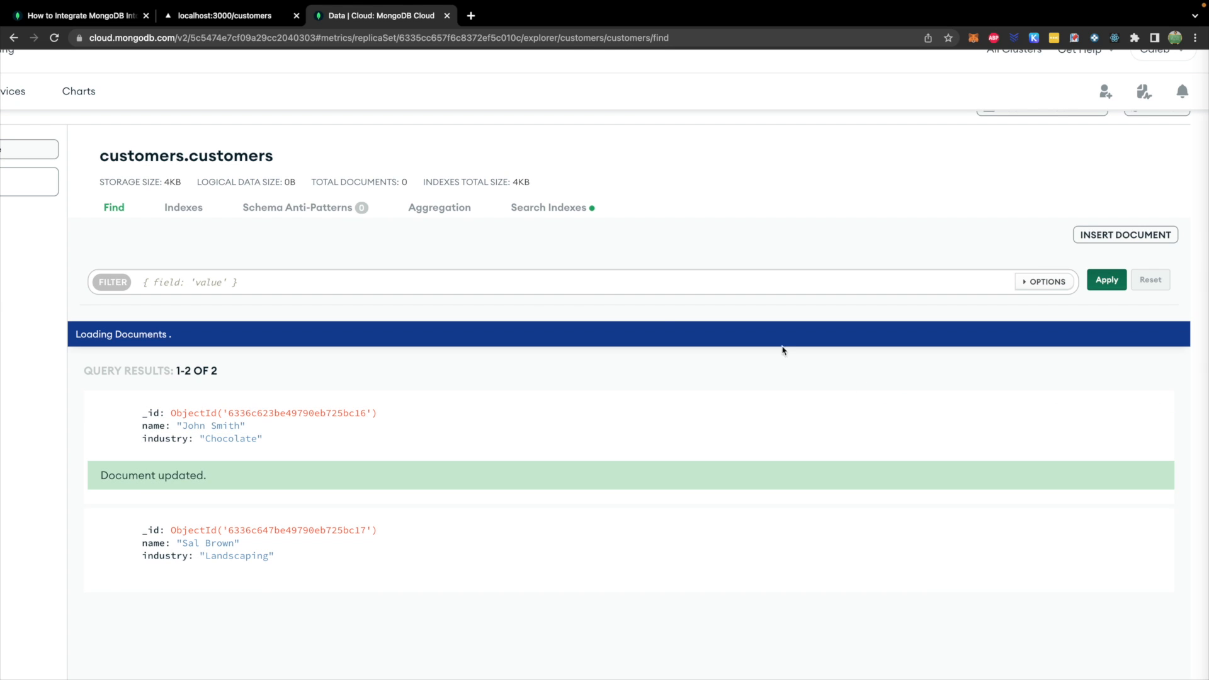
{"action": "left_click", "coordinate": [224, 15]}
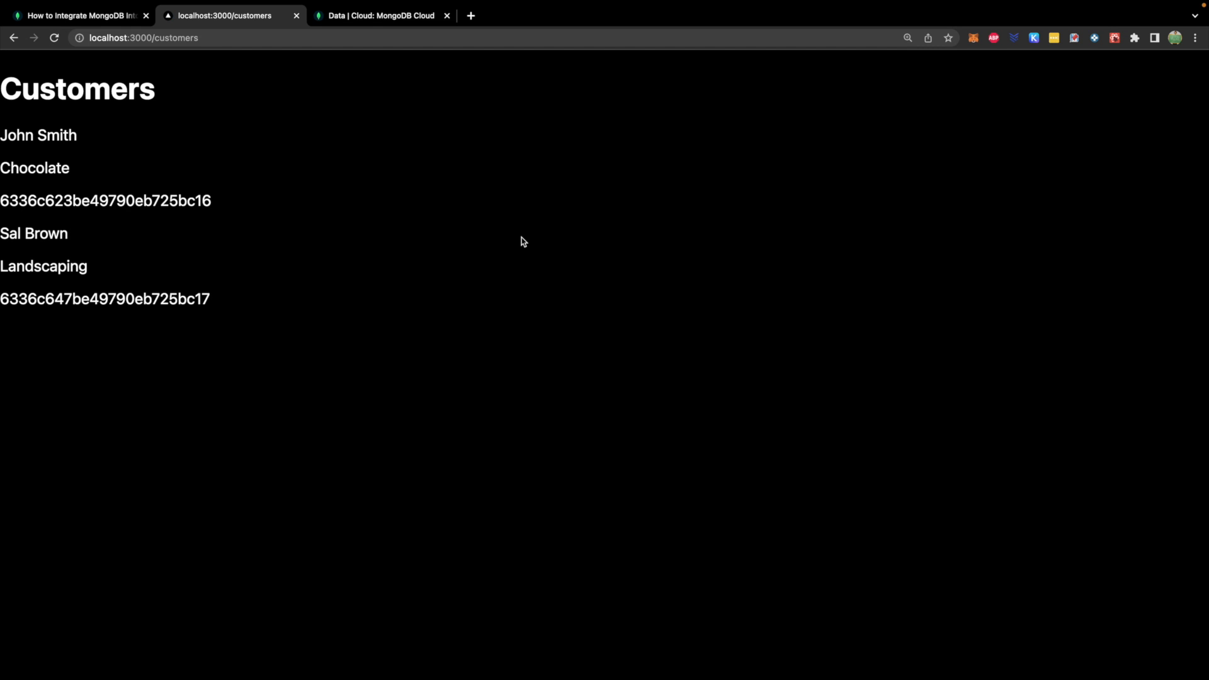
{"action": "mouse_move", "coordinate": [568, 253]}
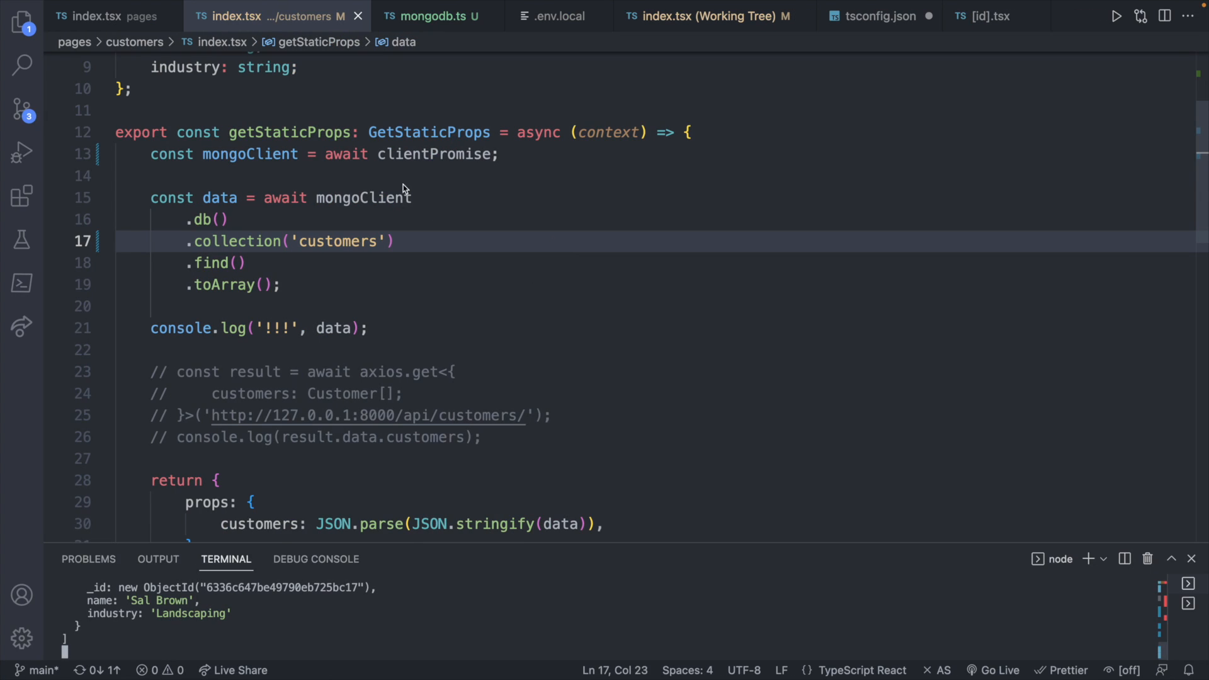
{"action": "mouse_move", "coordinate": [441, 211]}
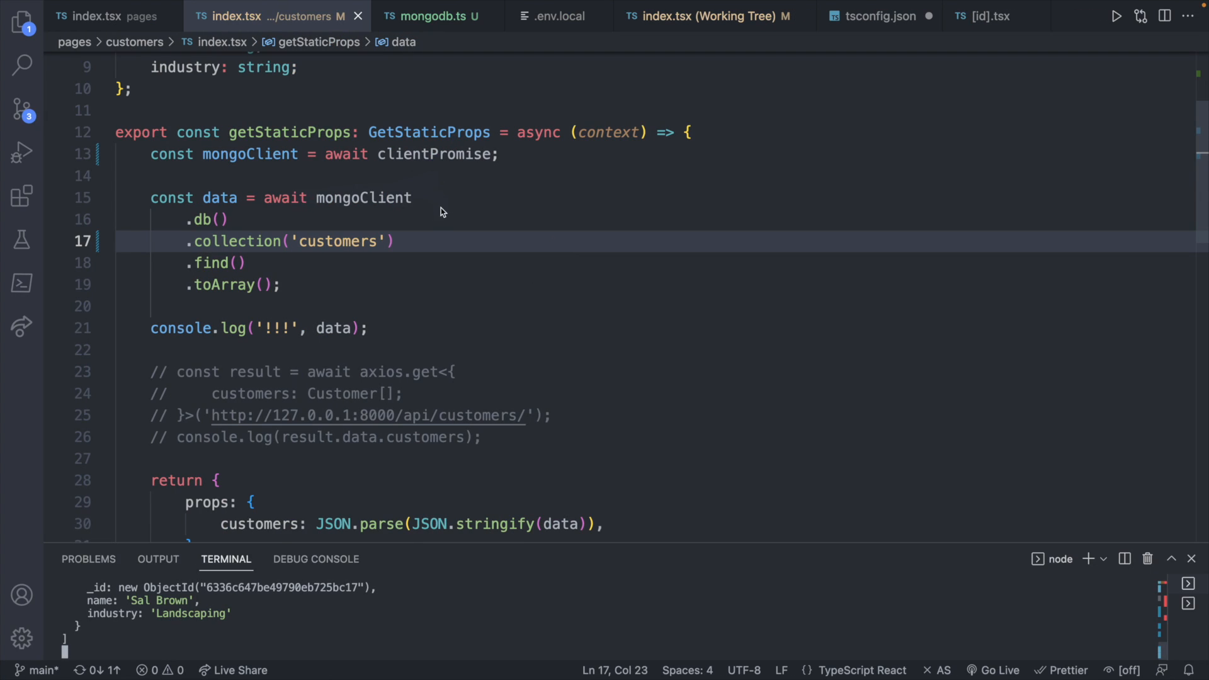
{"action": "mouse_move", "coordinate": [990, 31]}
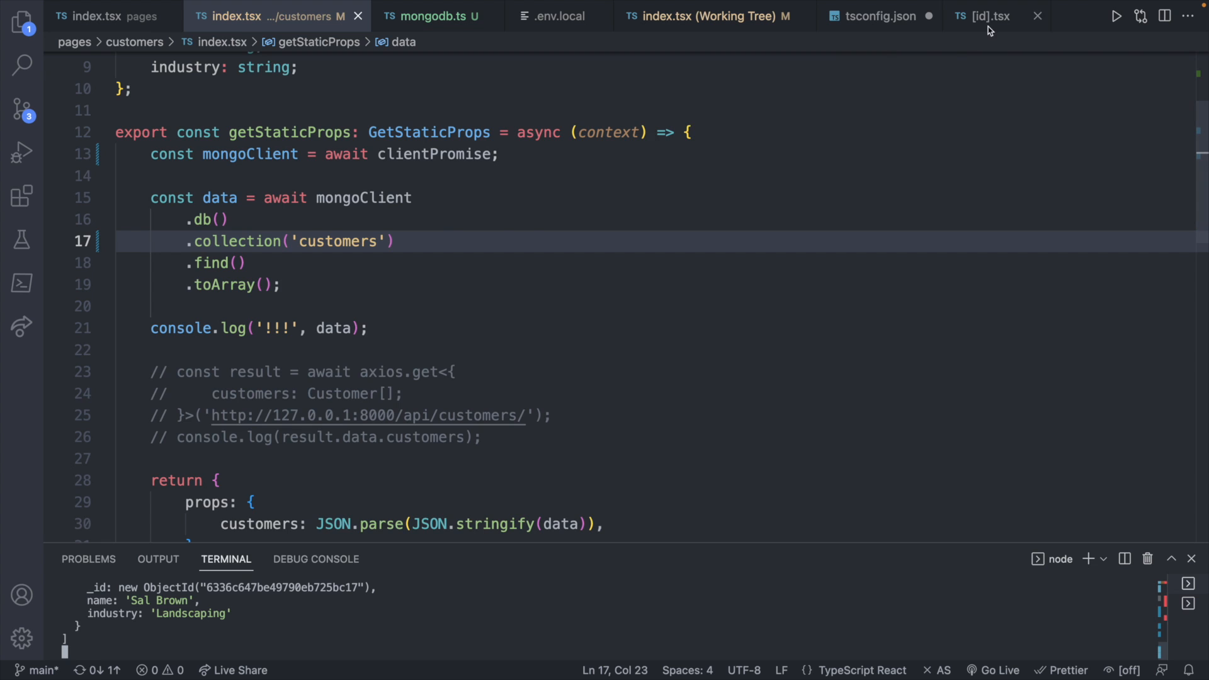
Place [id].tsx beside index.tsx and delete its axios request to receive the copied MongoDB query
{"action": "left_click", "coordinate": [987, 15]}
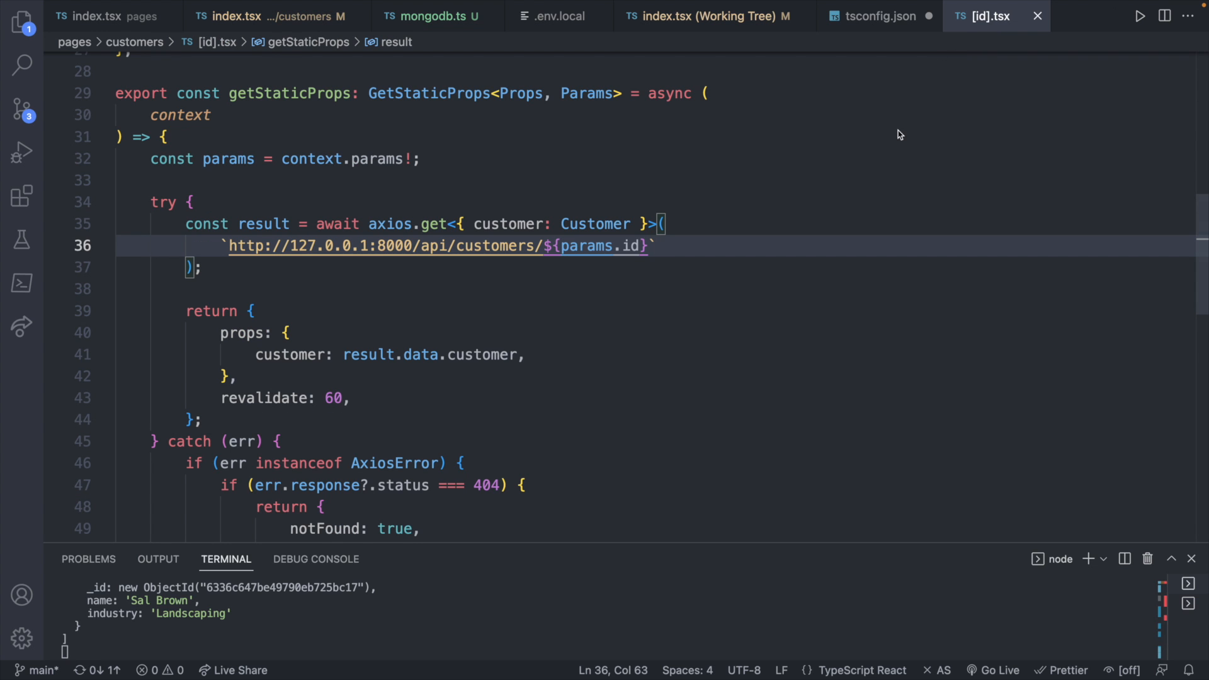
{"action": "mouse_move", "coordinate": [422, 295]}
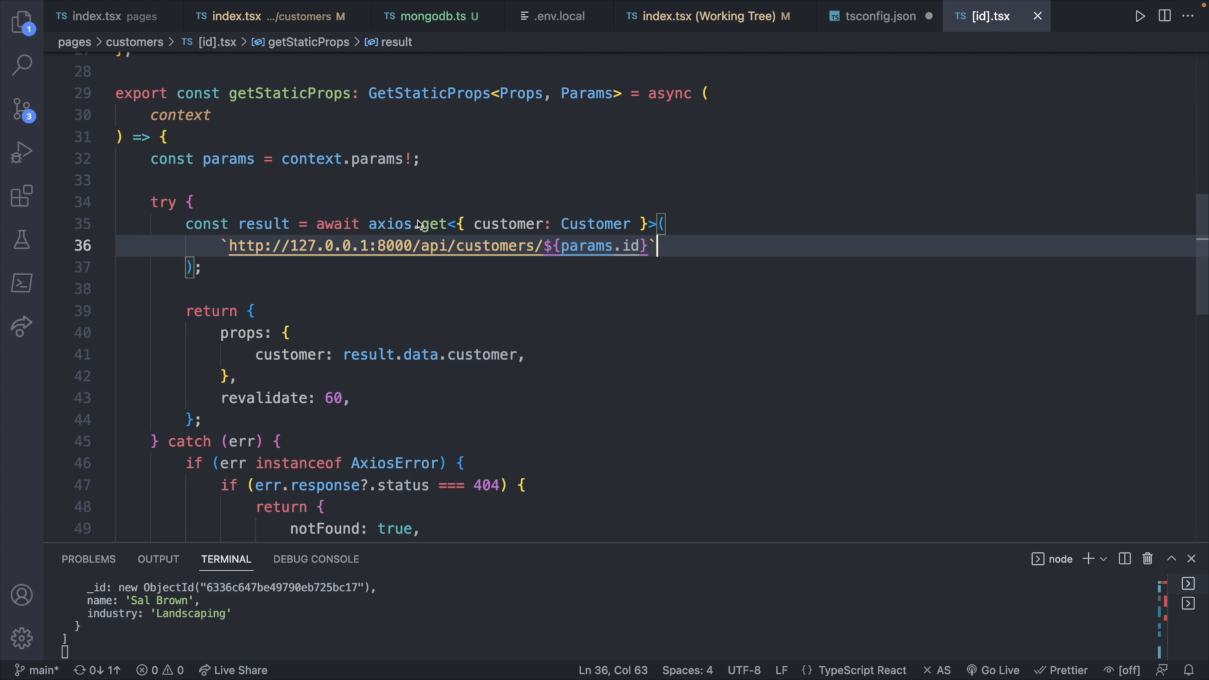
{"action": "mouse_move", "coordinate": [435, 299]}
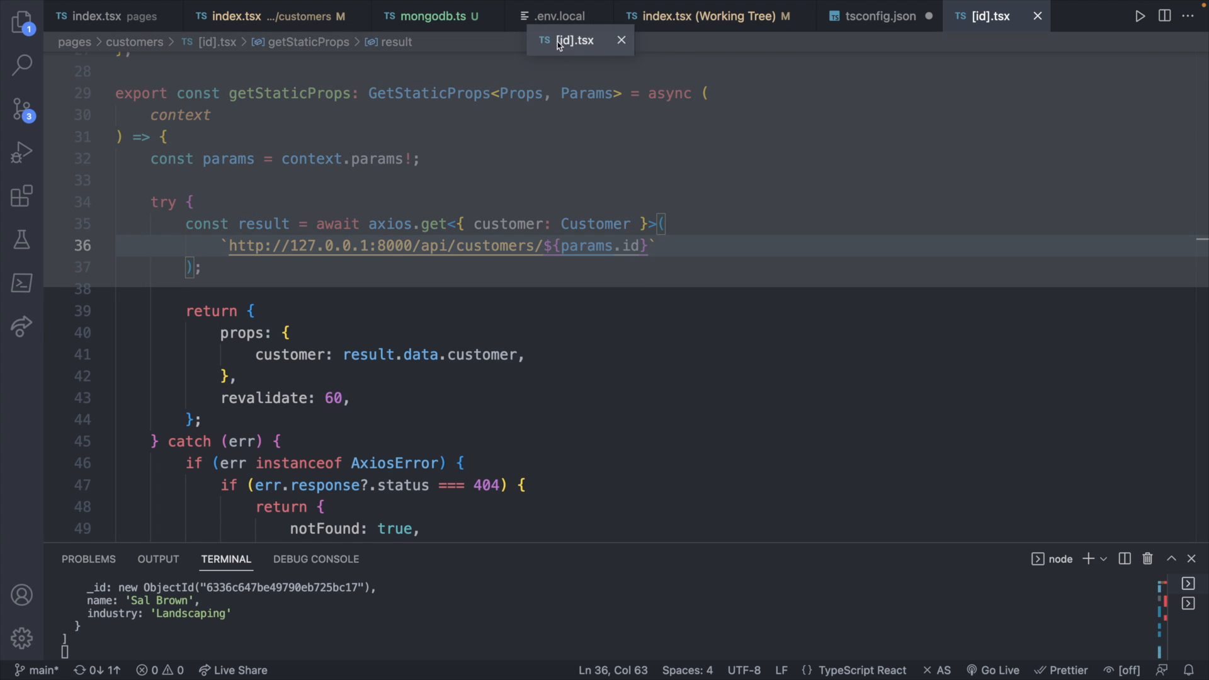
{"action": "left_click", "coordinate": [273, 15]}
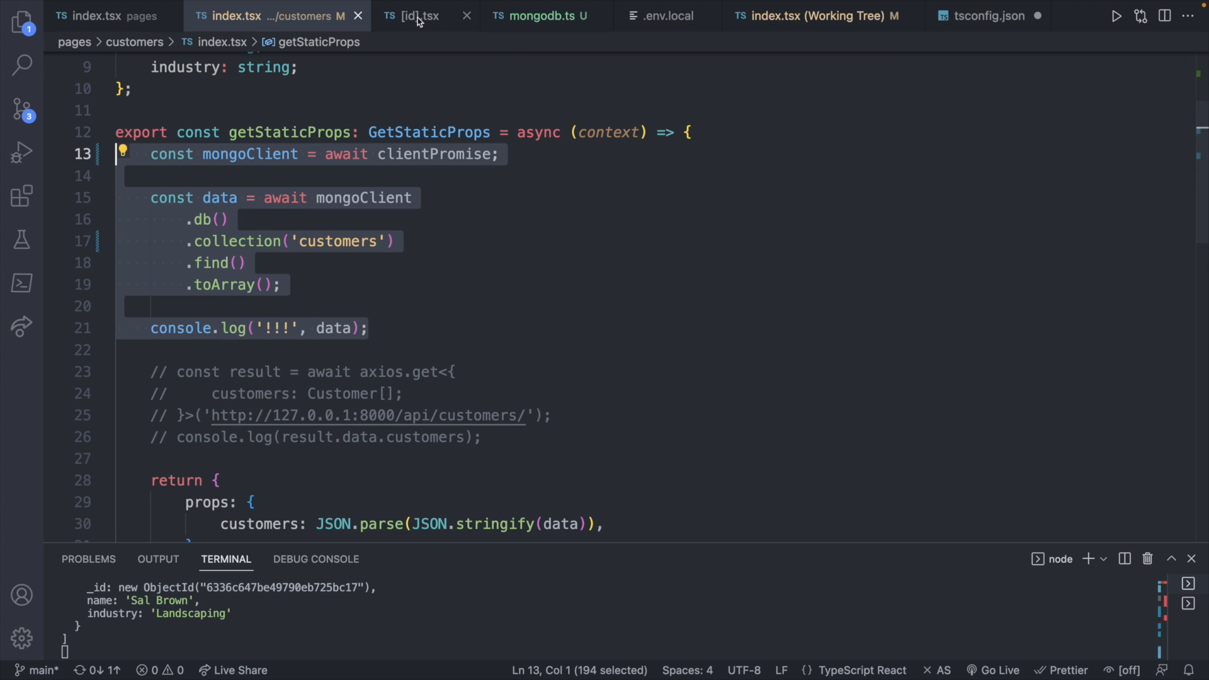
{"action": "left_click", "coordinate": [410, 15]}
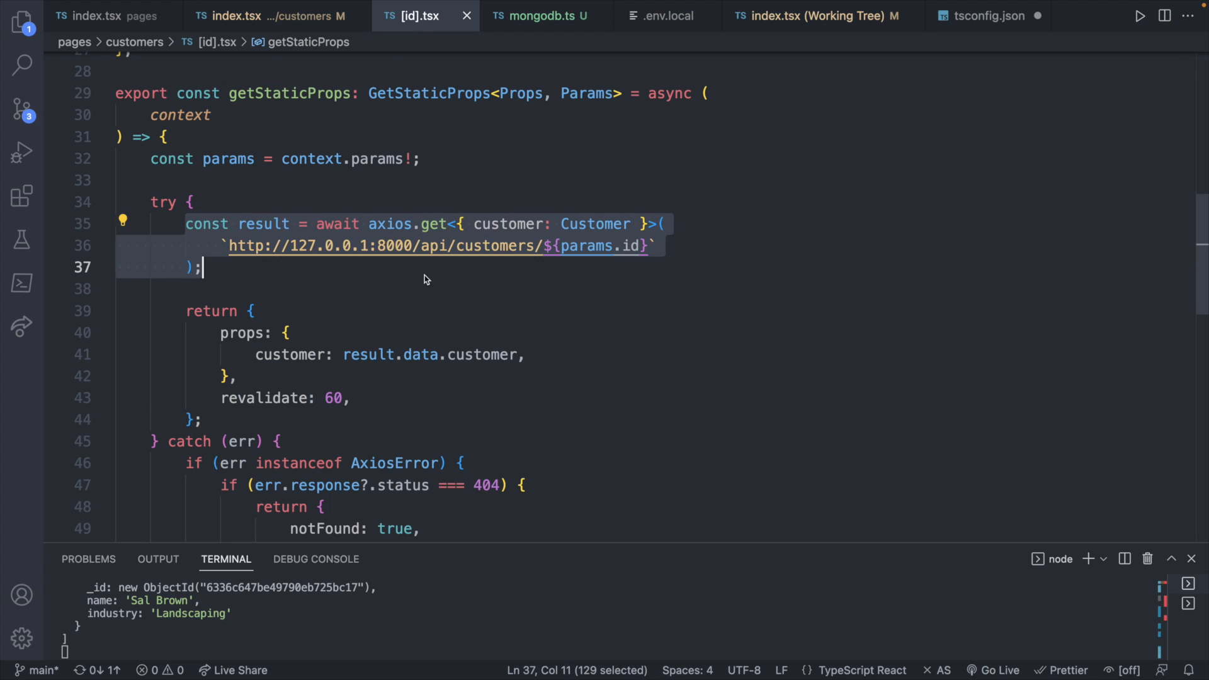
{"action": "key", "text": "Delete"}
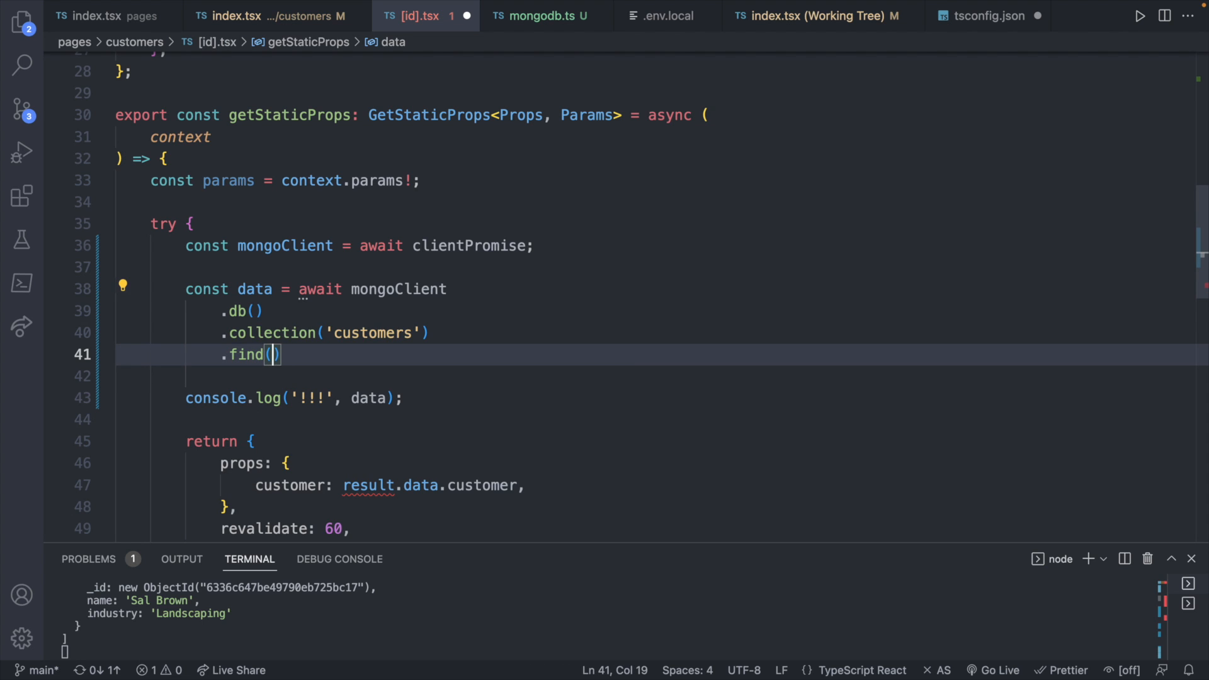
Filter the find query by {"_id": new ObjectId(params.id)}
{"action": "type", "text": "{"}
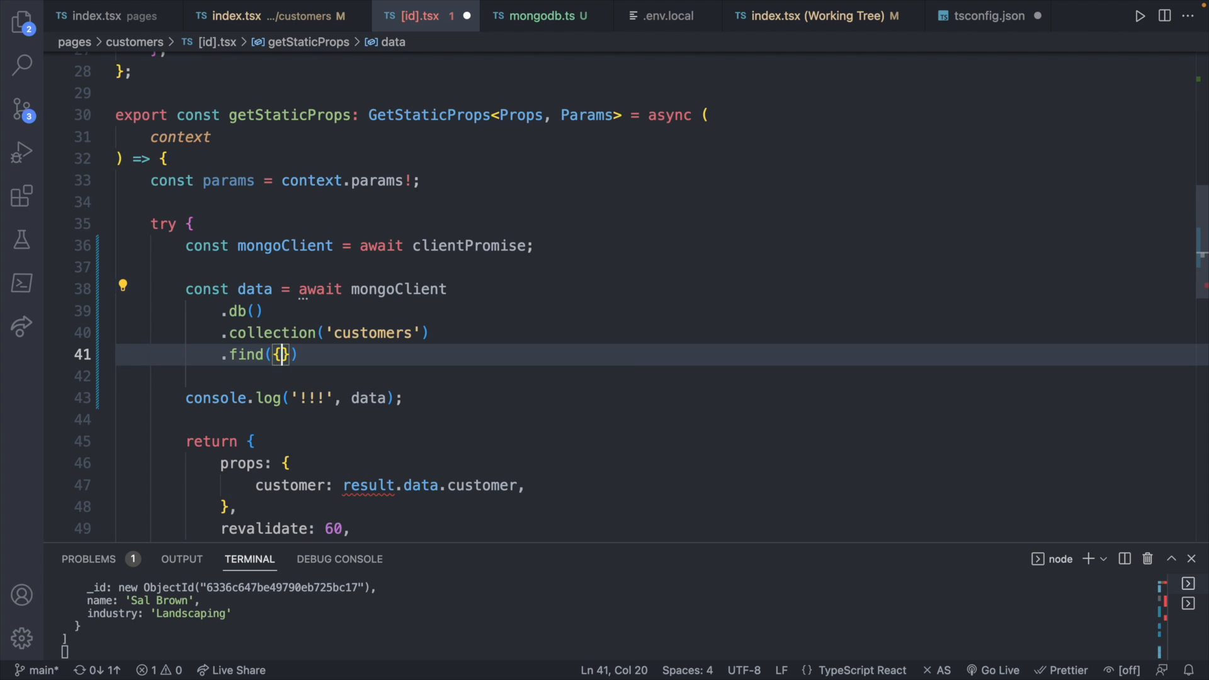
{"action": "type", "text": "\"_id\":"}
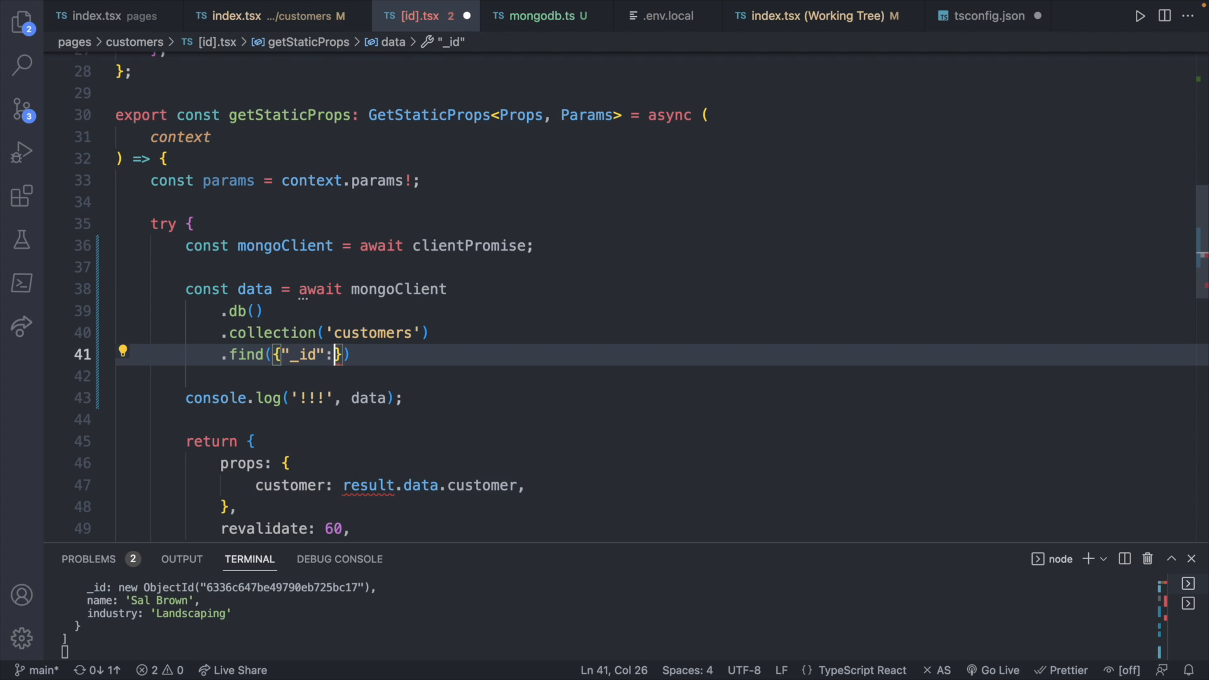
{"action": "type", "text": "params"}
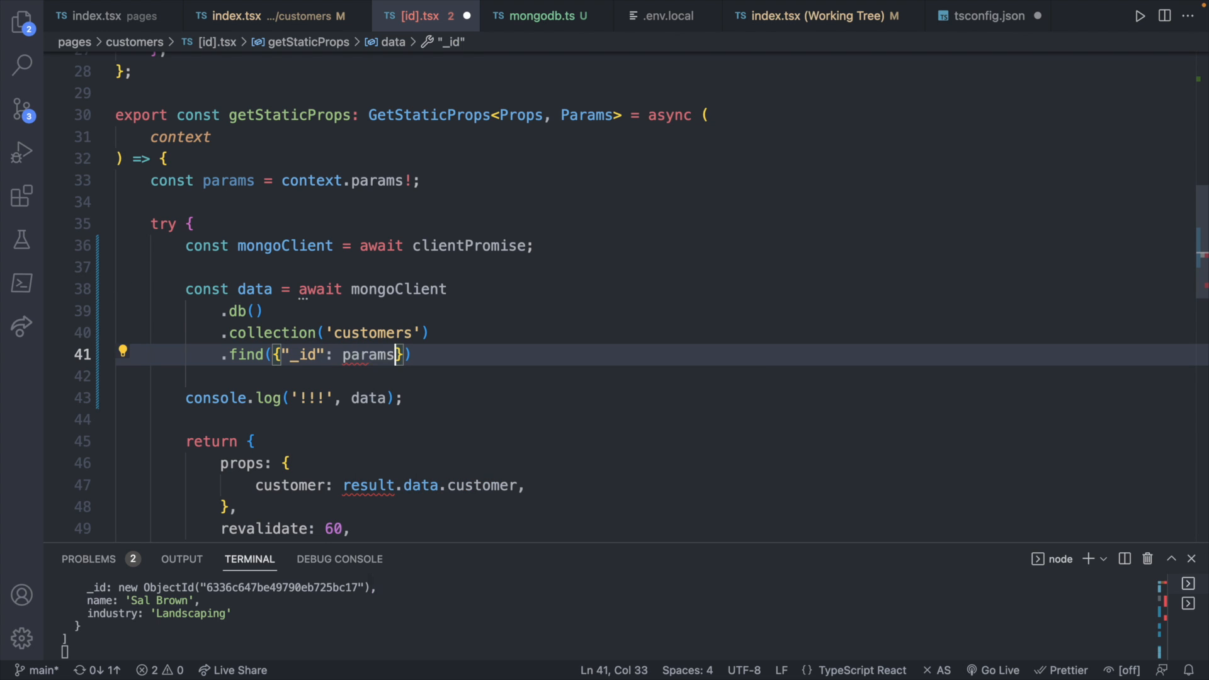
{"action": "type", "text": ".id)"}
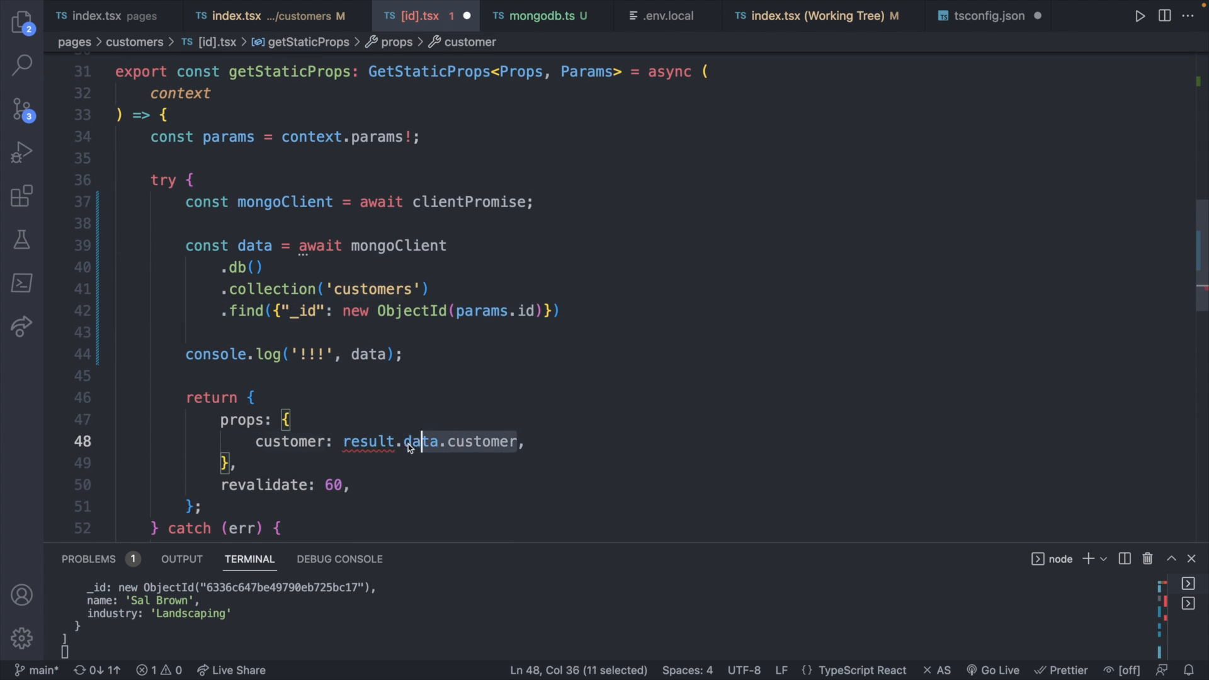
Return the queried data as the customer prop instead of result.data.customer
{"action": "type", "text": "d,"}
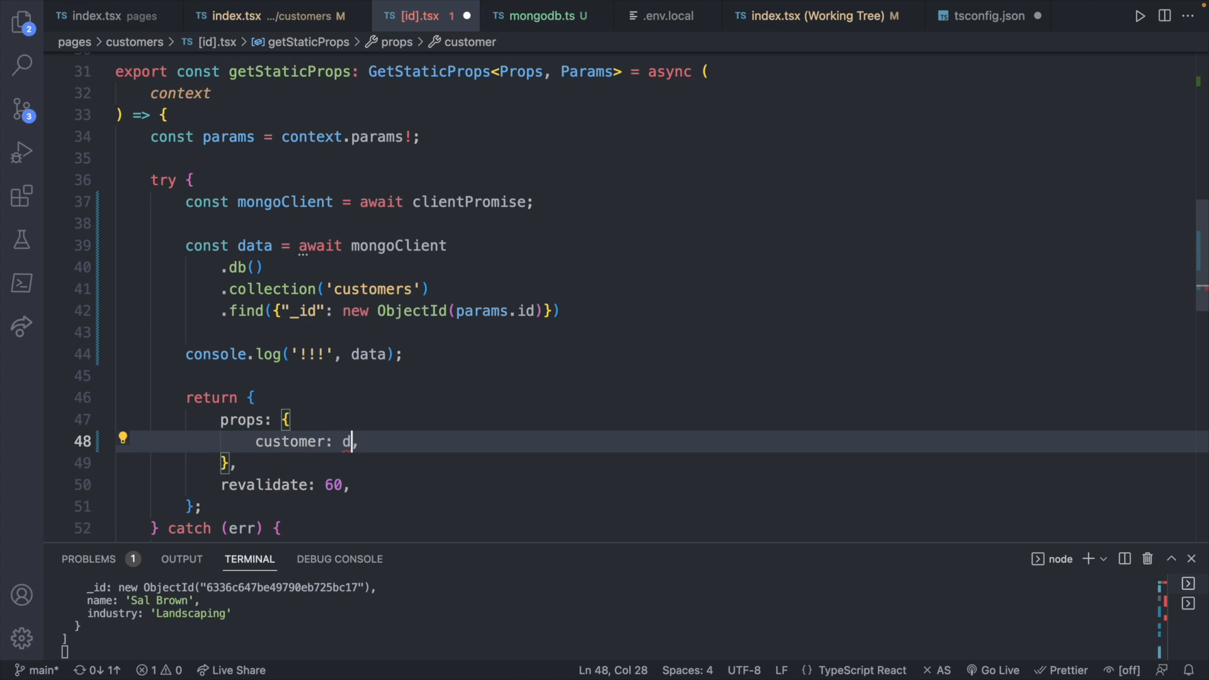
{"action": "type", "text": "ata"}
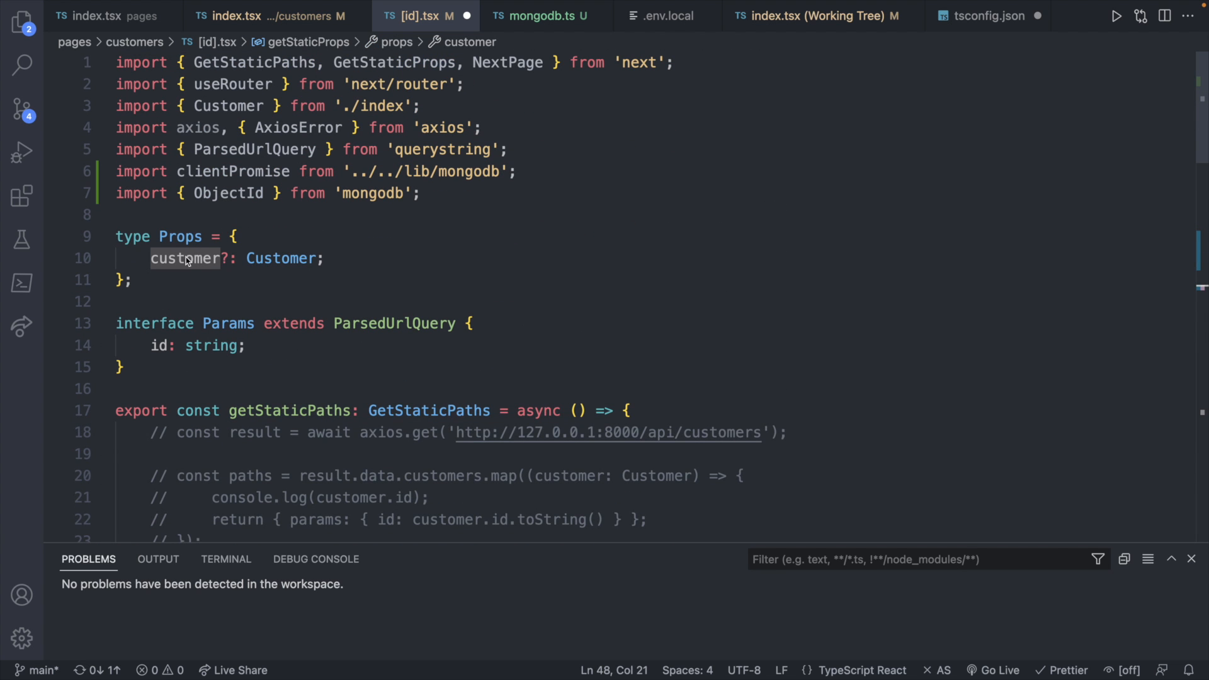
{"action": "mouse_move", "coordinate": [199, 307]}
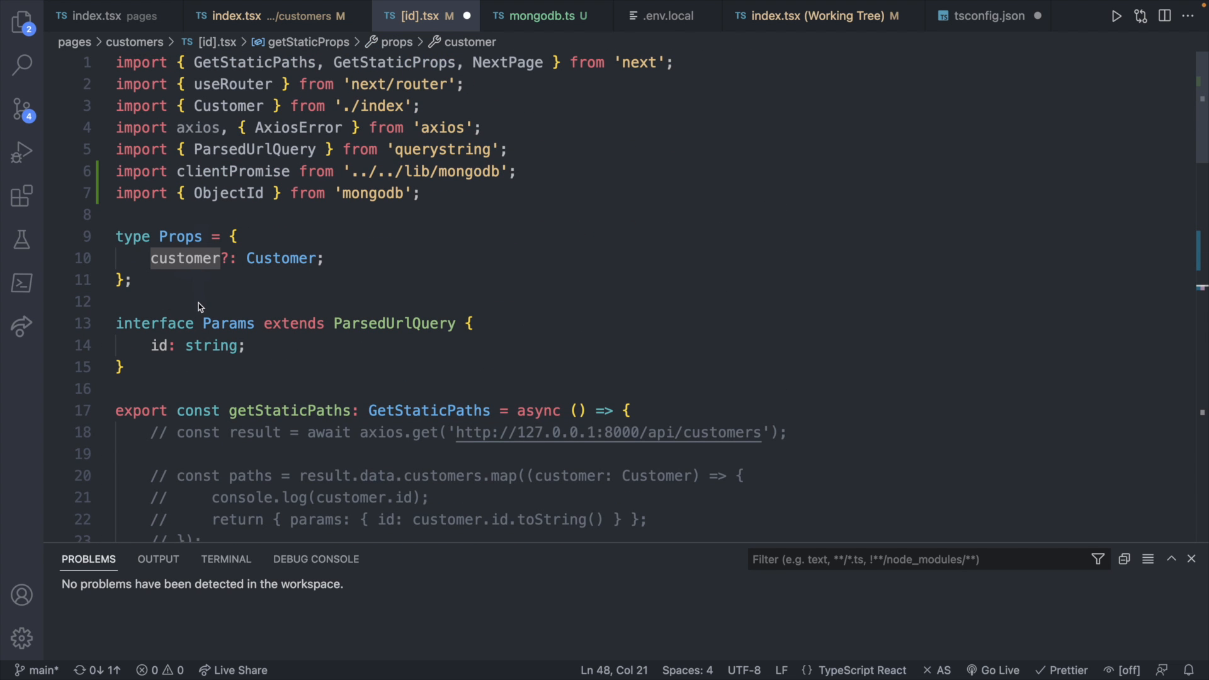
{"action": "scroll", "scroll_direction": "down", "scroll_amount": 3}
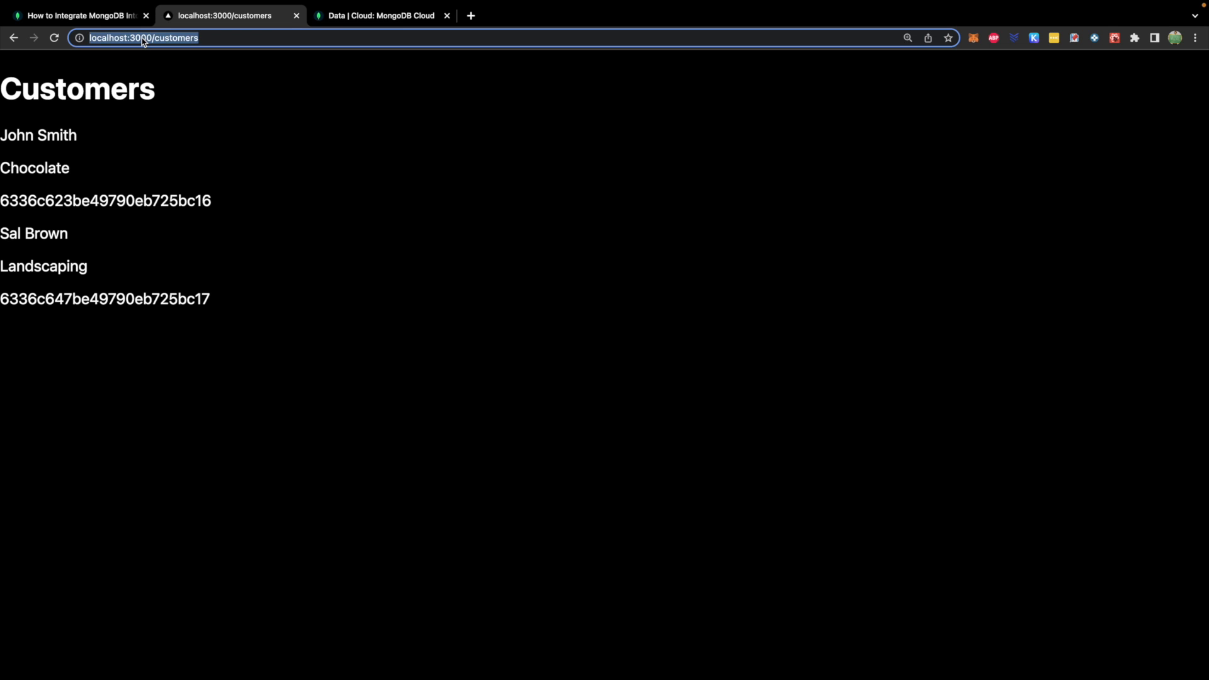
Append a customer id to localhost:3000/customers and load that single customer's page
{"action": "double_click", "coordinate": [106, 200]}
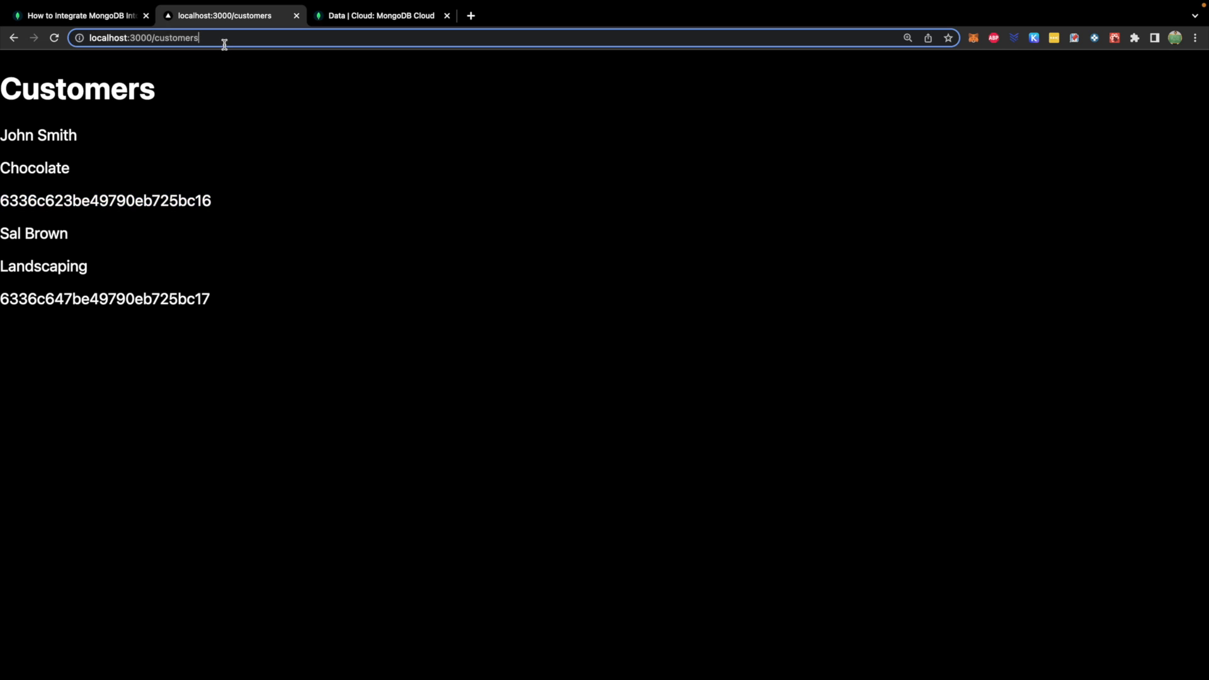
{"action": "left_click", "coordinate": [106, 200]}
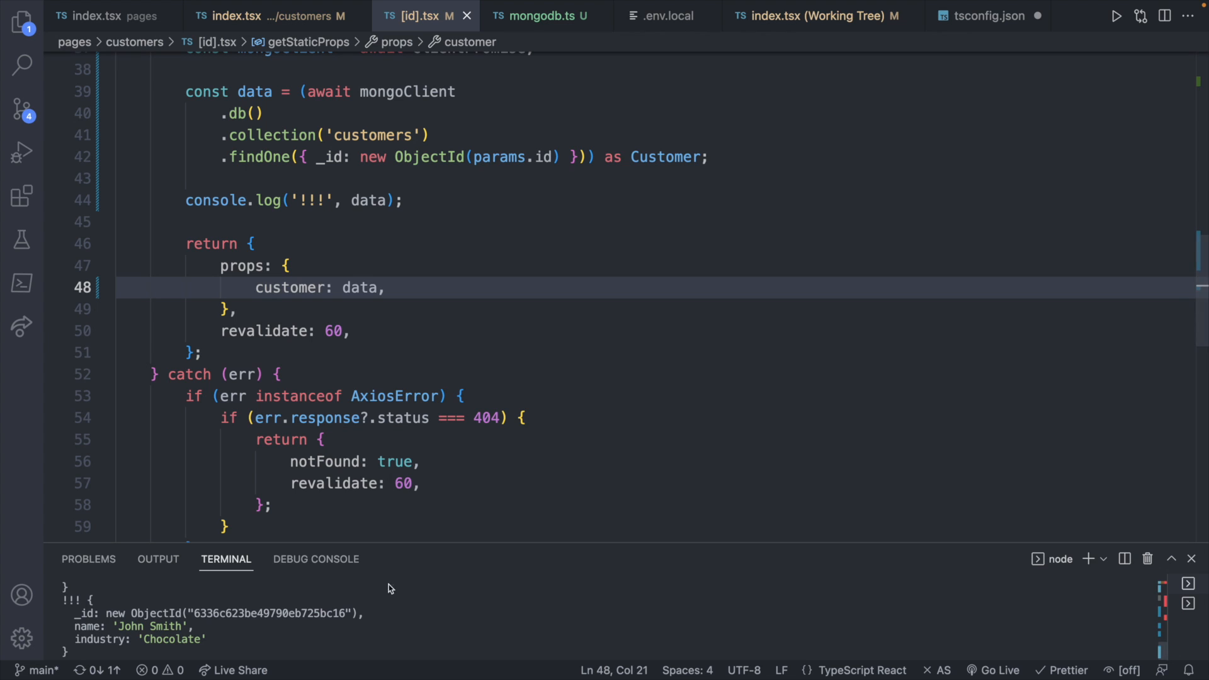
{"action": "mouse_move", "coordinate": [123, 620]}
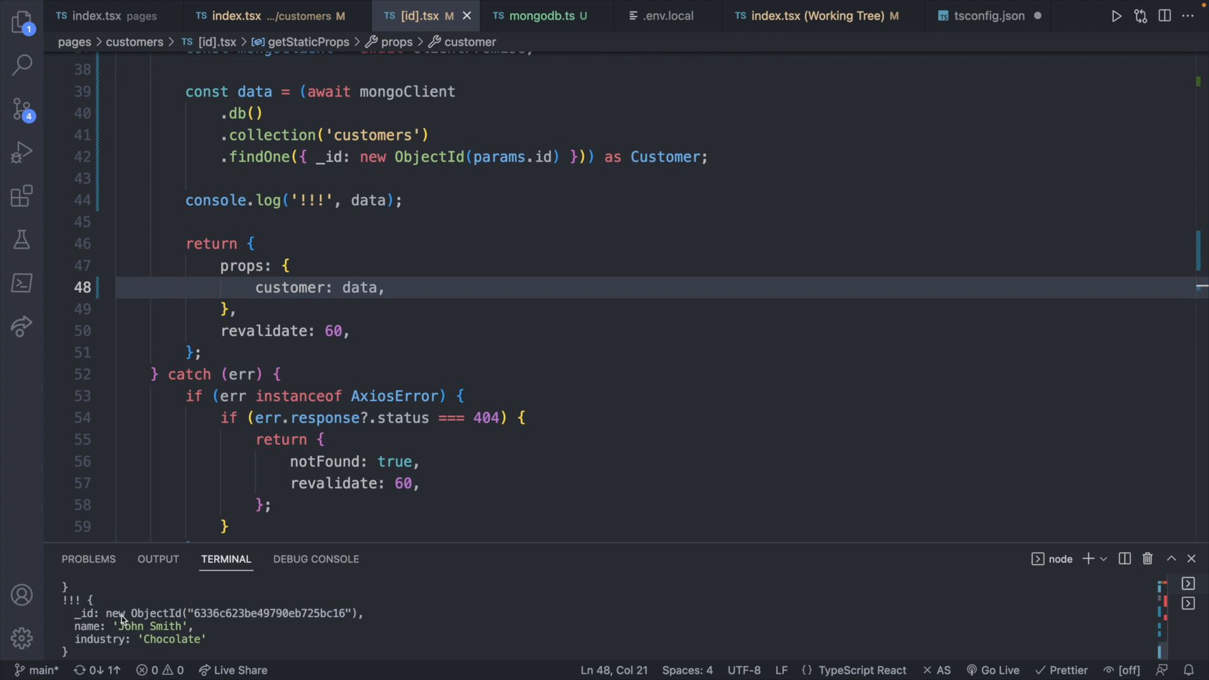
{"action": "mouse_move", "coordinate": [153, 644]}
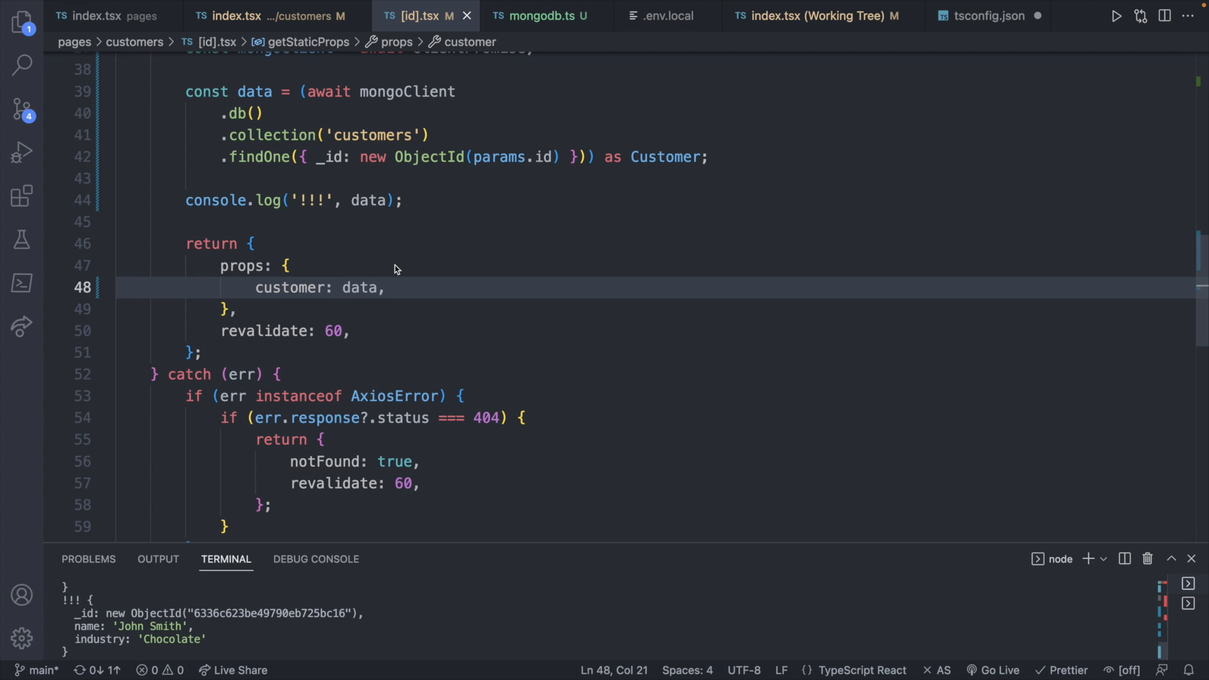
Copy the serialisation from index.tsx and wrap the customer prop in JSON.parse(JSON.stringify(data))
{"action": "left_click", "coordinate": [277, 15]}
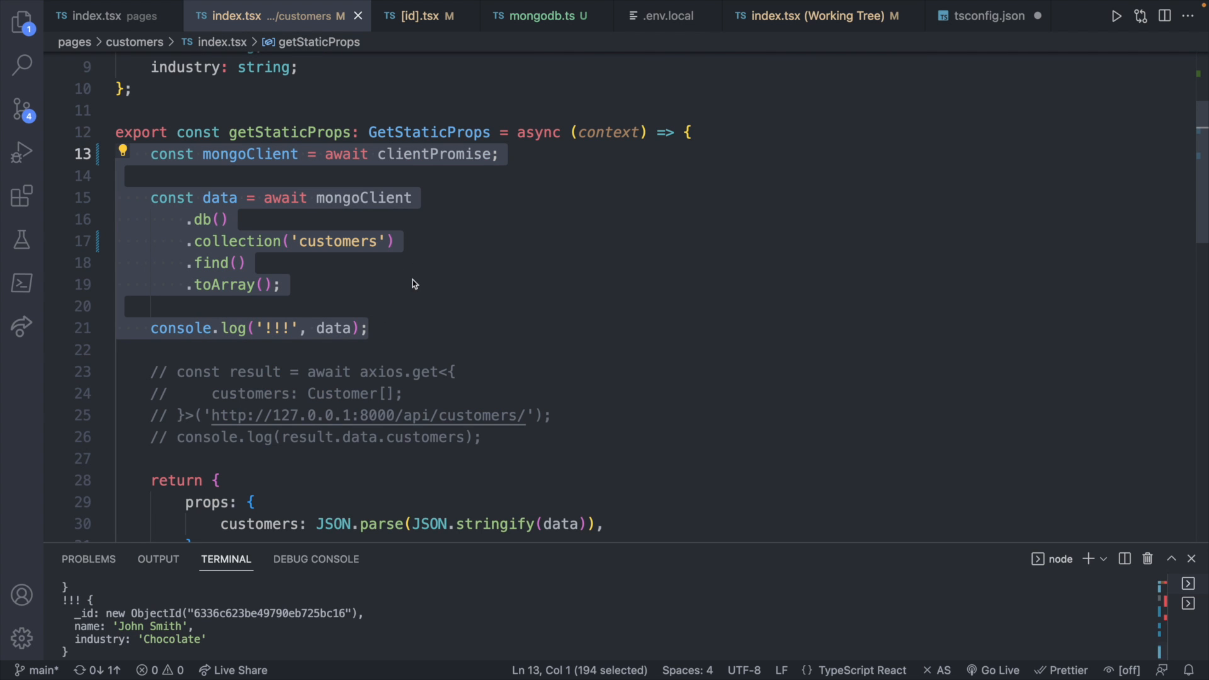
{"action": "scroll", "scroll_direction": "down", "scroll_amount": 3}
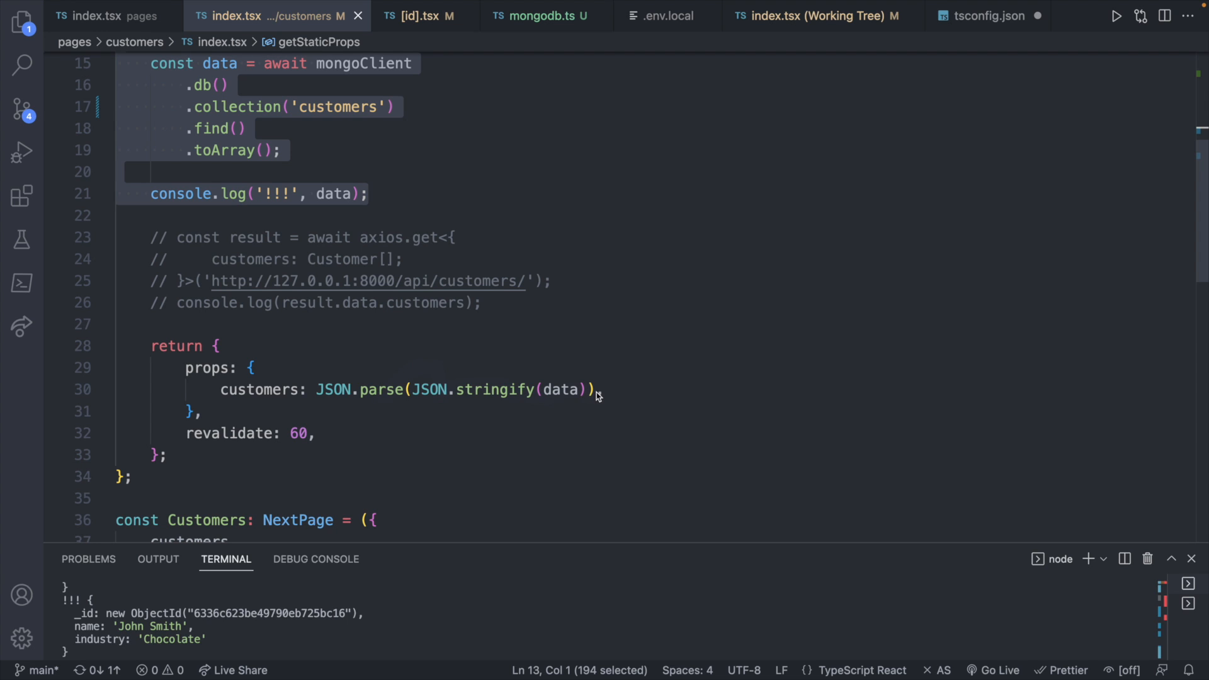
{"action": "double_click", "coordinate": [454, 389]}
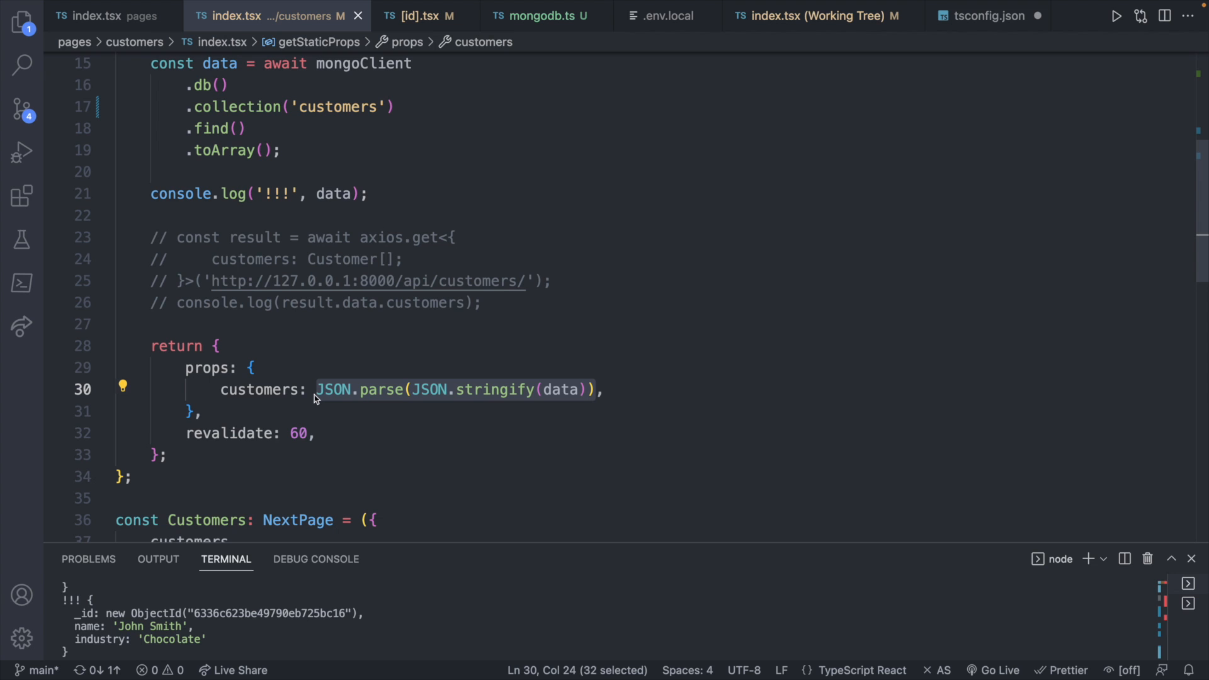
{"action": "left_click", "coordinate": [416, 15]}
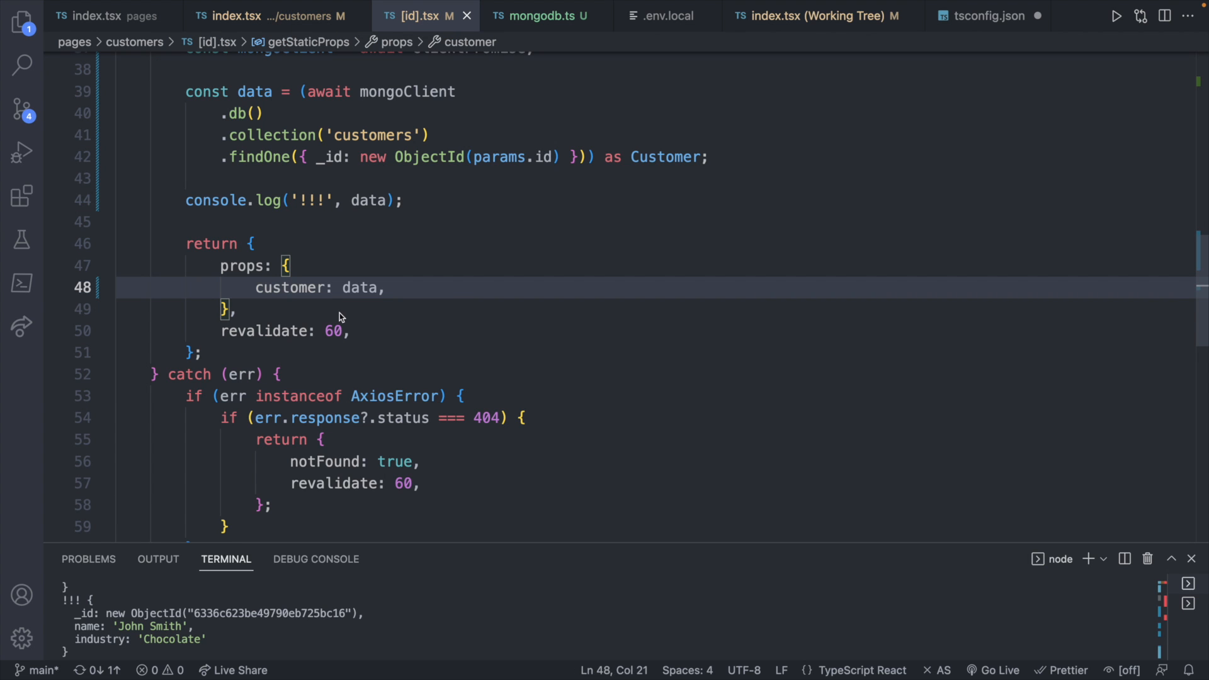
{"action": "double_click", "coordinate": [359, 287]}
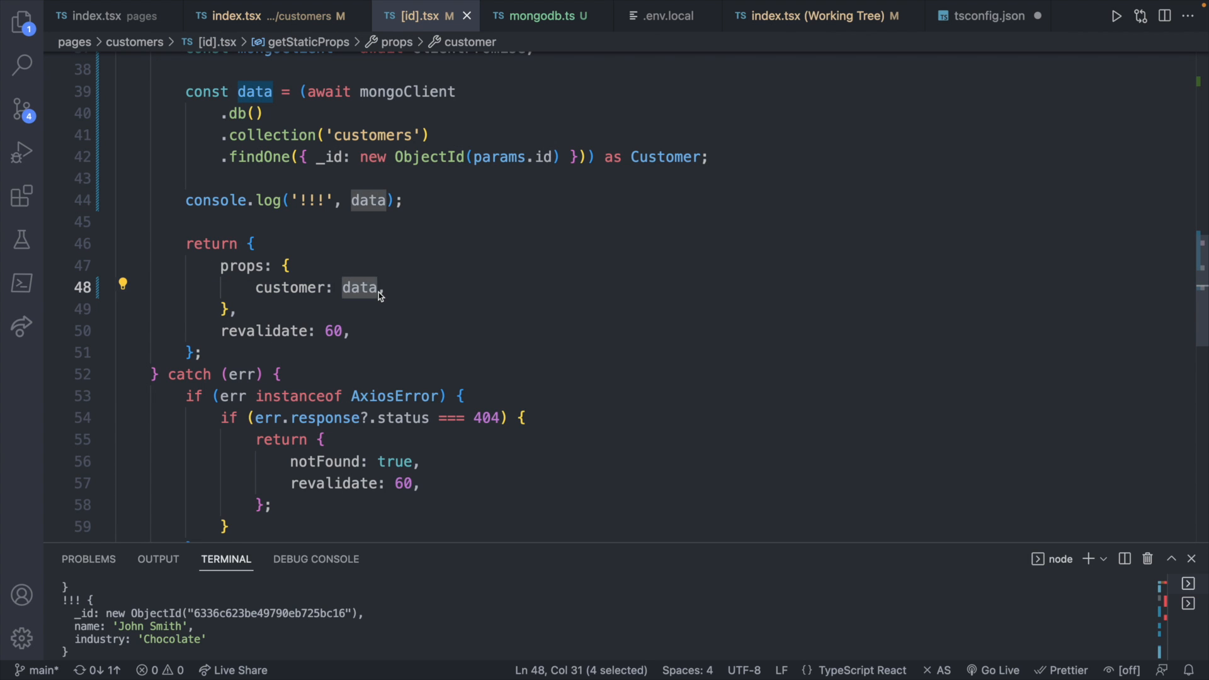
{"action": "type", "text": "JSON.parse(JSON.stringify(data))"}
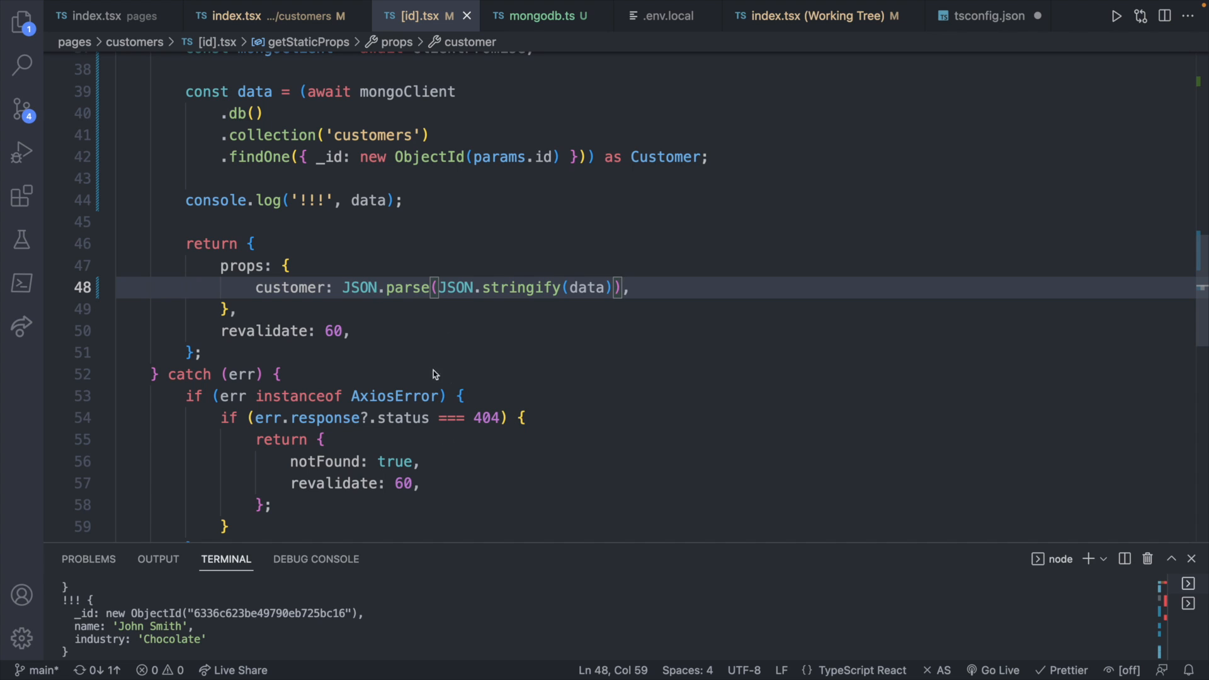
{"action": "mouse_move", "coordinate": [294, 433]}
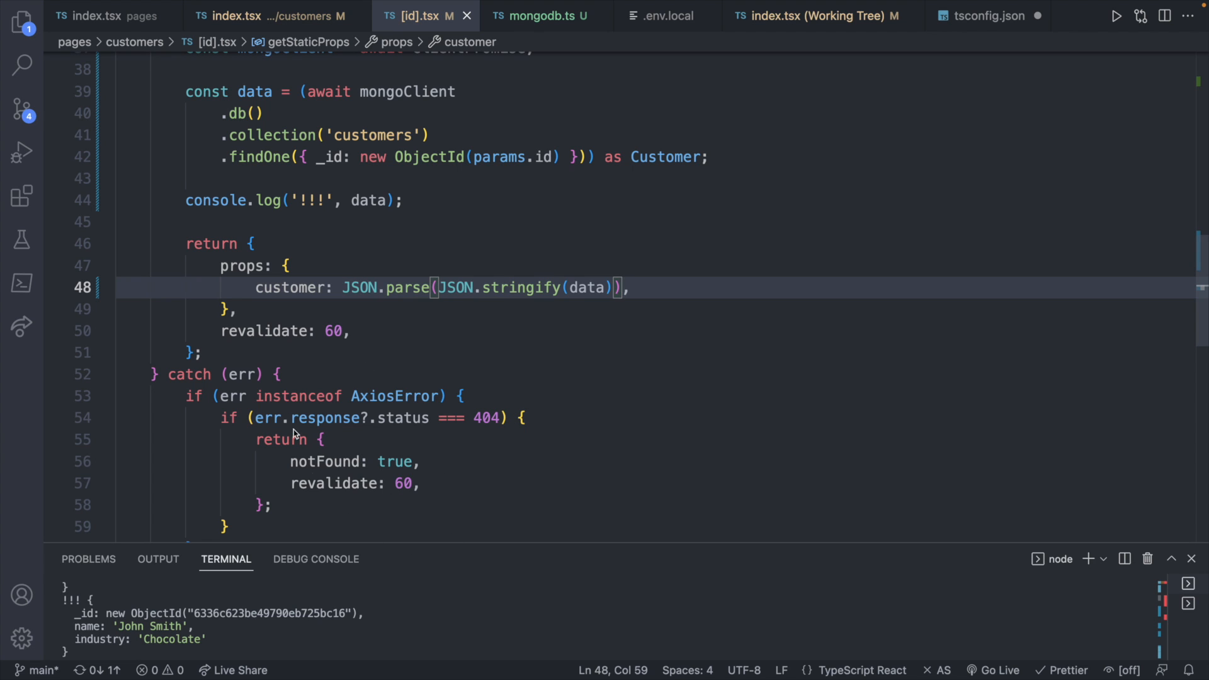
{"action": "mouse_move", "coordinate": [456, 478]}
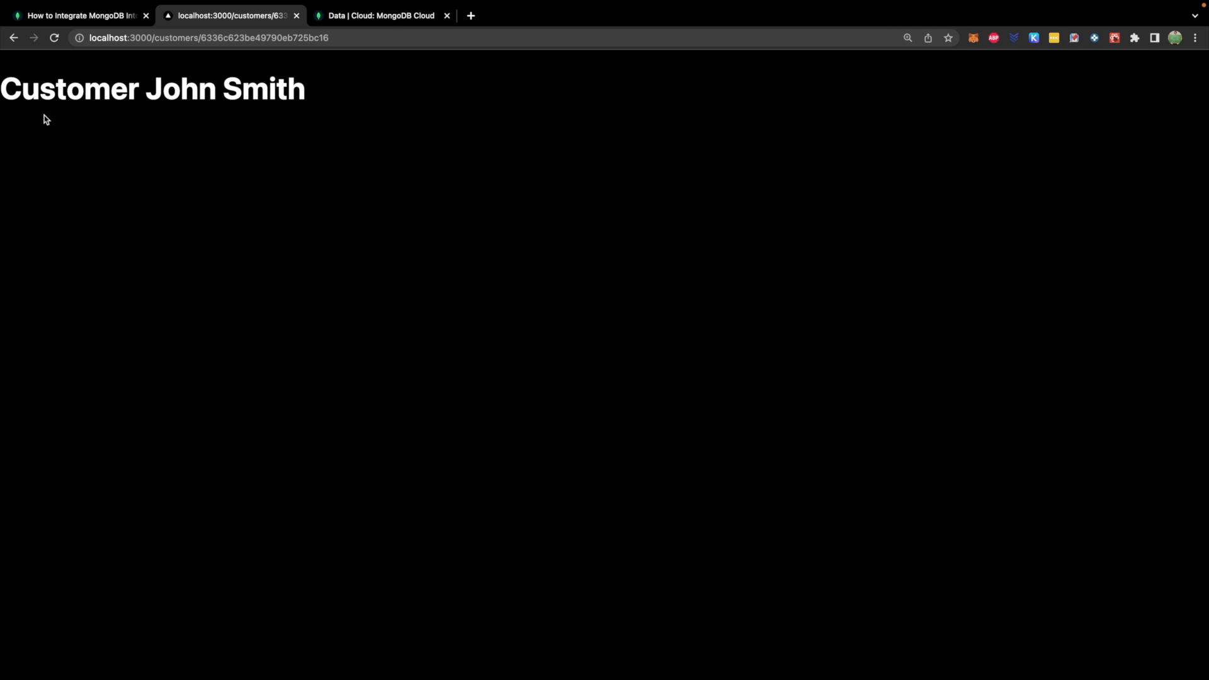
{"action": "mouse_move", "coordinate": [434, 130]}
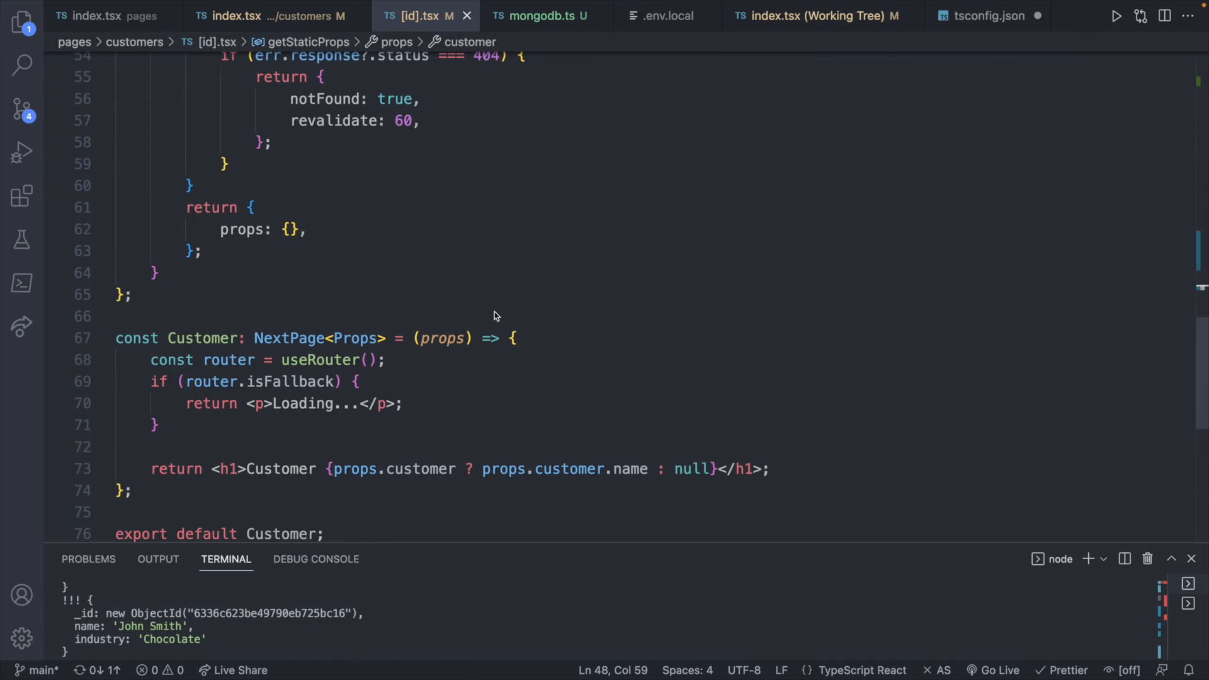
Load localhost:3000/customers/500, which renders only a bare Customer heading
{"action": "scroll", "scroll_direction": "down", "scroll_amount": 3}
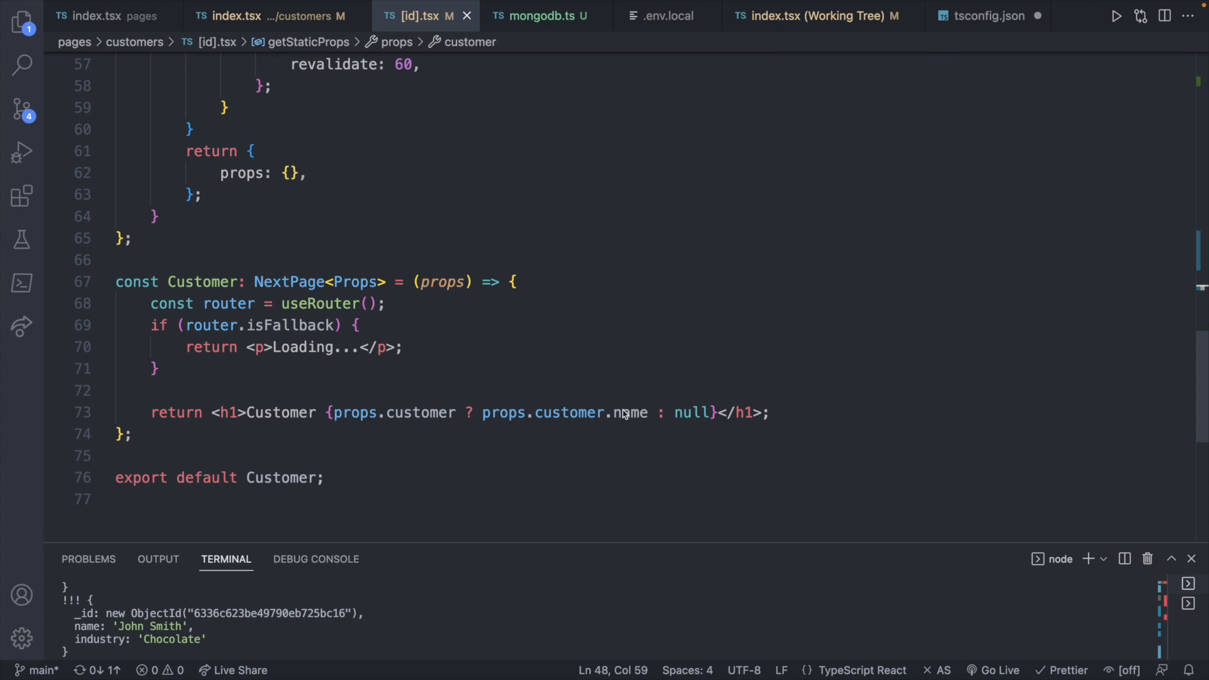
{"action": "left_click", "coordinate": [226, 15]}
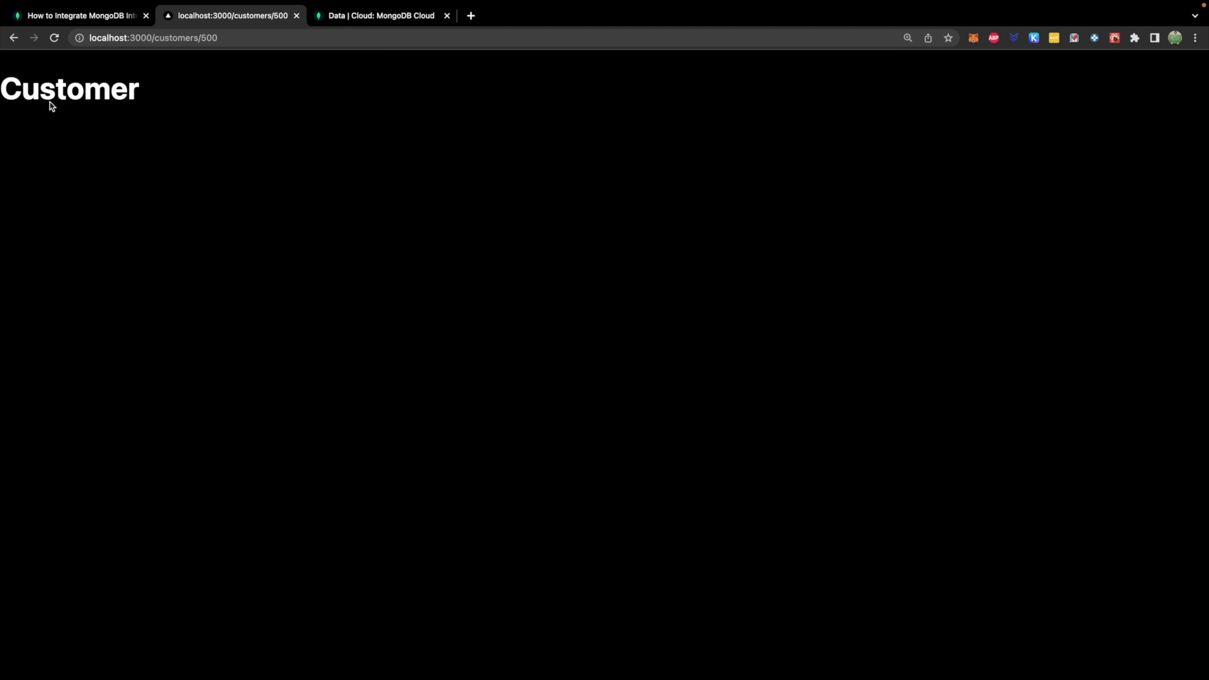
{"action": "mouse_move", "coordinate": [345, 111]}
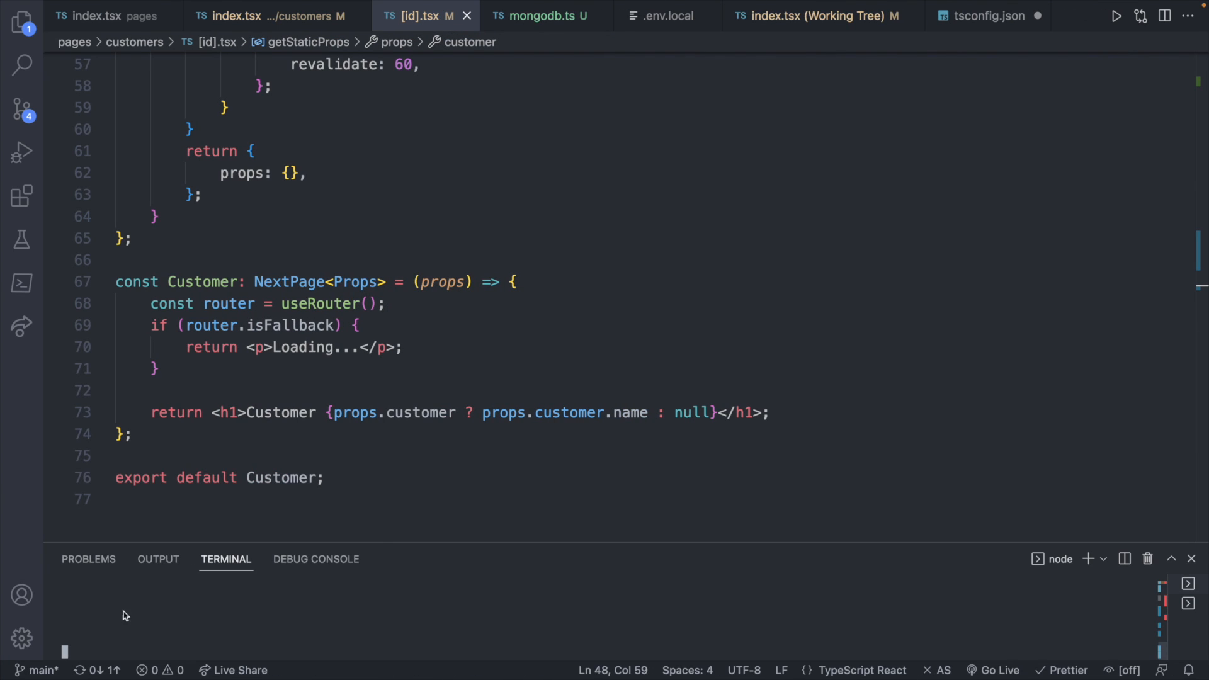
{"action": "mouse_move", "coordinate": [225, 389]}
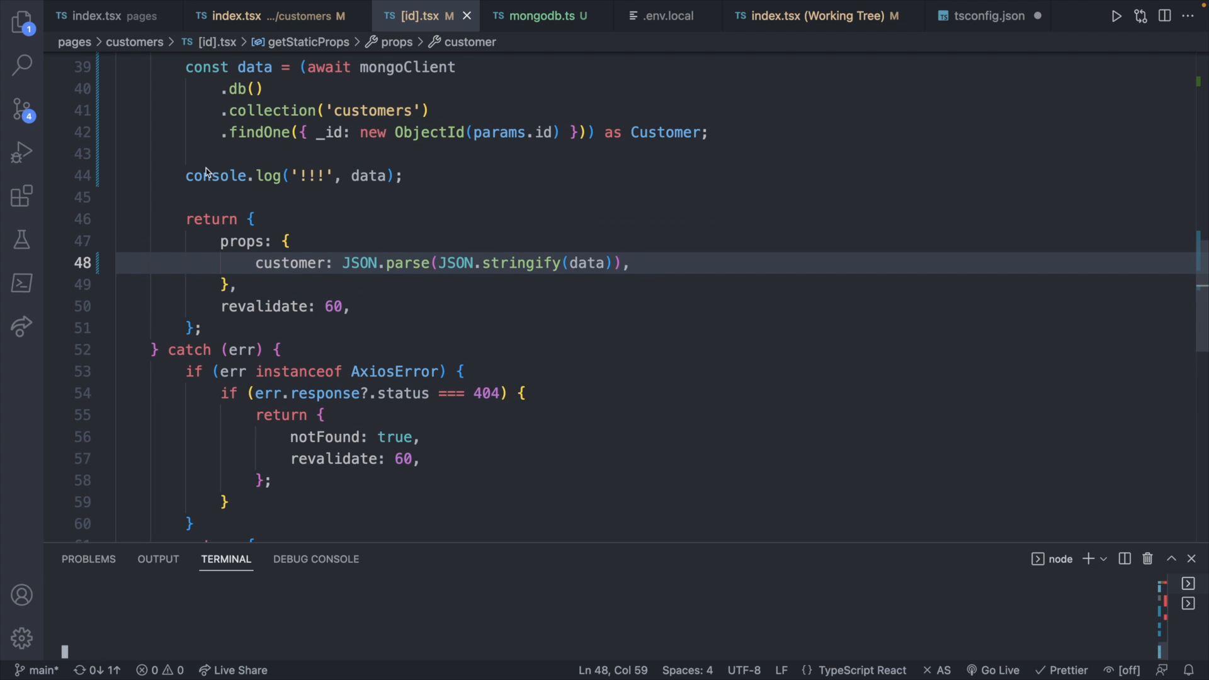
{"action": "mouse_move", "coordinate": [410, 209]}
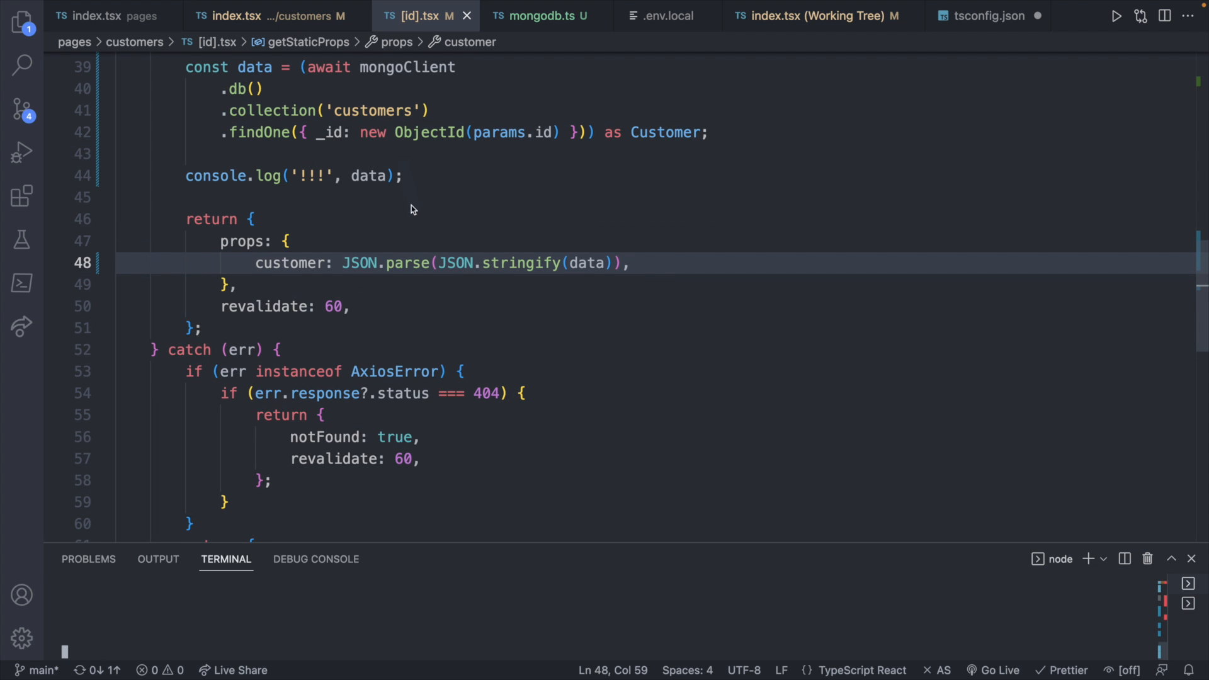
Add console.log(err) as the first line of the catch block in getStaticProps
{"action": "scroll", "scroll_direction": "down", "scroll_amount": 3}
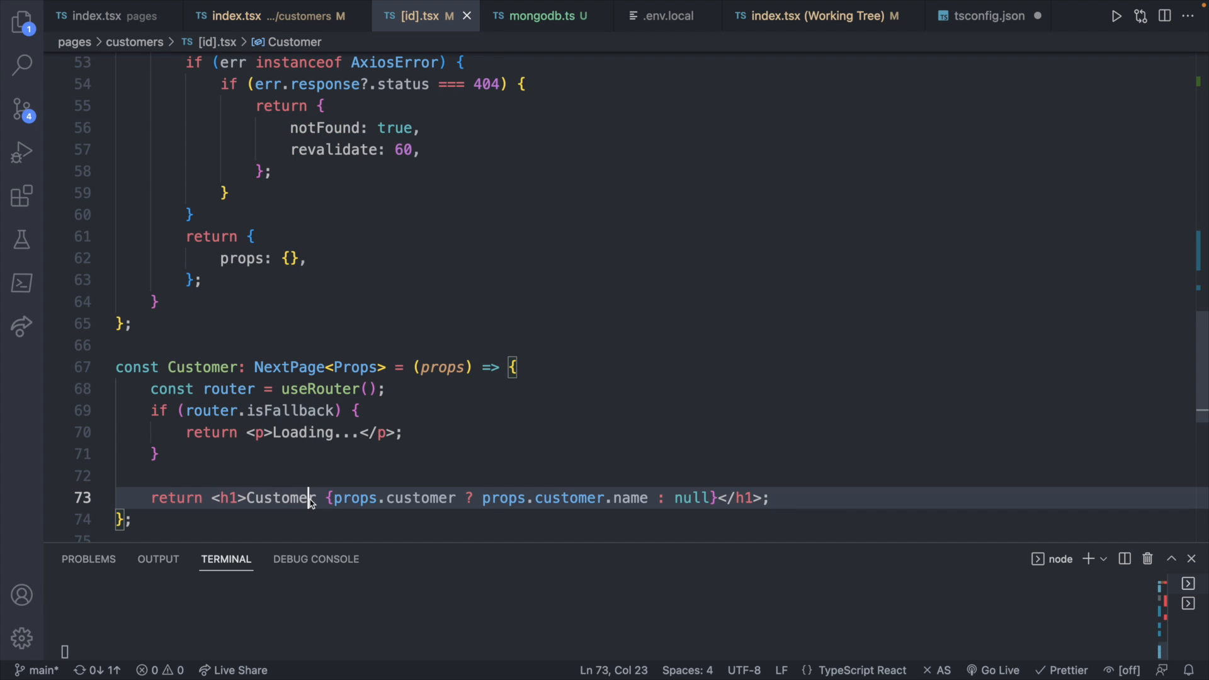
{"action": "double_click", "coordinate": [280, 497]}
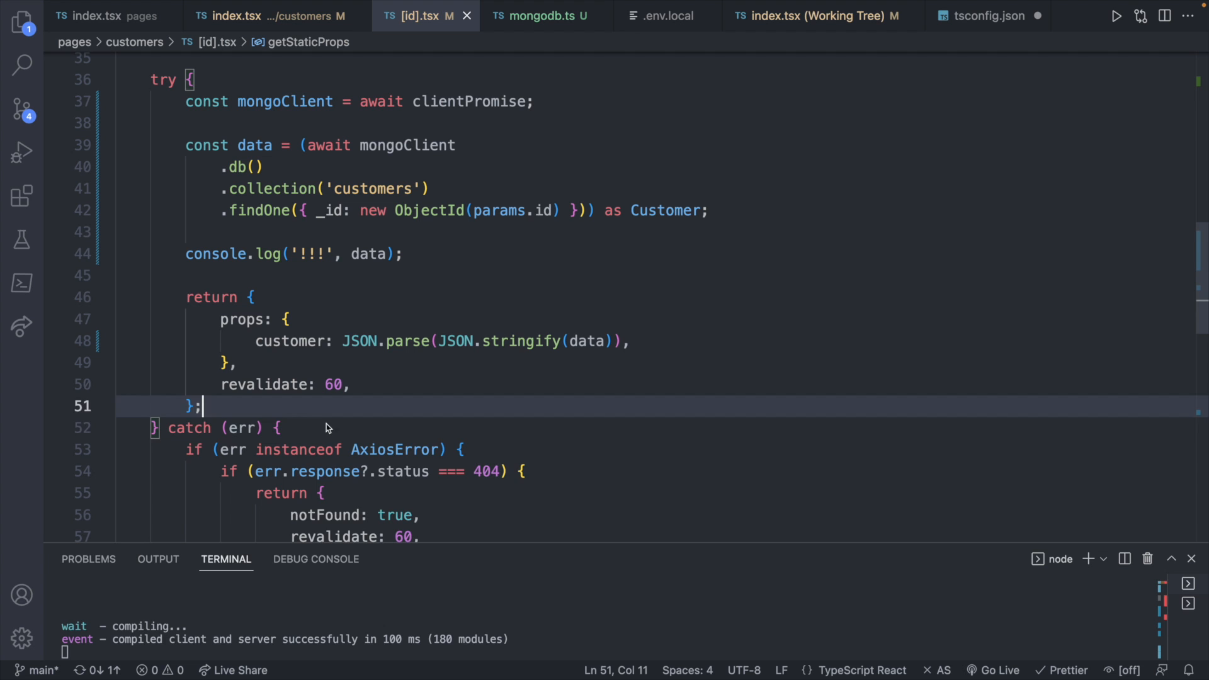
{"action": "type", "text": "conso"}
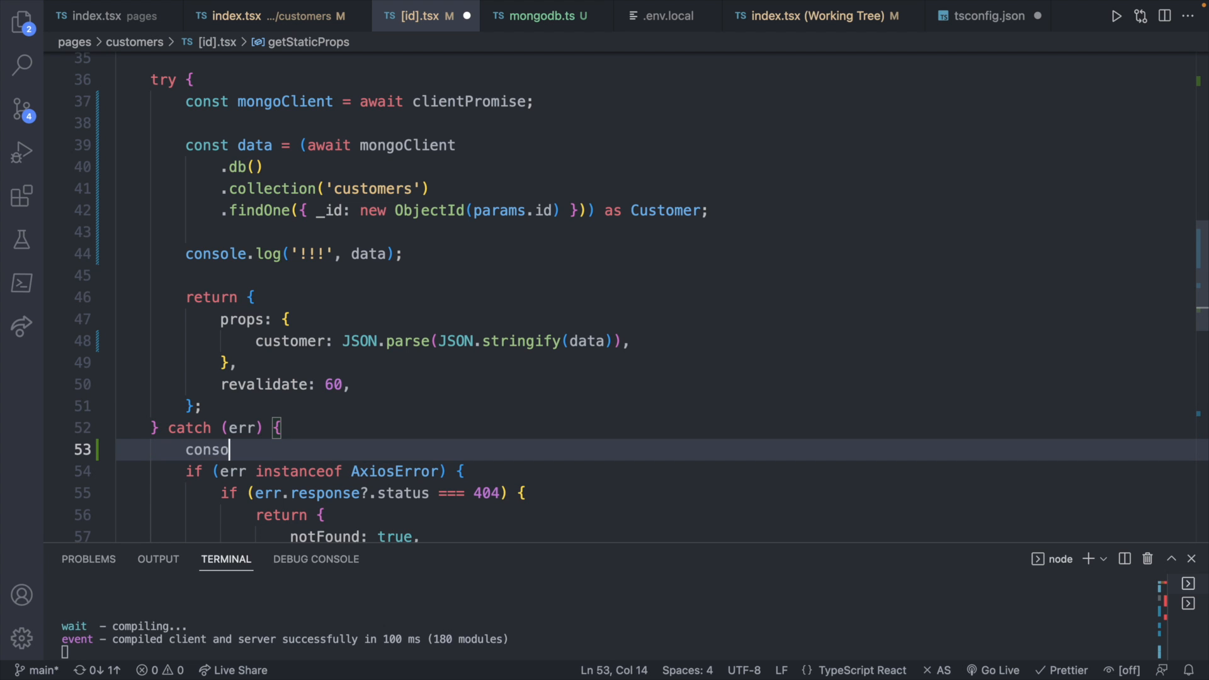
{"action": "type", "text": "le.log(err);"}
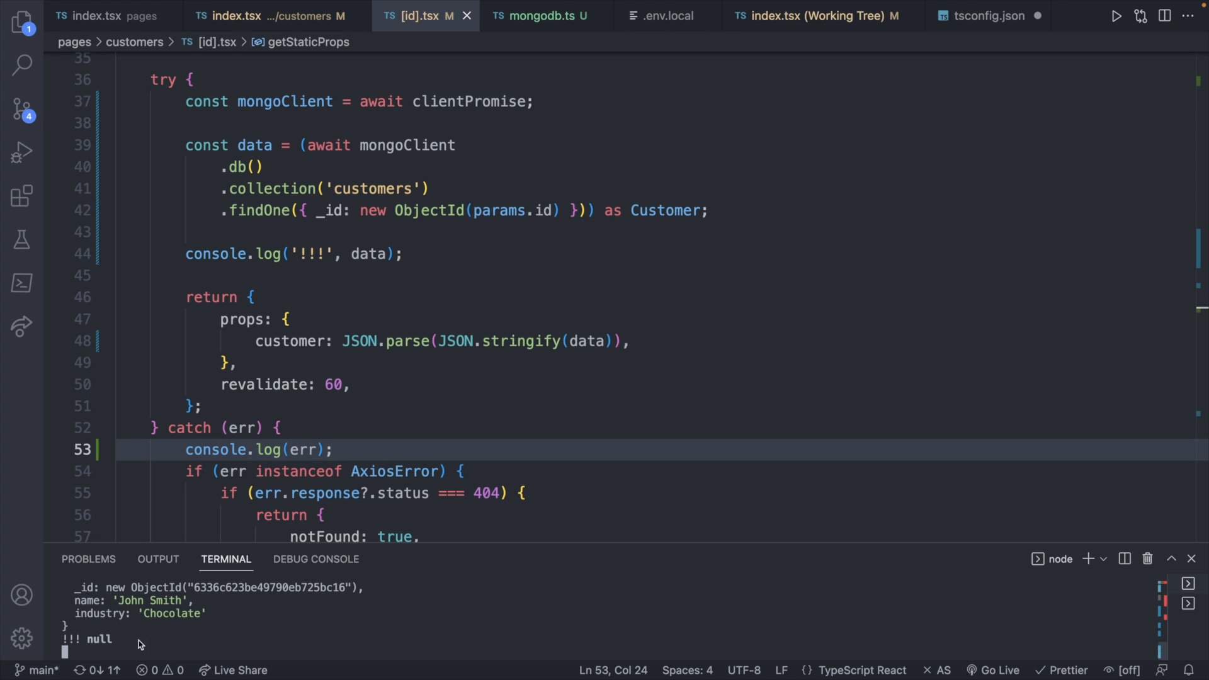
{"action": "mouse_move", "coordinate": [121, 645]}
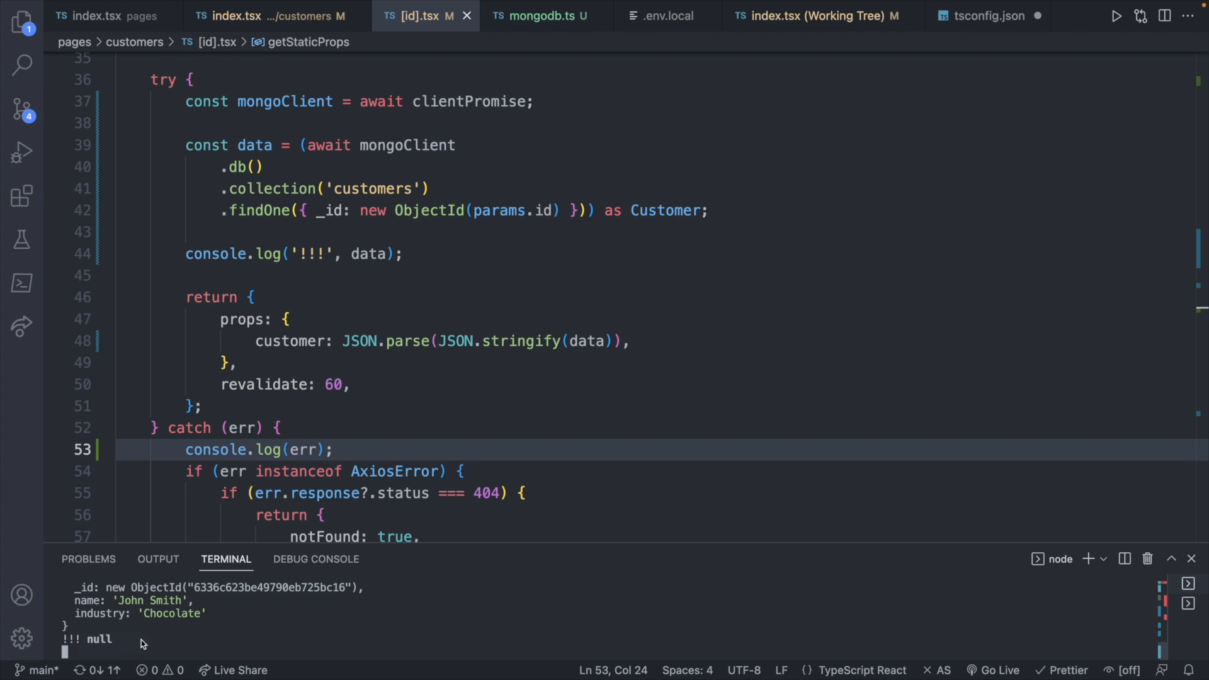
{"action": "mouse_move", "coordinate": [236, 272]}
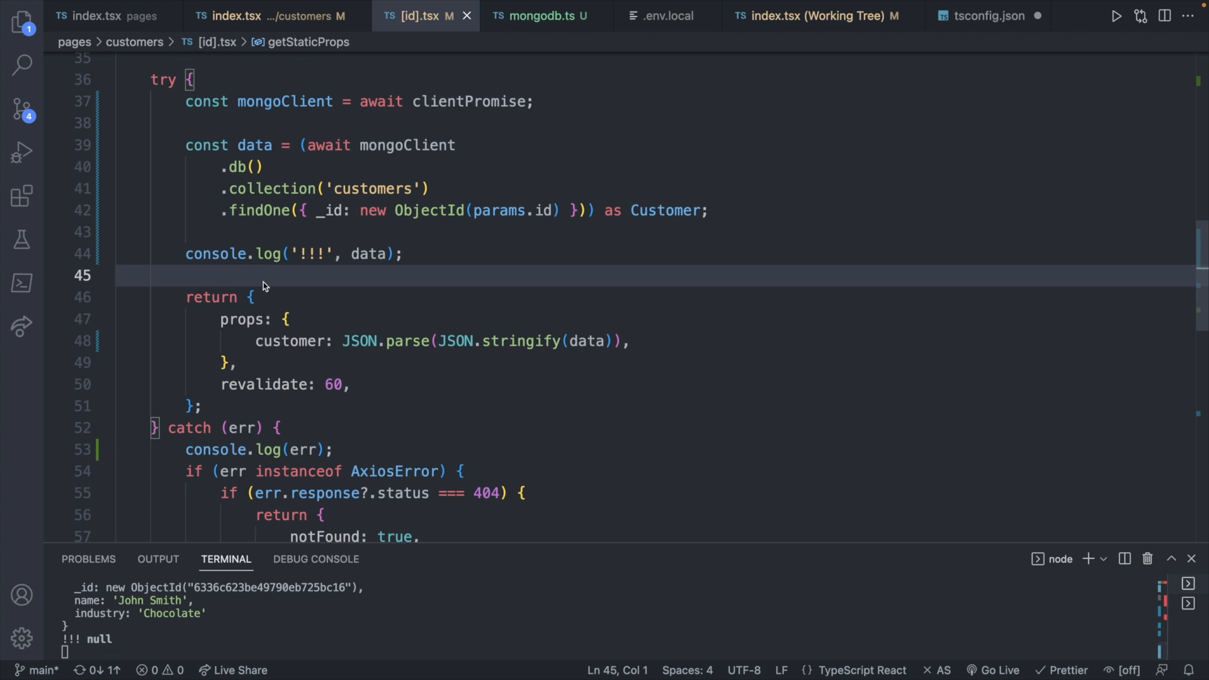
Add if(!data){ return { notFound: true, } } so missing customers yield a 404
{"action": "scroll", "scroll_direction": "down", "scroll_amount": 3}
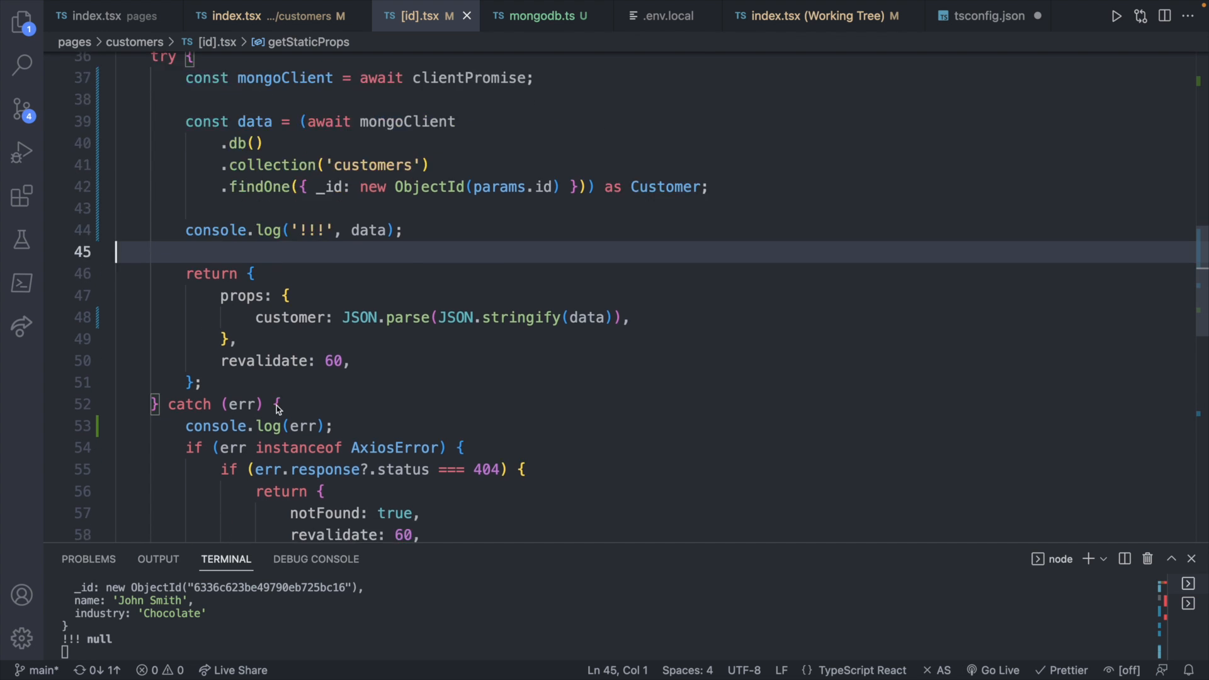
{"action": "scroll", "scroll_direction": "down", "scroll_amount": 3}
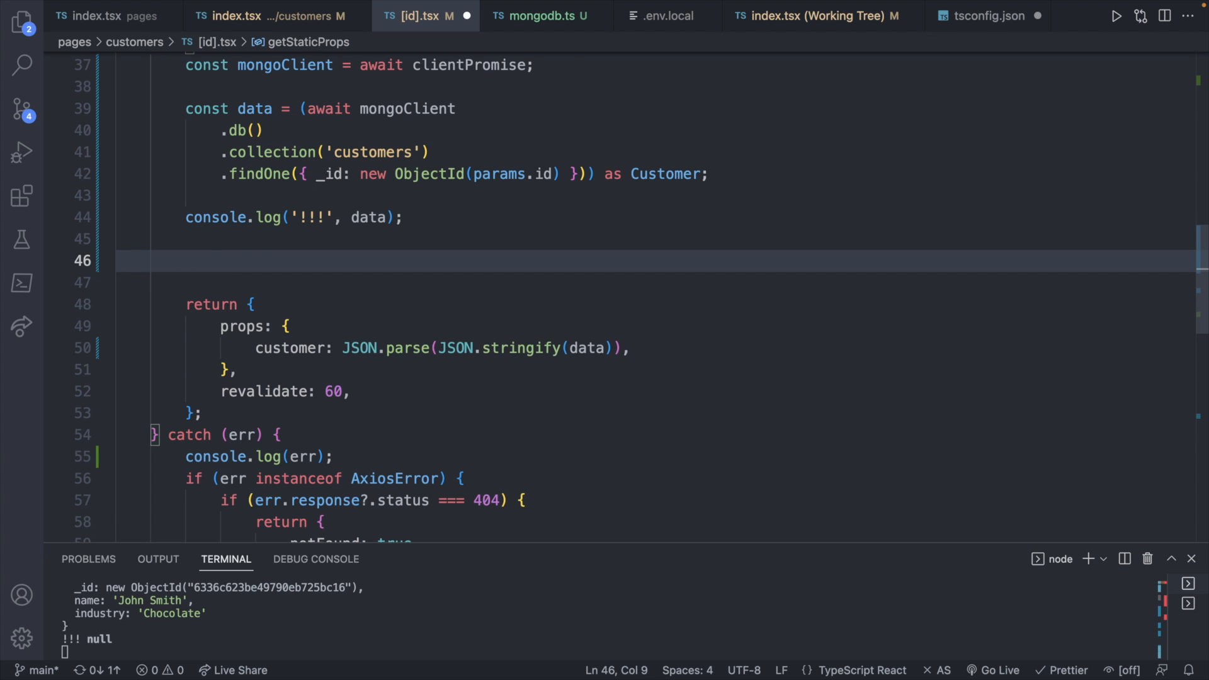
{"action": "type", "text": "if(!data)"}
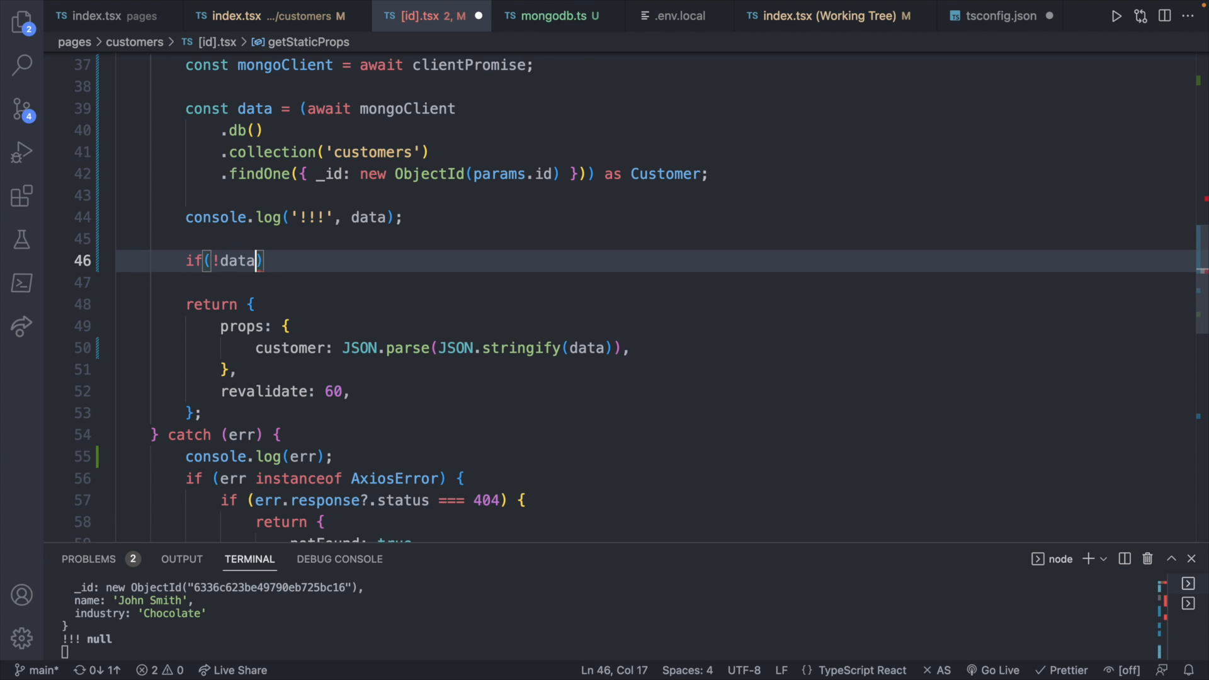
{"action": "type", "text": "{"}
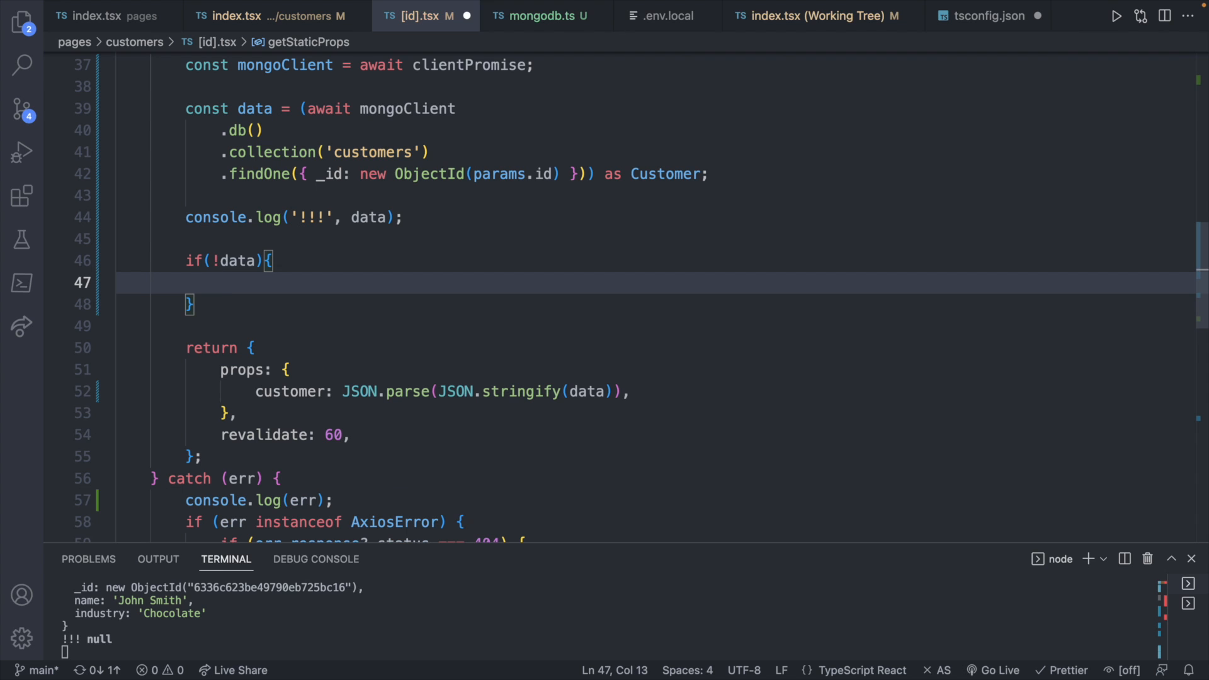
{"action": "type", "text": "return"}
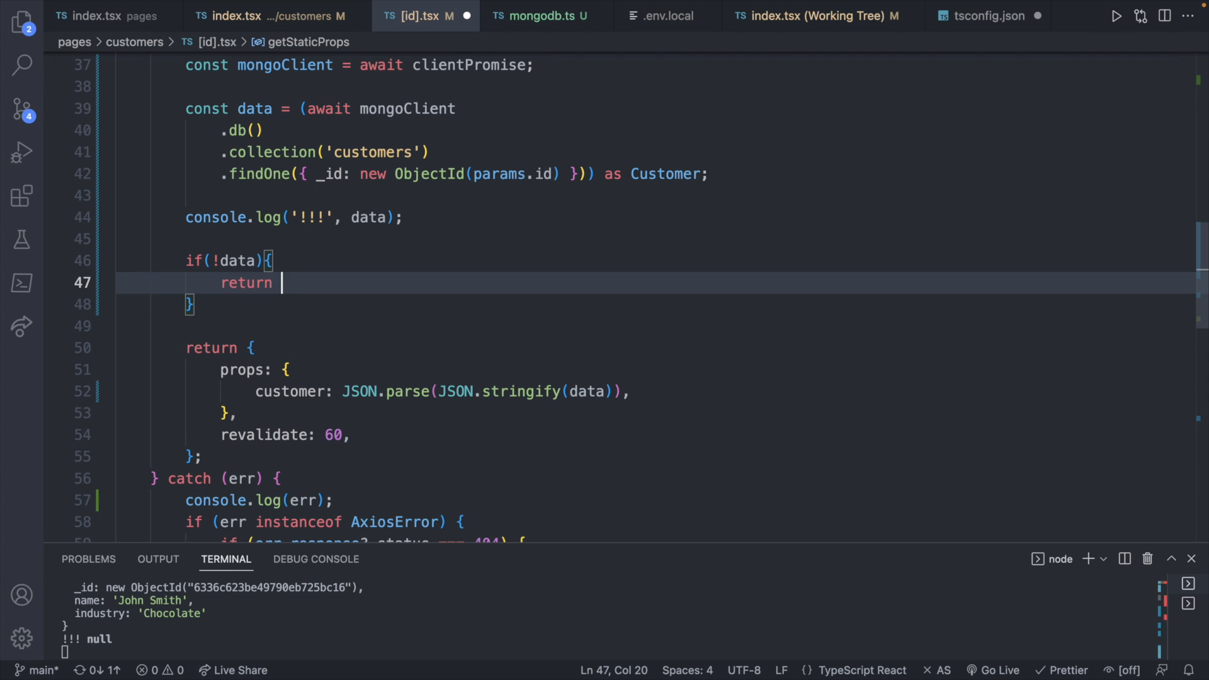
{"action": "type", "text": "{ notFound"}
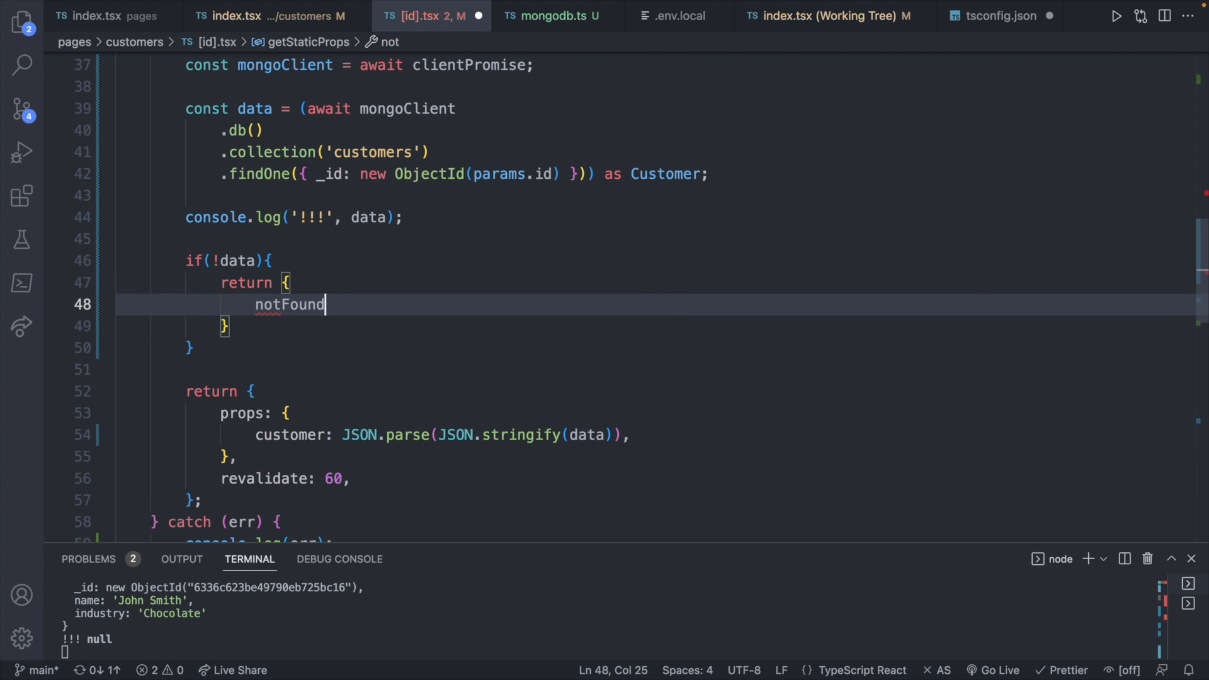
{"action": "type", "text": ": true,"}
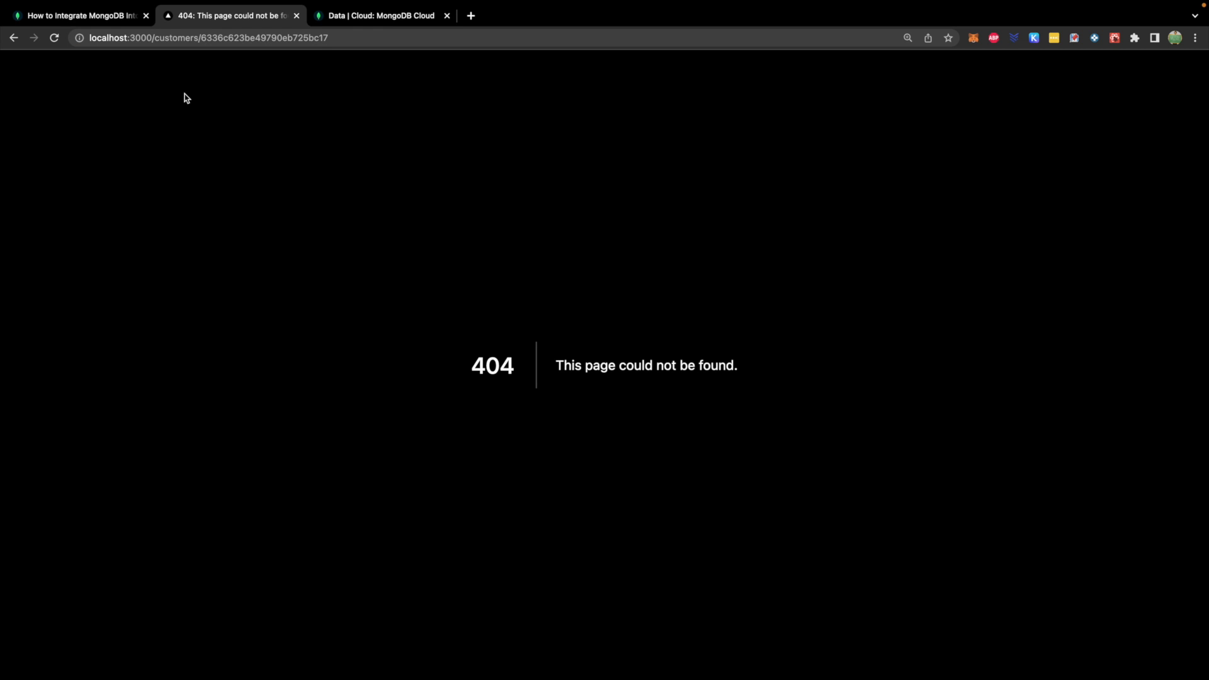
Request localhost:3000/customers/6336c623be49790eb725bc17 and confirm the 404 page appears
{"action": "left_click", "coordinate": [208, 38]}
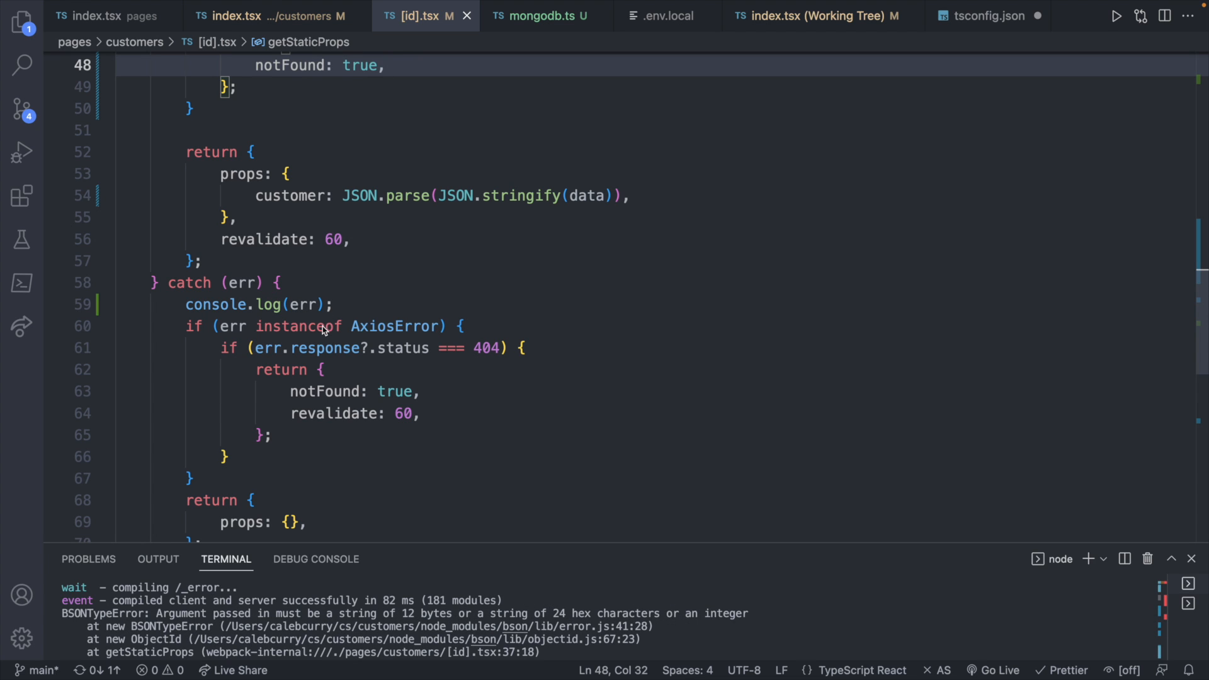
Check instanceof BSONTypeError in the catch block and import { BSONTypeError } from 'bson'
{"action": "double_click", "coordinate": [394, 326]}
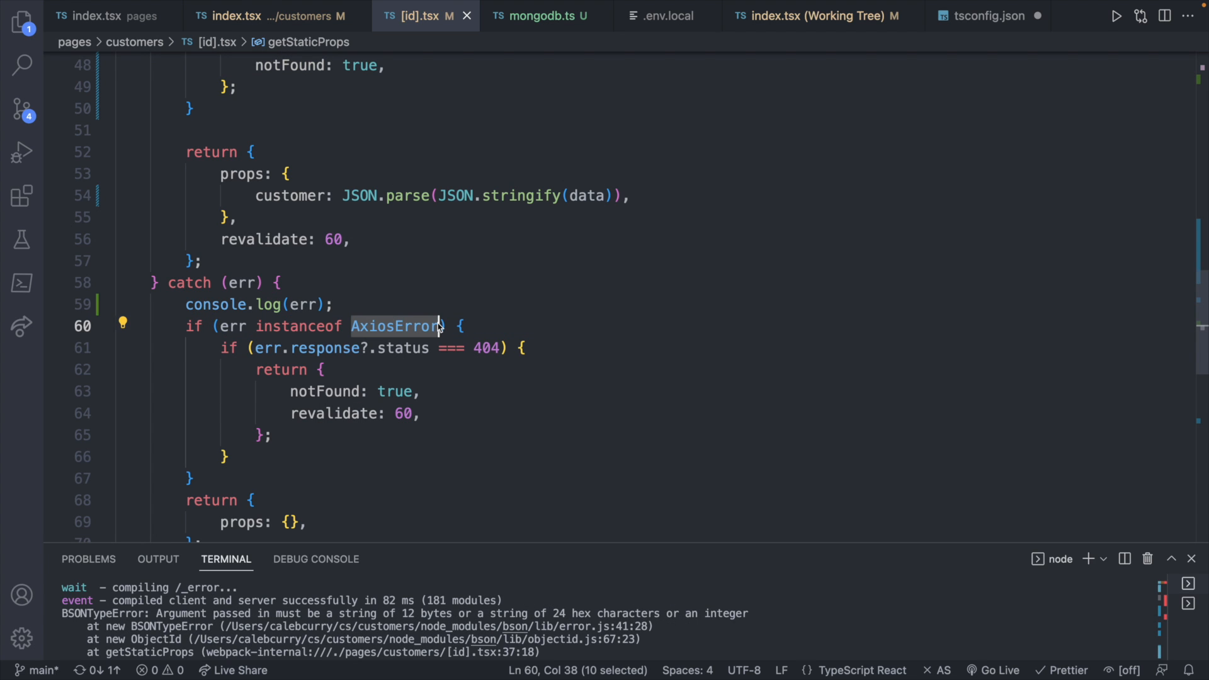
{"action": "type", "text": "BSONType"}
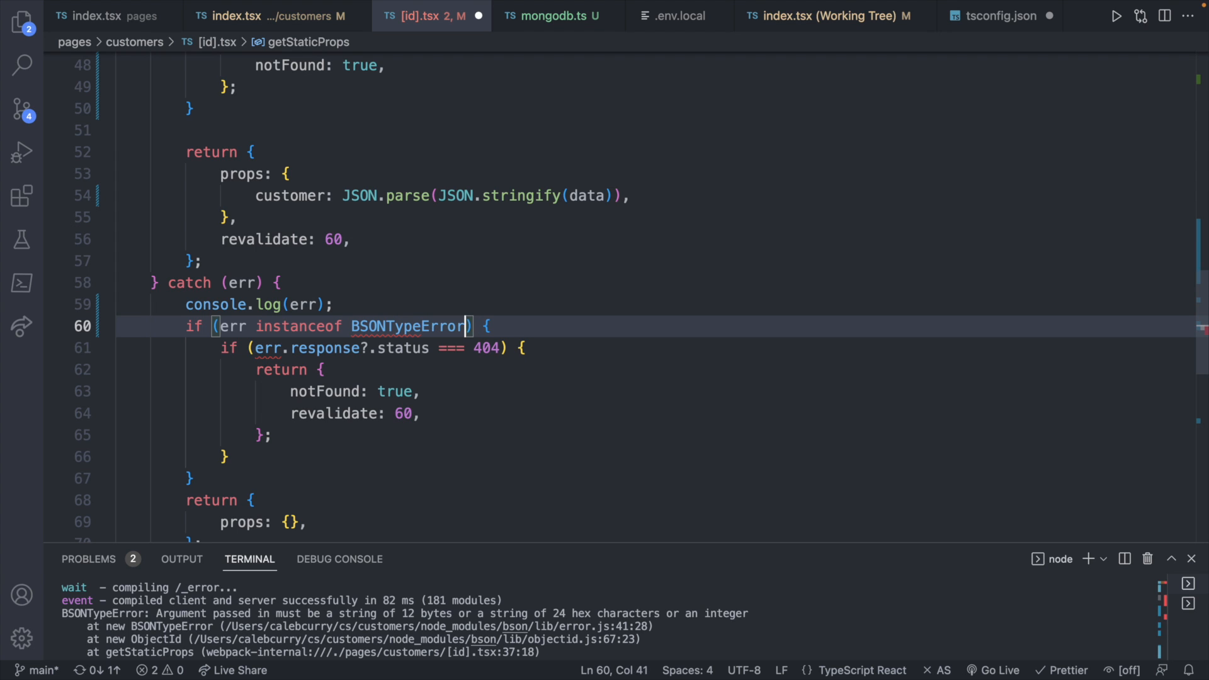
{"action": "left_click", "coordinate": [122, 324]}
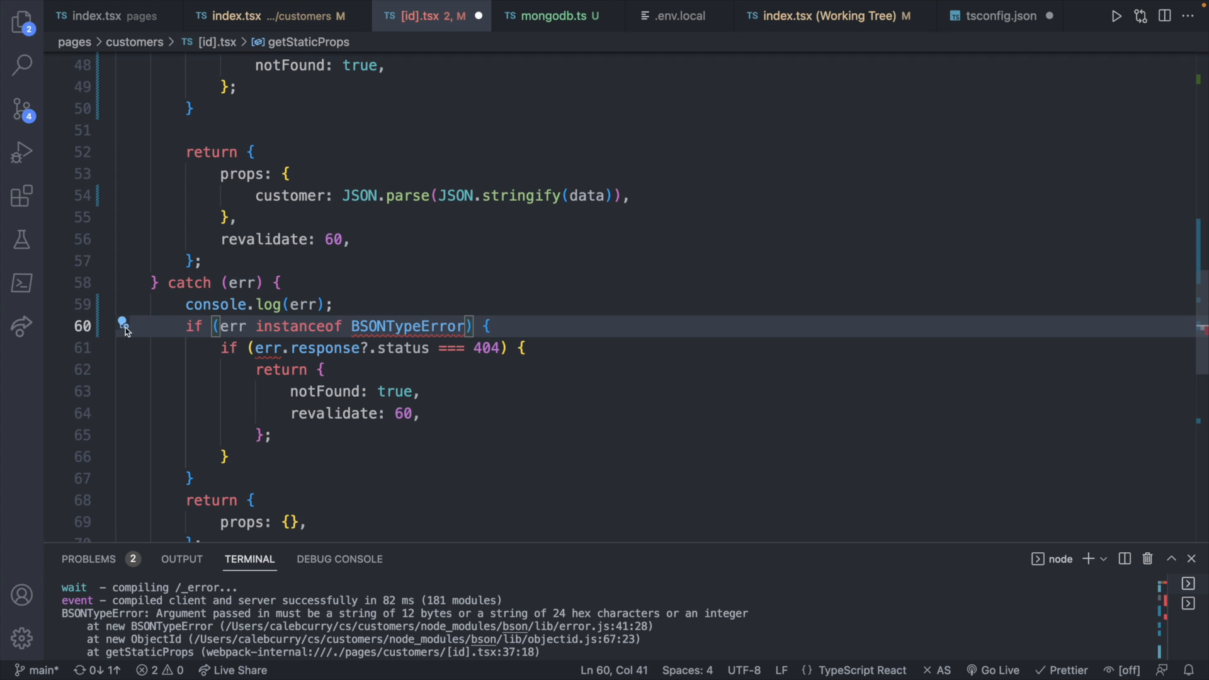
{"action": "left_click", "coordinate": [123, 325]}
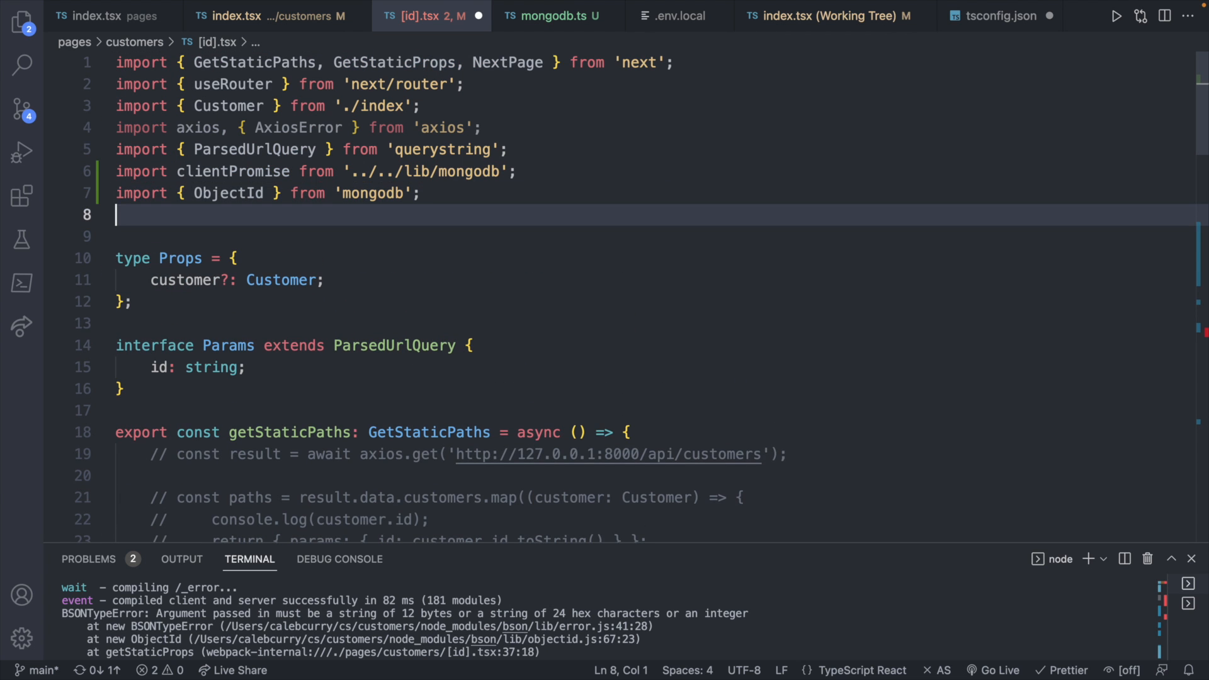
{"action": "type", "text": "import {B"}
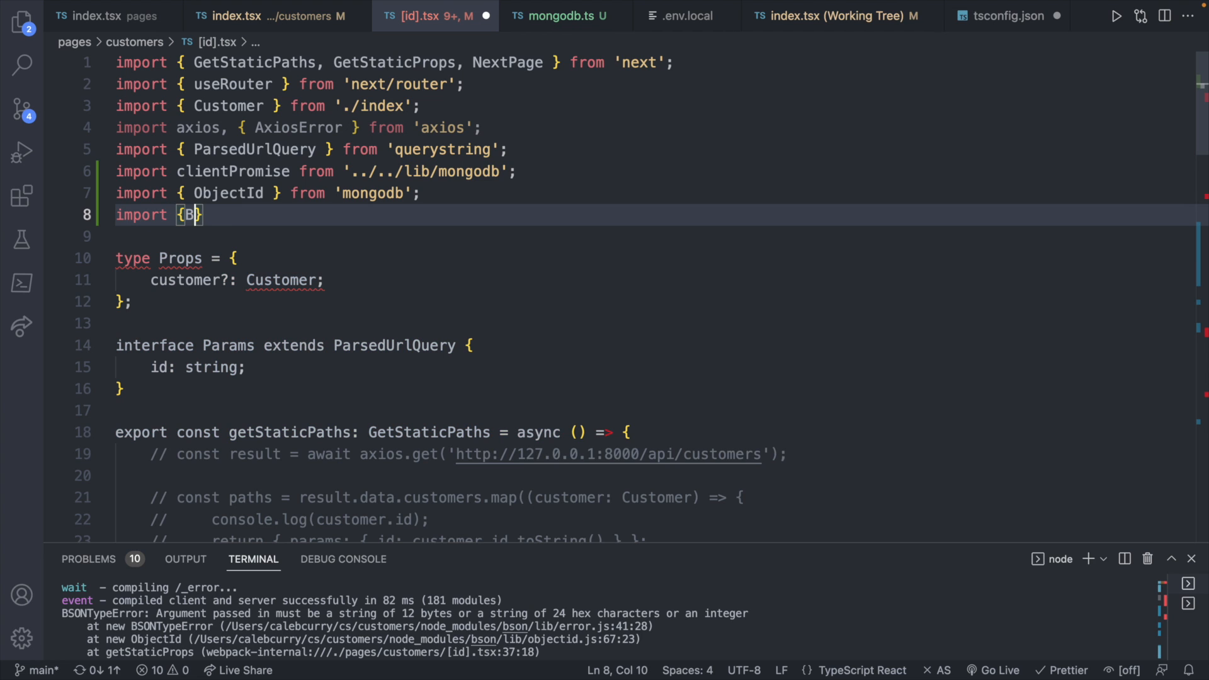
{"action": "type", "text": "SONTypeError"}
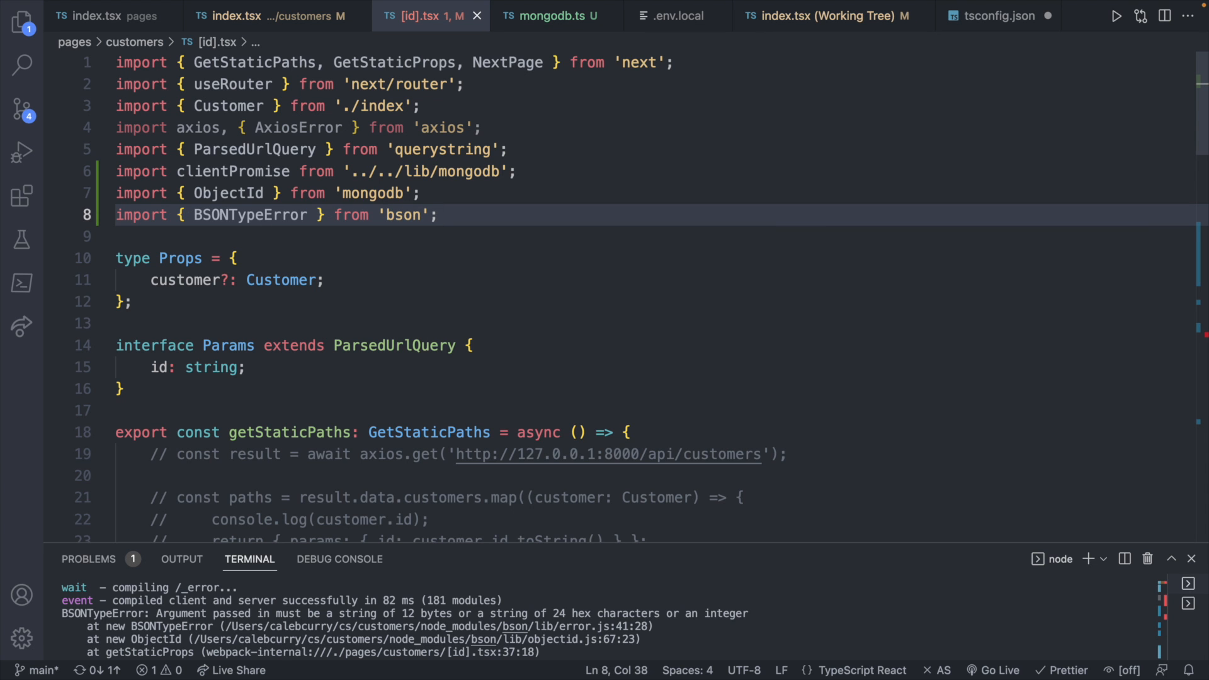
Add revalidate: 60 to the missing-customer notFound return
{"action": "scroll", "scroll_direction": "down", "scroll_amount": 3}
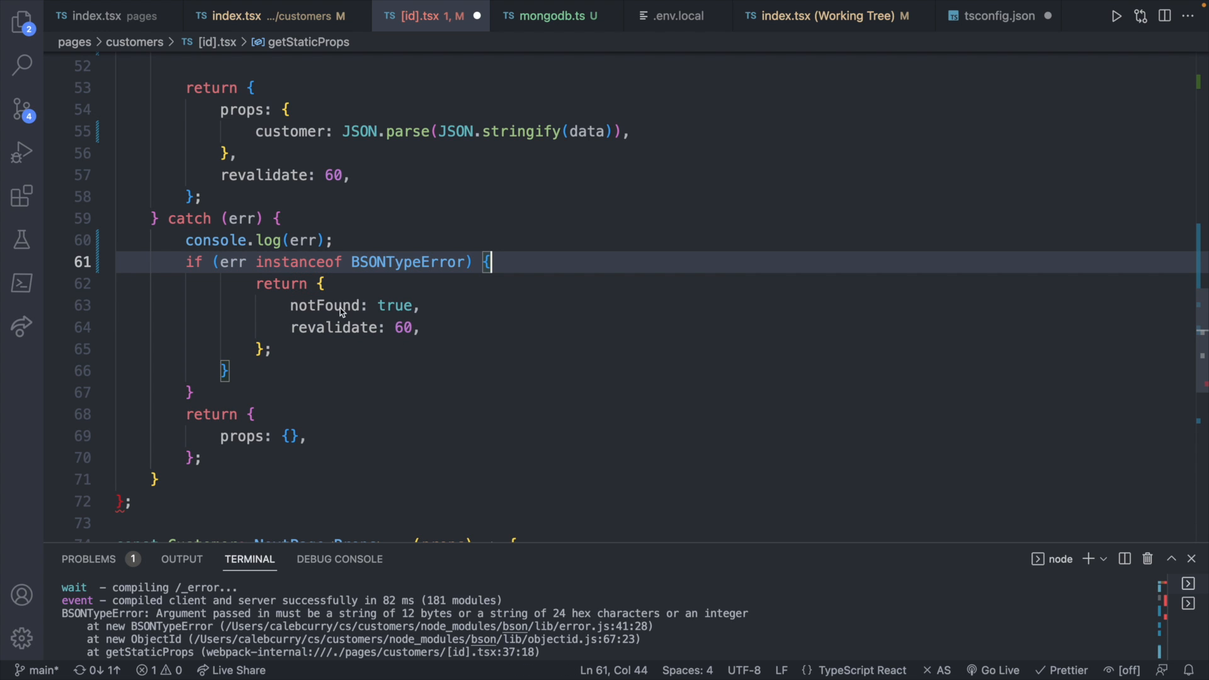
{"action": "mouse_move", "coordinate": [426, 321]}
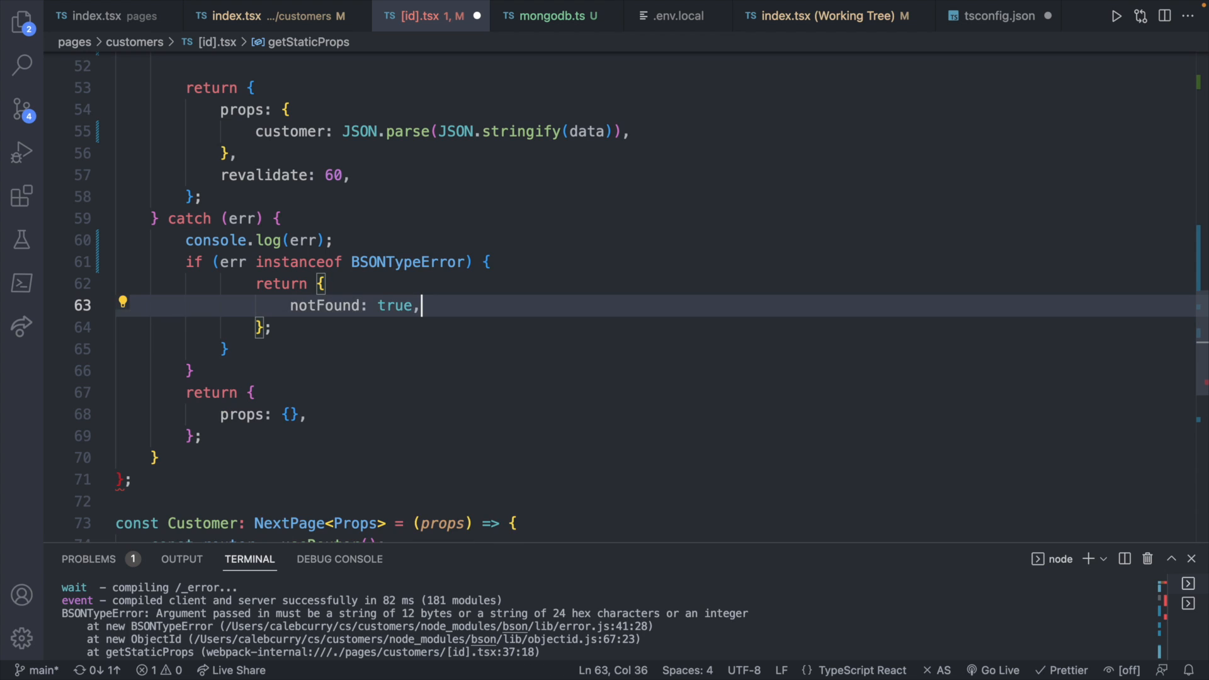
{"action": "mouse_move", "coordinate": [432, 310]}
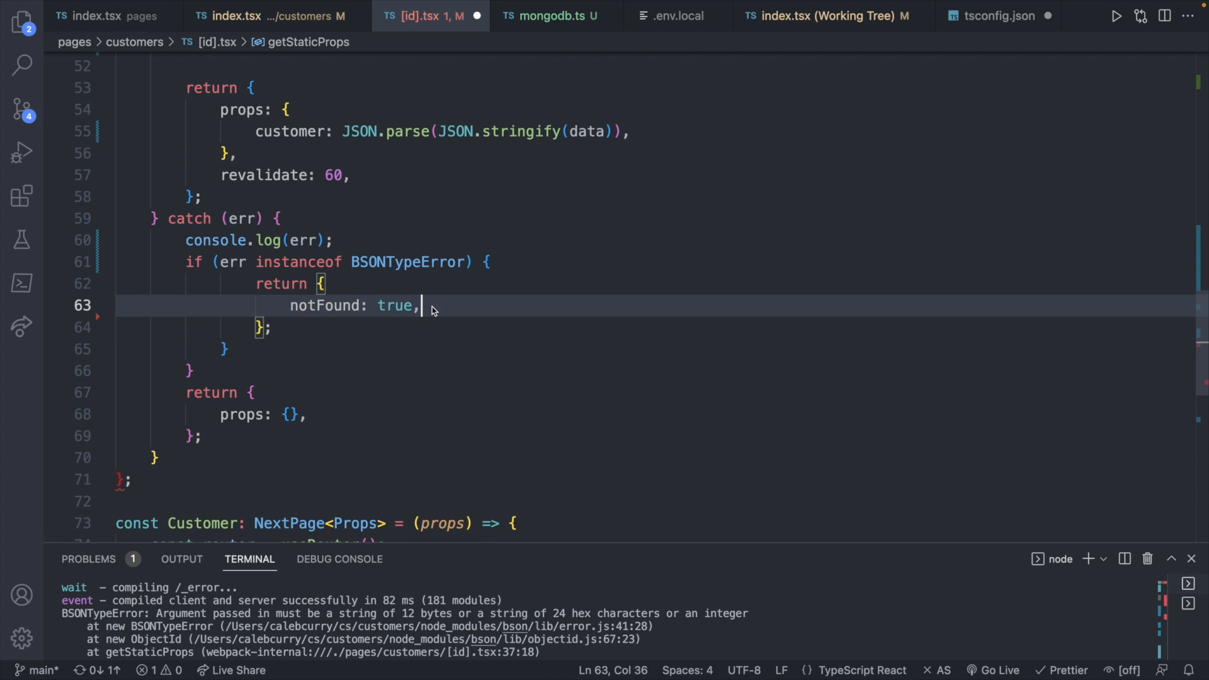
{"action": "mouse_move", "coordinate": [327, 184]}
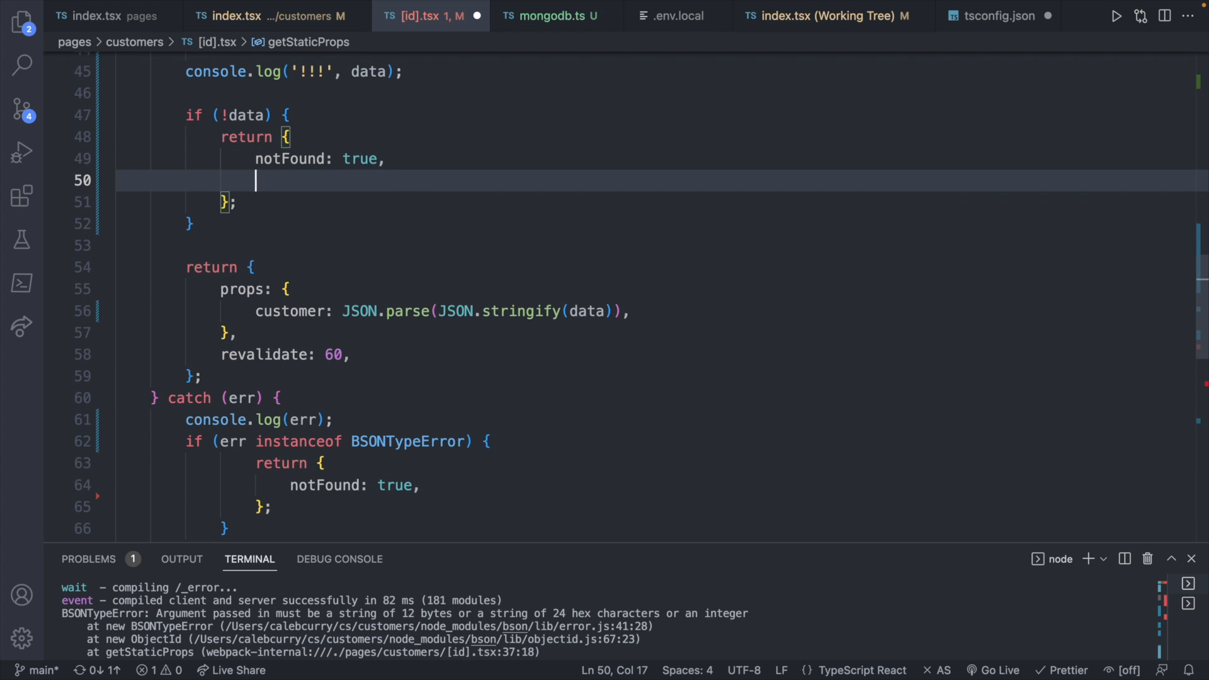
{"action": "type", "text": "revalidate"}
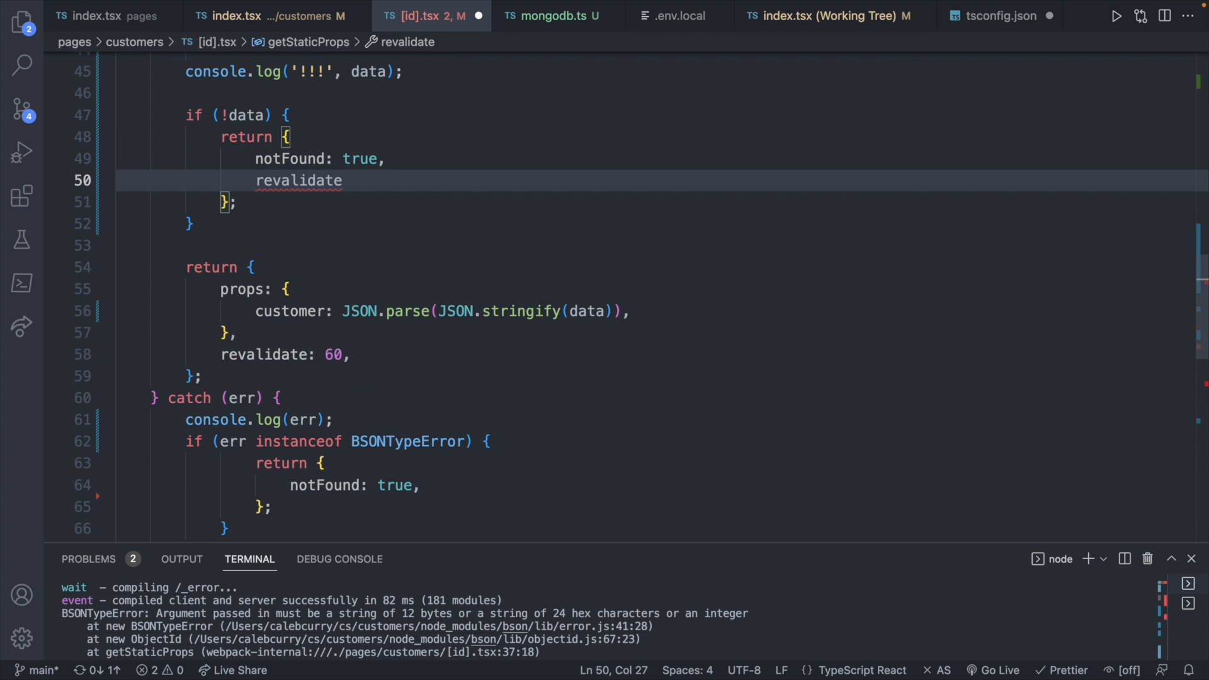
{"action": "type", "text": ":60"}
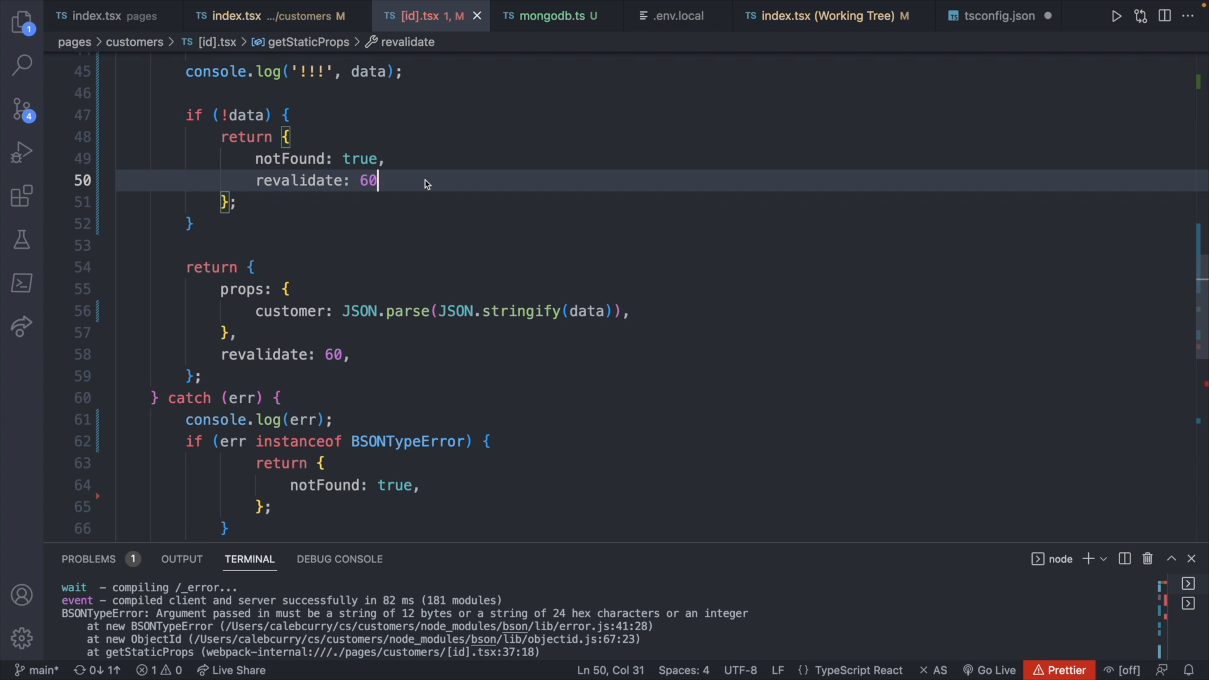
{"action": "scroll", "scroll_direction": "down", "scroll_amount": 3}
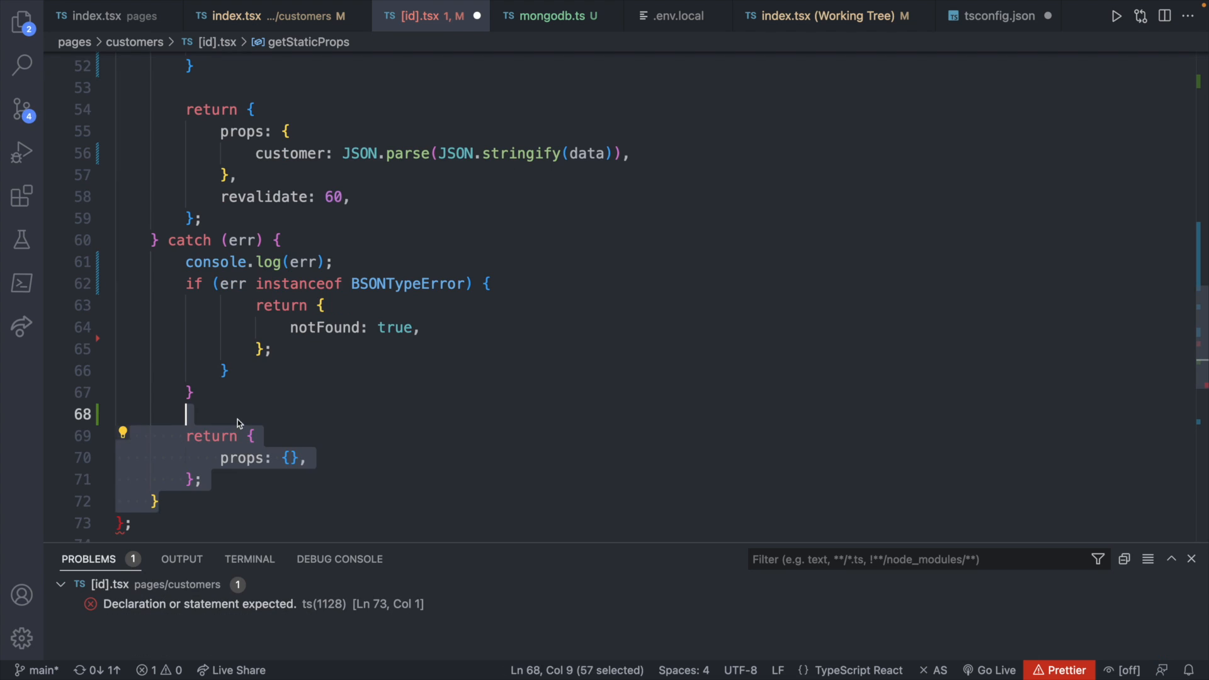
Replace the catch block's return { props: {} } fallback with throw err
{"action": "key", "text": "Delete"}
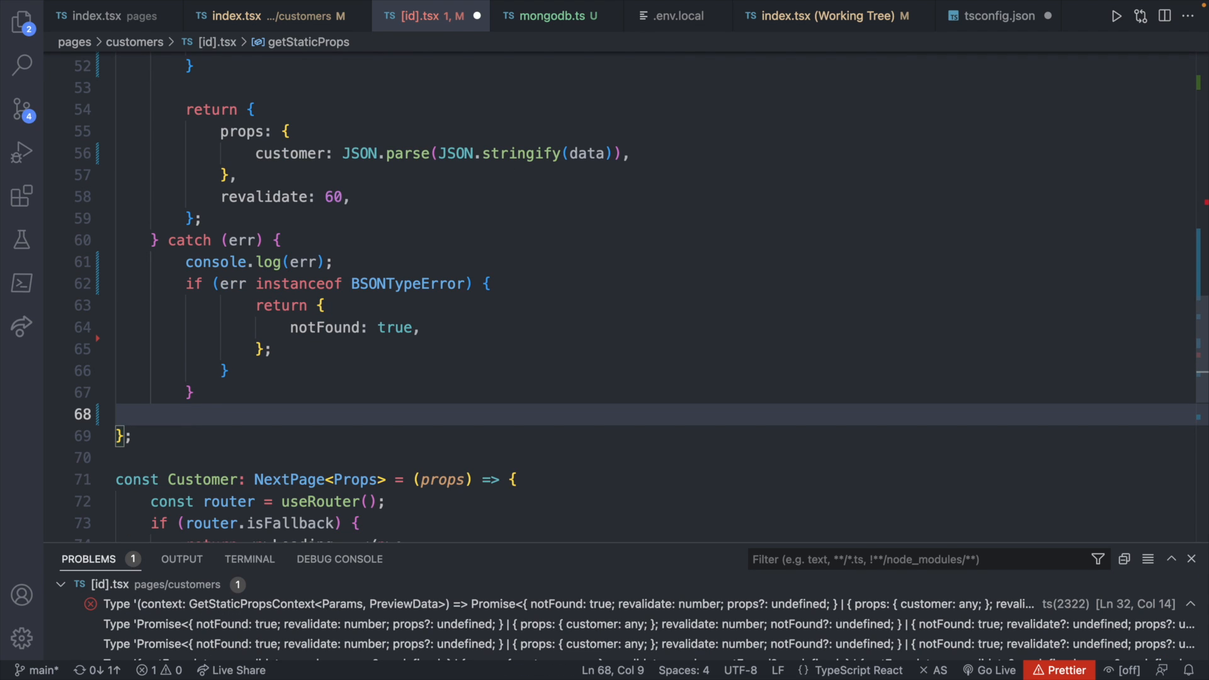
{"action": "type", "text": "throw err"}
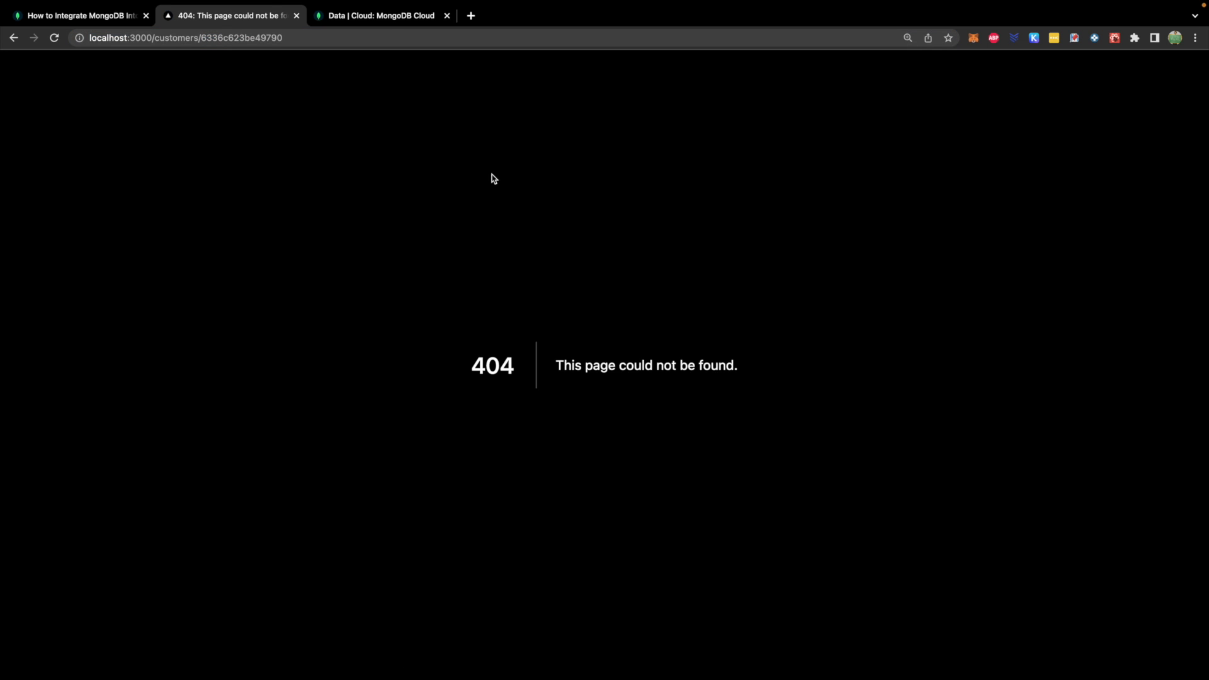
{"action": "mouse_move", "coordinate": [541, 406]}
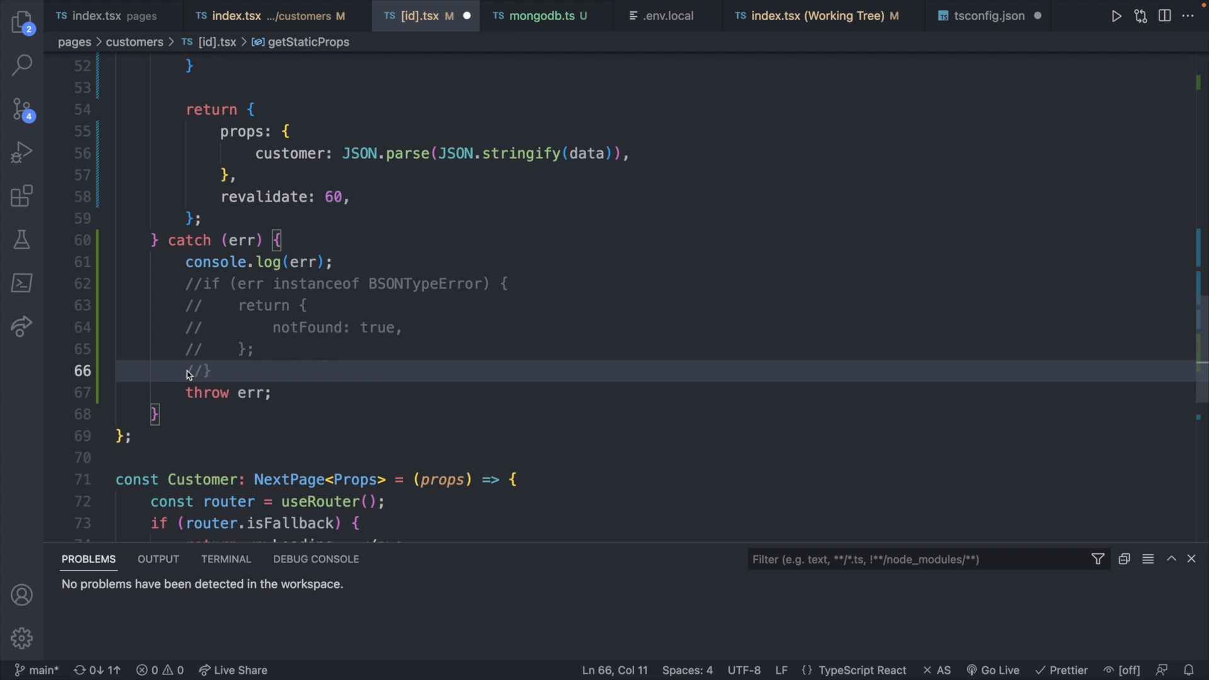
Comment out the BSONTypeError notFound check, save, stop the server and run npm run build
{"action": "key", "text": "Backspace"}
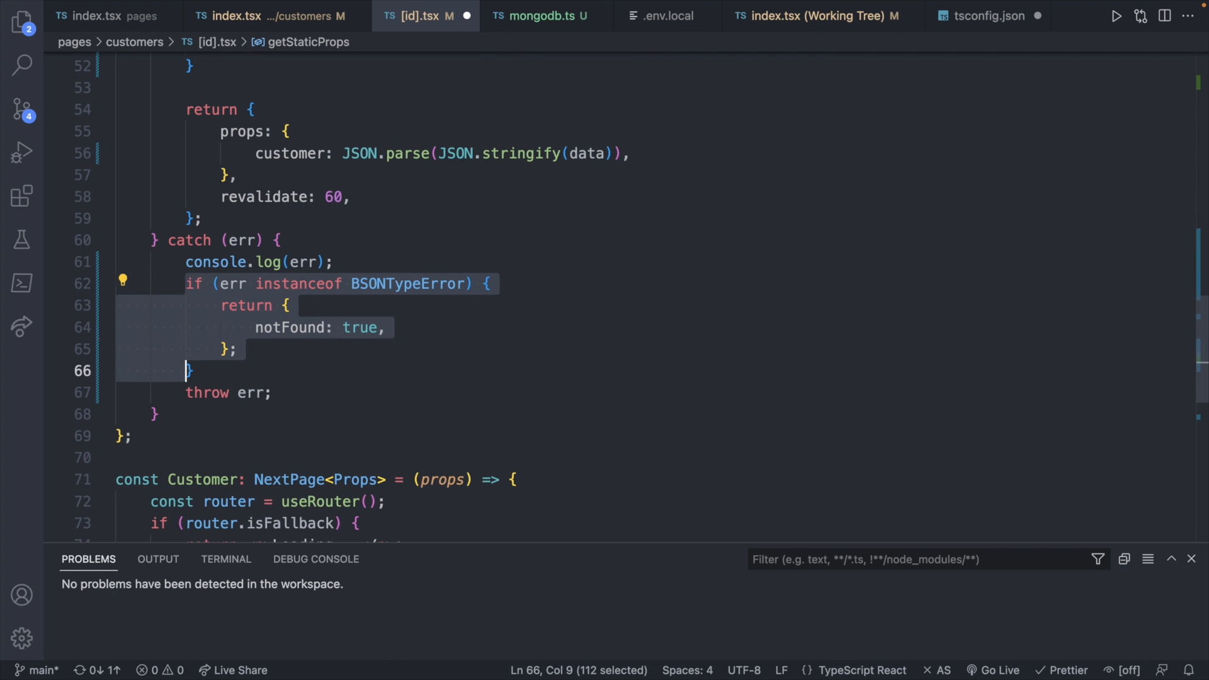
{"action": "key", "text": "ctrl+/"}
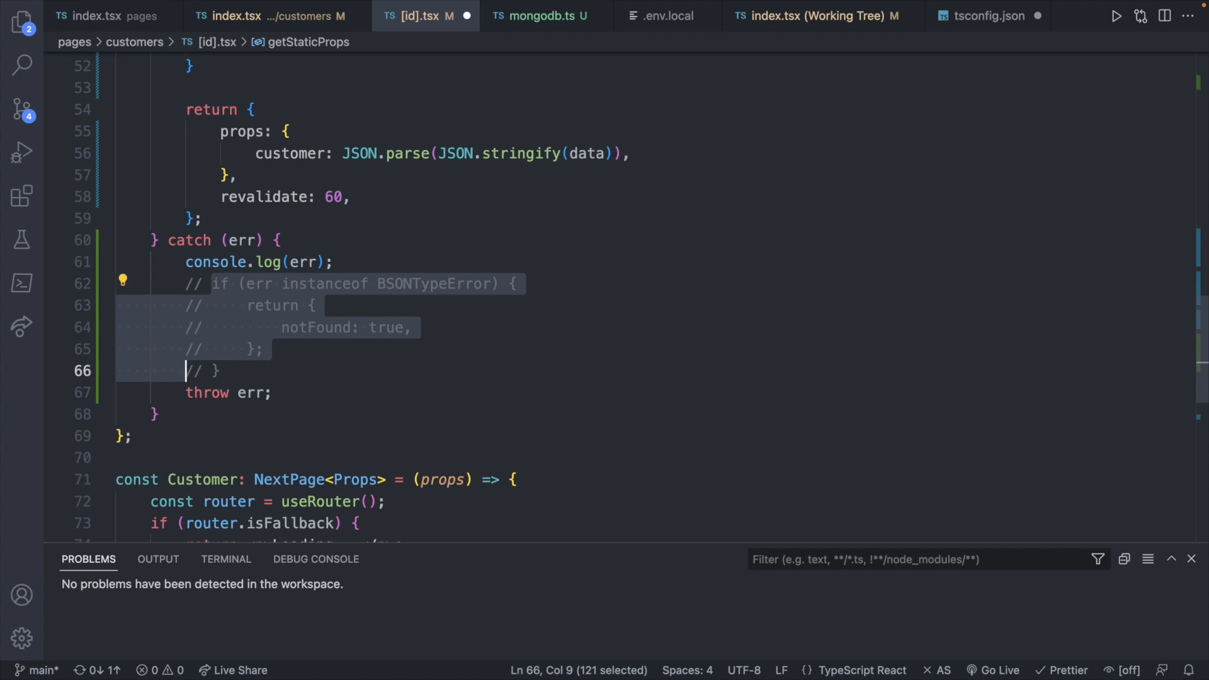
{"action": "key", "text": "ctrl+/"}
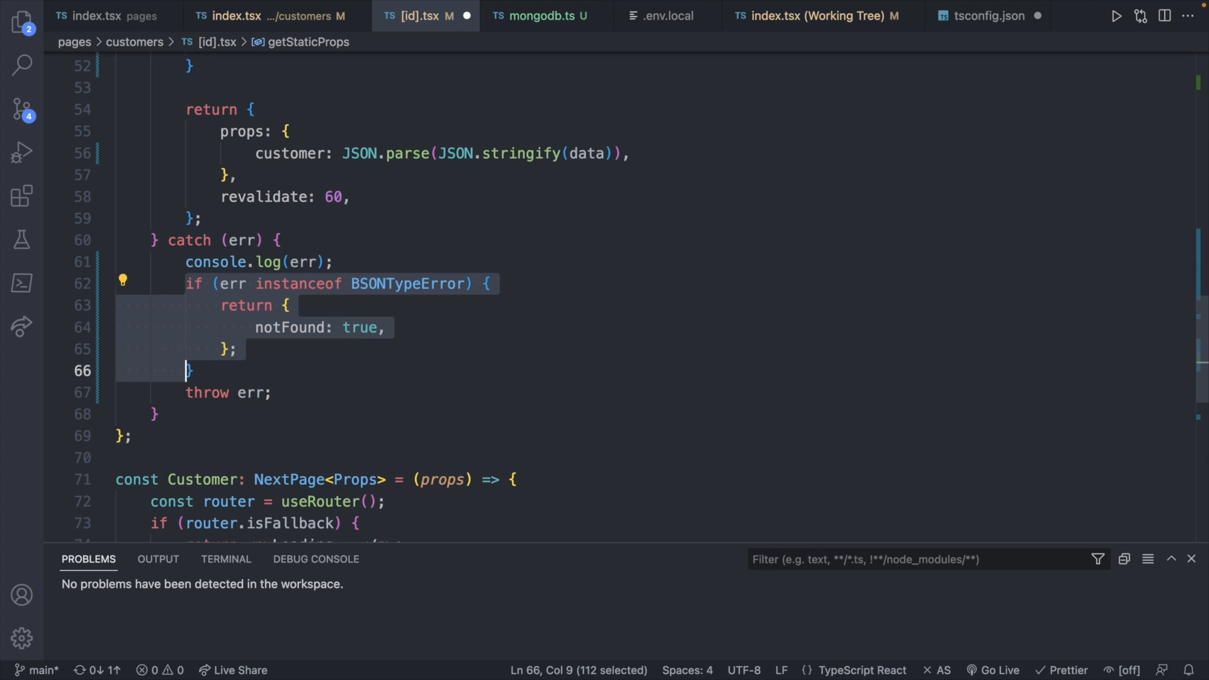
{"action": "key", "text": "ctrl+/"}
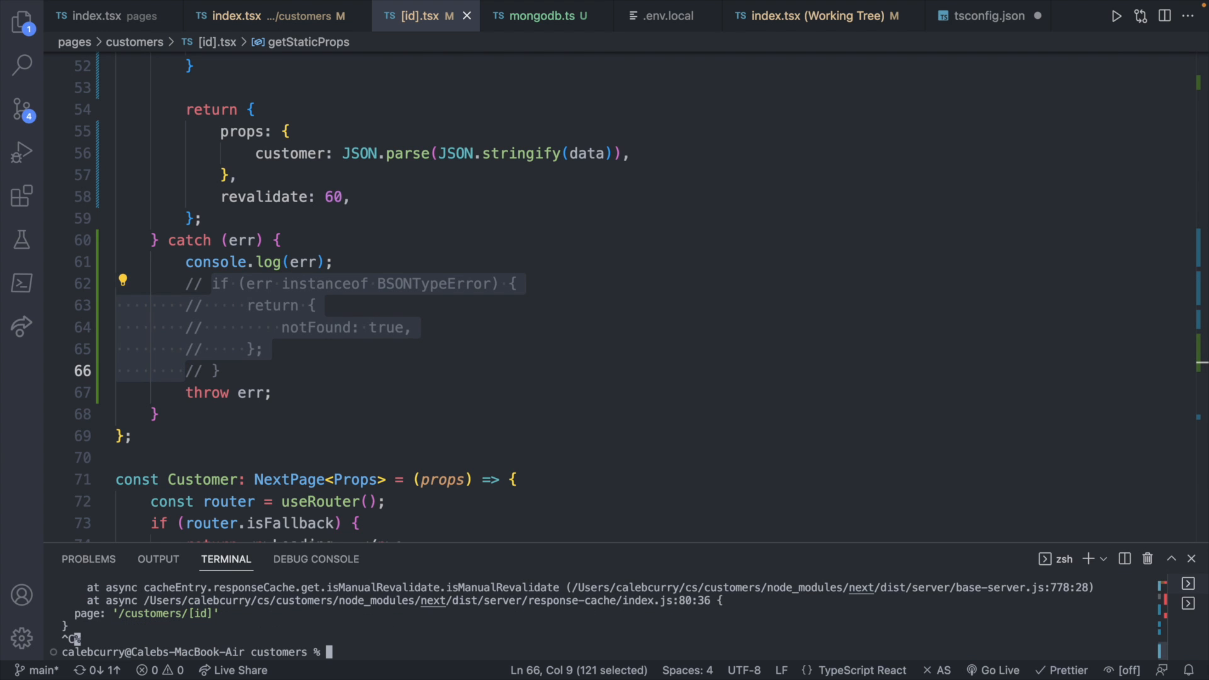
{"action": "type", "text": "npm run build"}
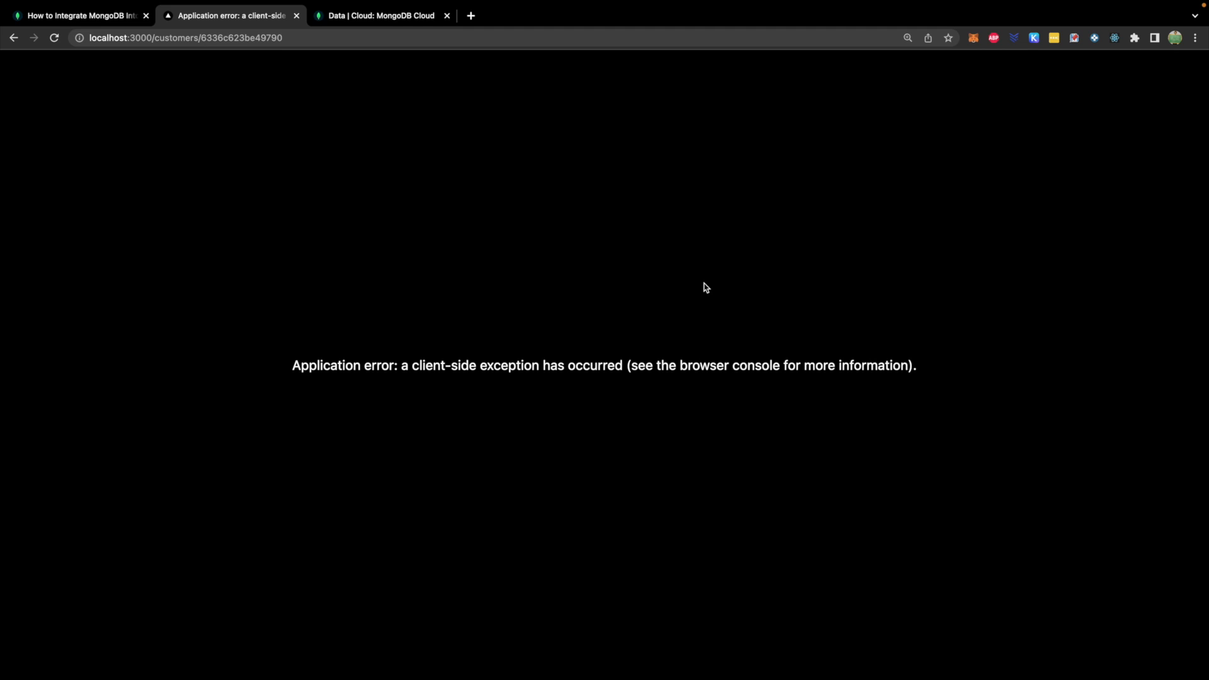
Open Chrome DevTools alongside the client-side application error on the customer page
{"action": "key", "text": "F12"}
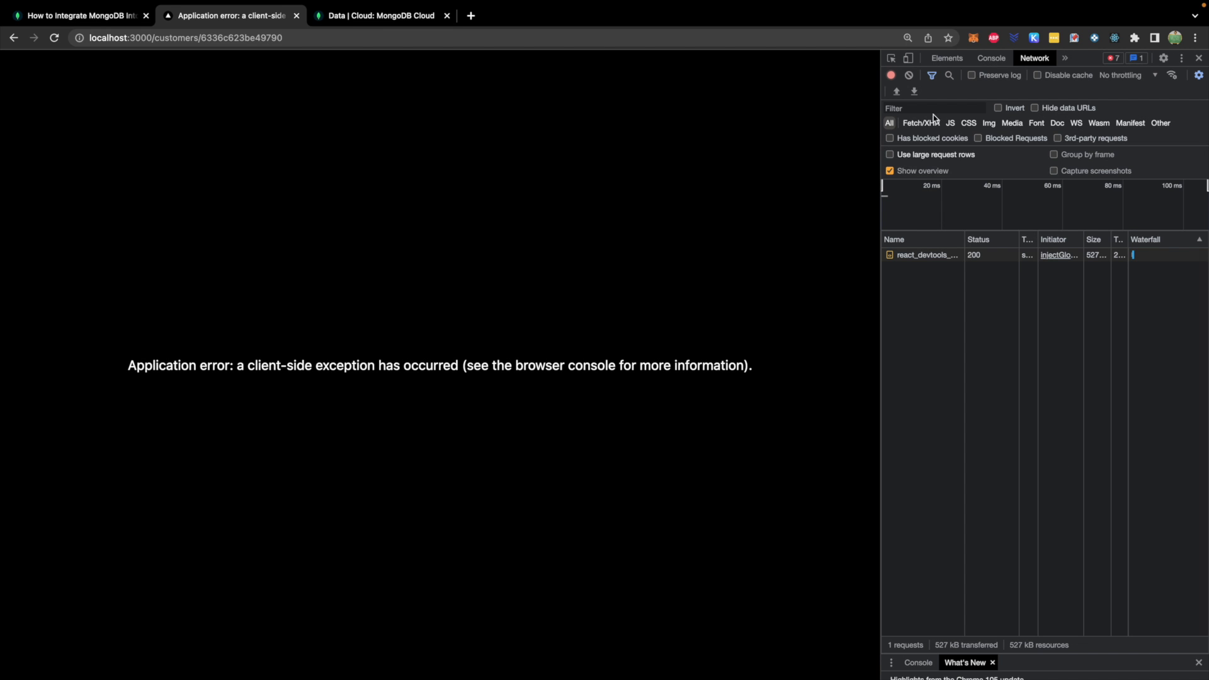
{"action": "left_click", "coordinate": [991, 58]}
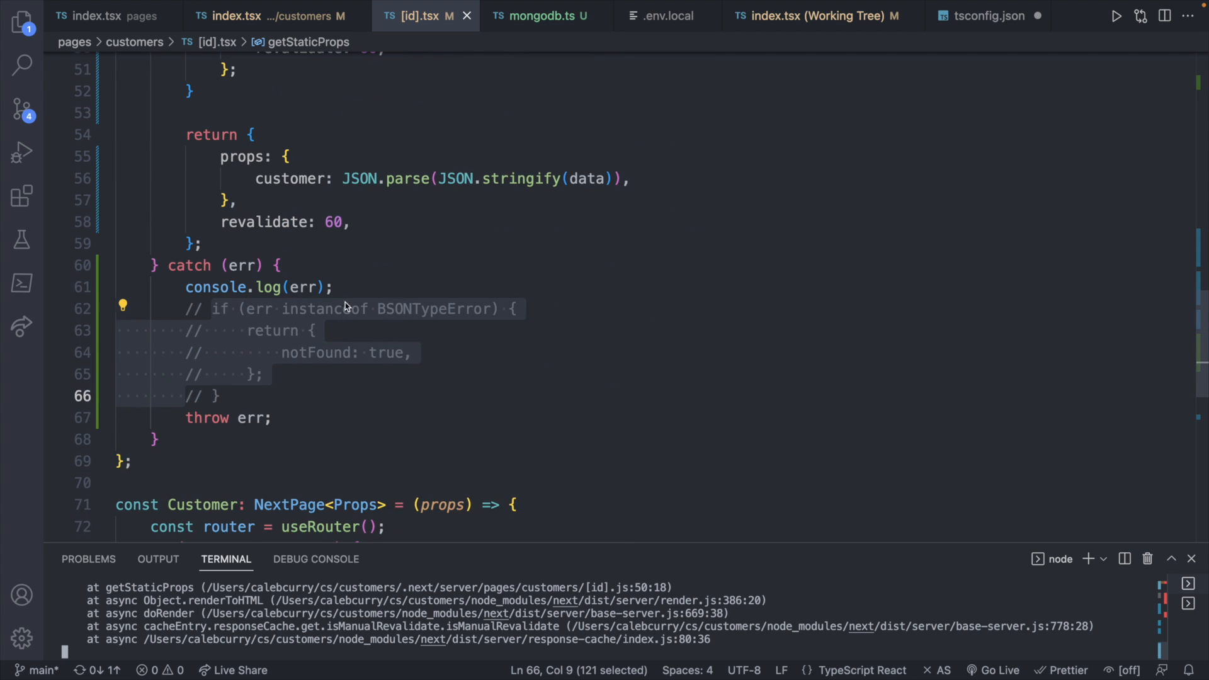
{"action": "mouse_move", "coordinate": [486, 304]}
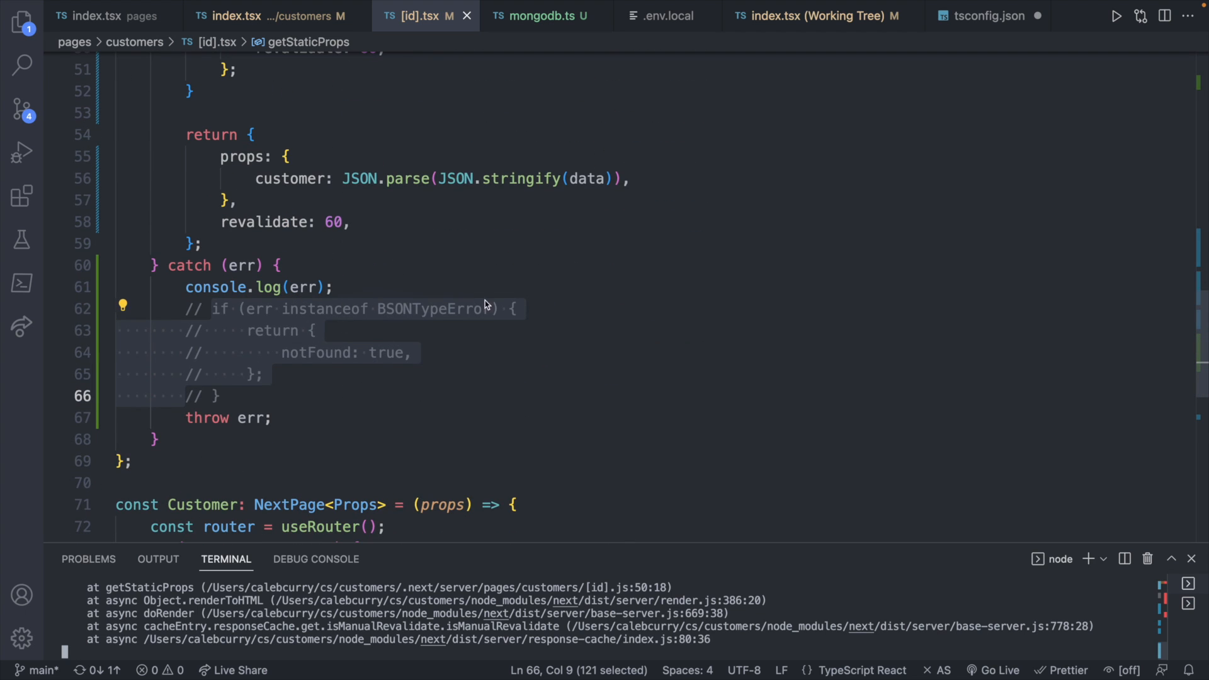
{"action": "mouse_move", "coordinate": [505, 293]}
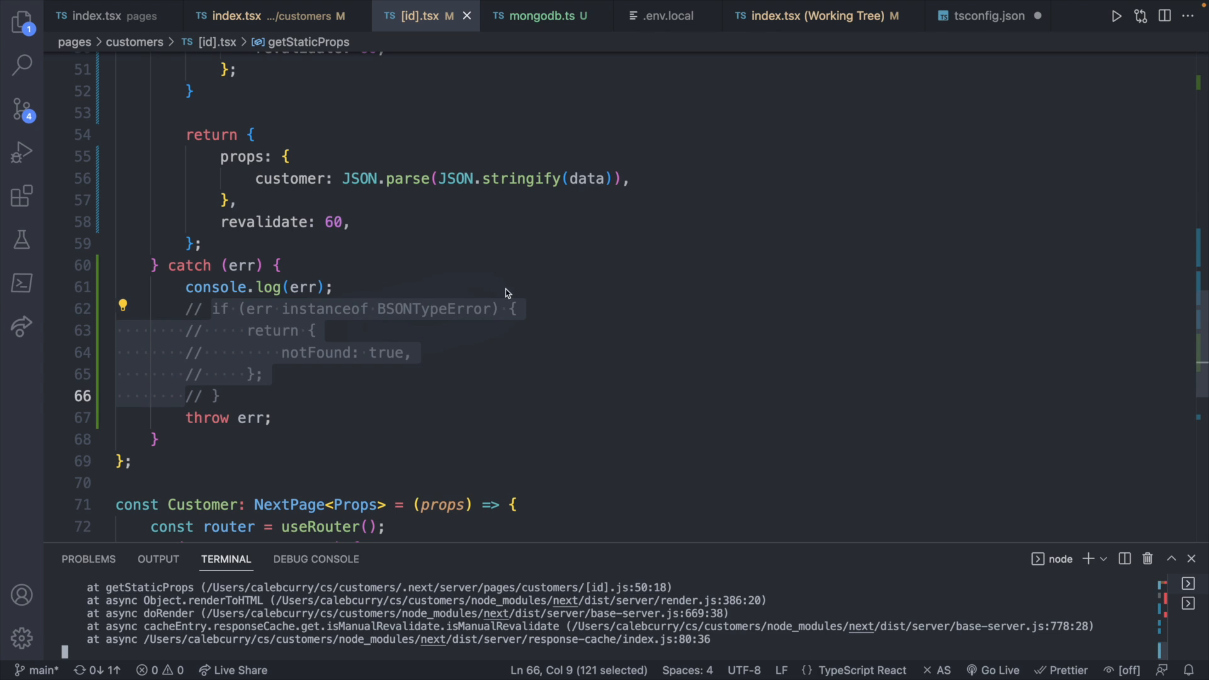
{"action": "mouse_move", "coordinate": [378, 394]}
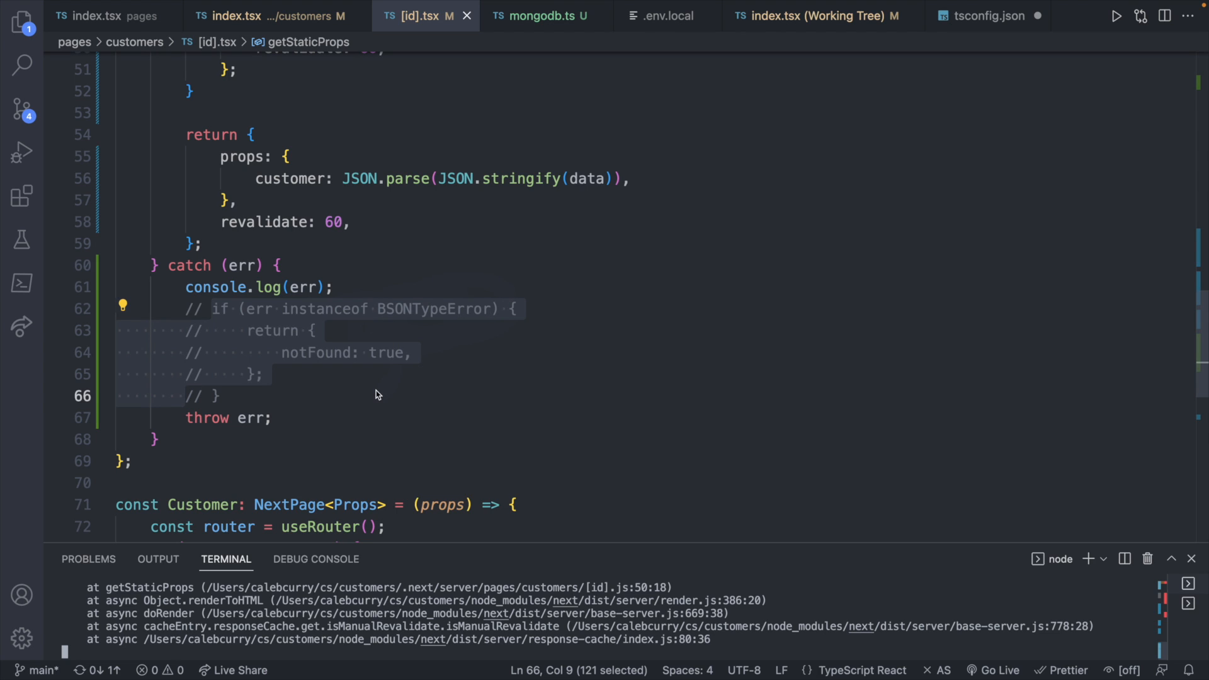
{"action": "mouse_move", "coordinate": [400, 395]}
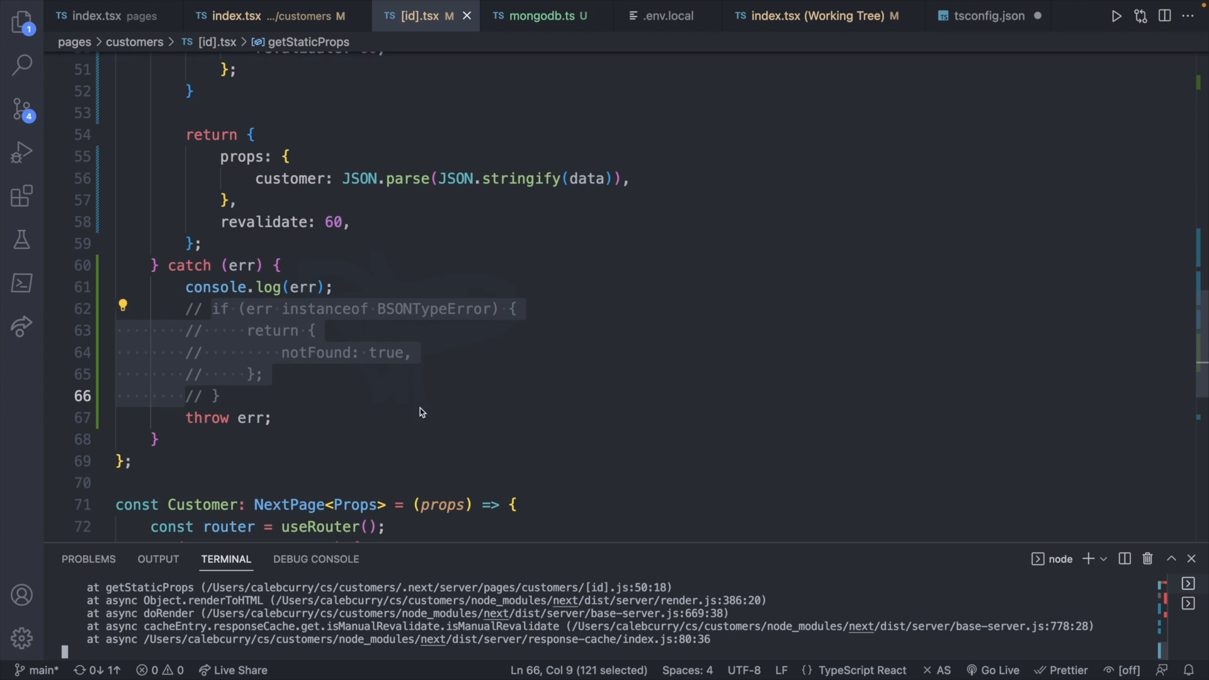
{"action": "mouse_move", "coordinate": [409, 409]}
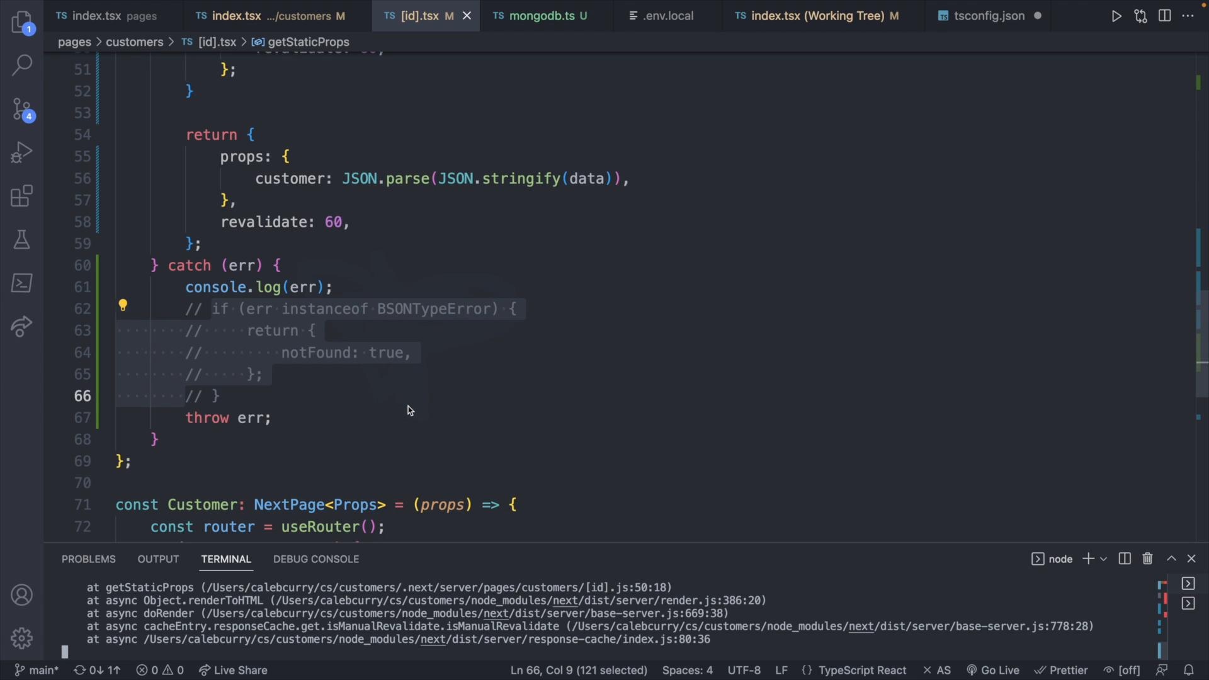